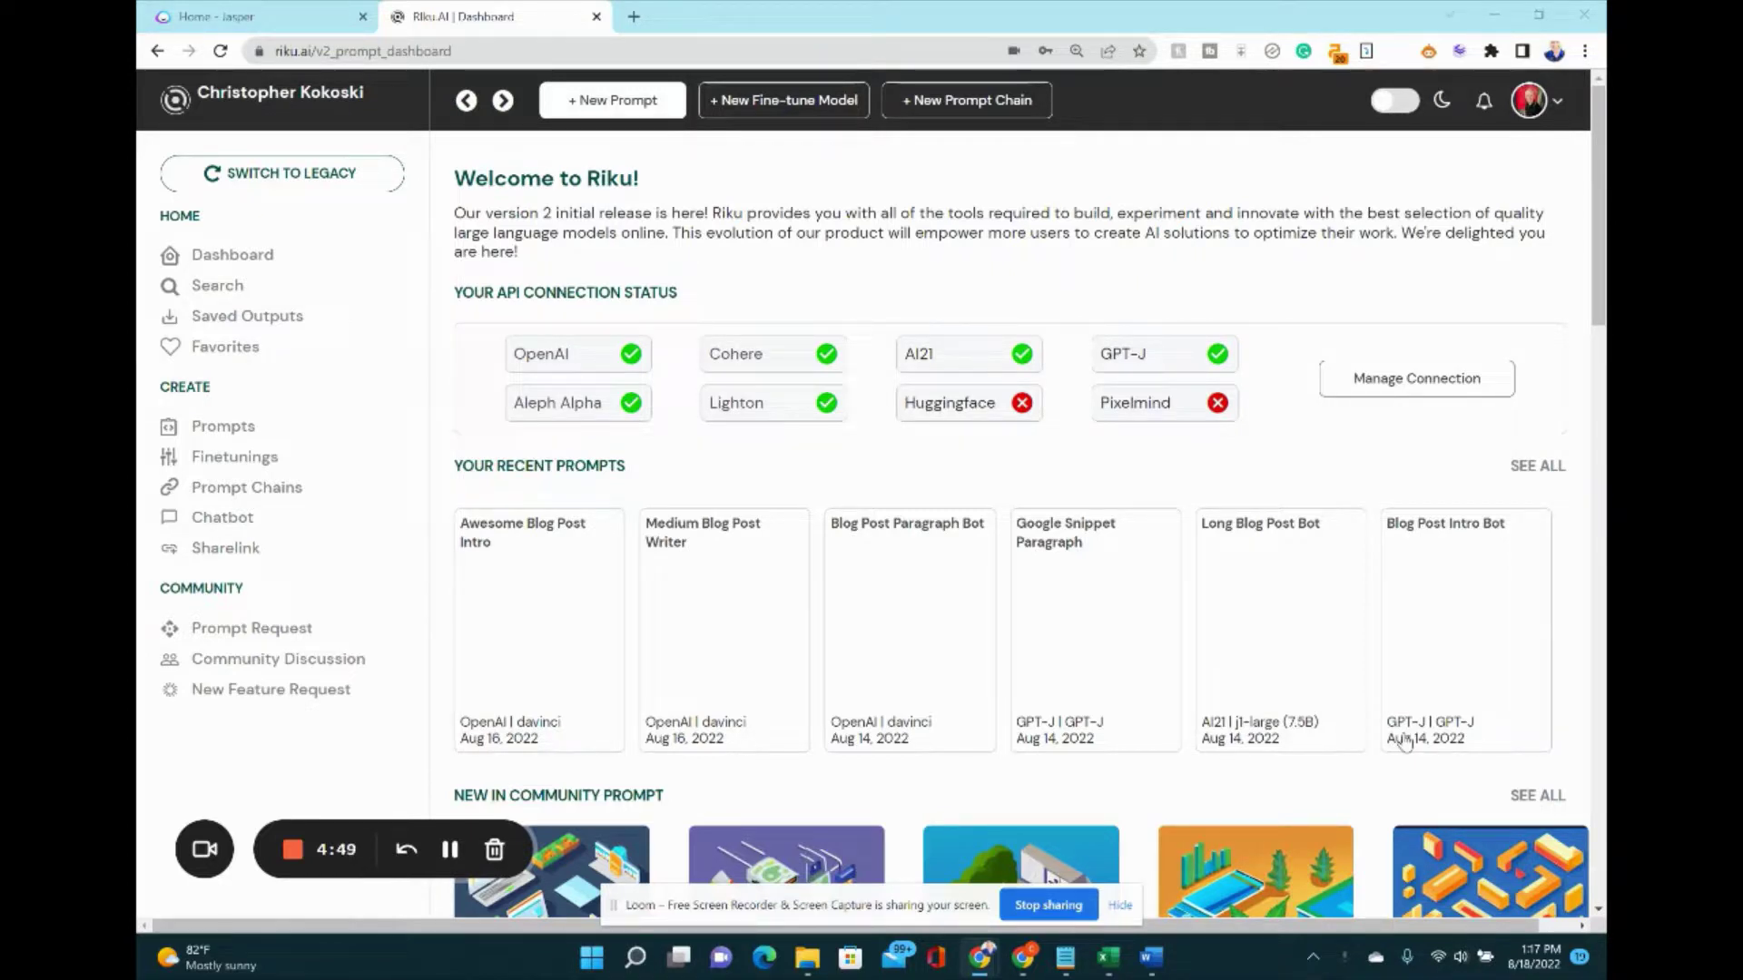
pyautogui.moveTo(684, 556)
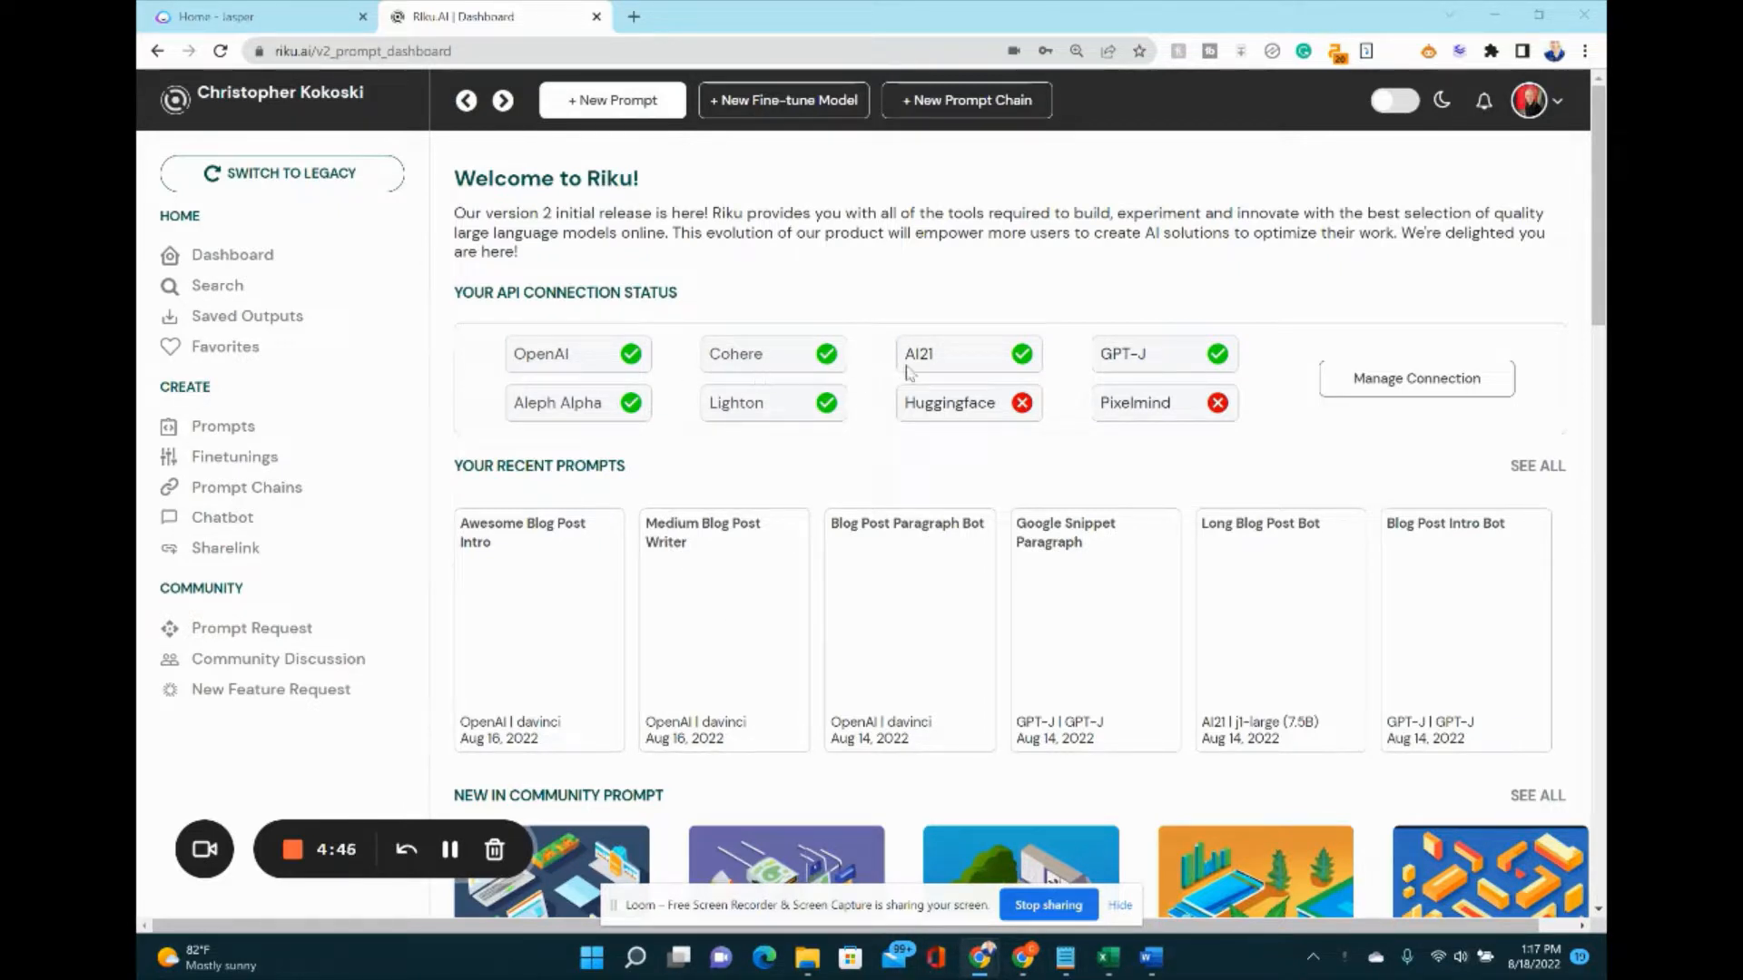
pyautogui.moveTo(596, 432)
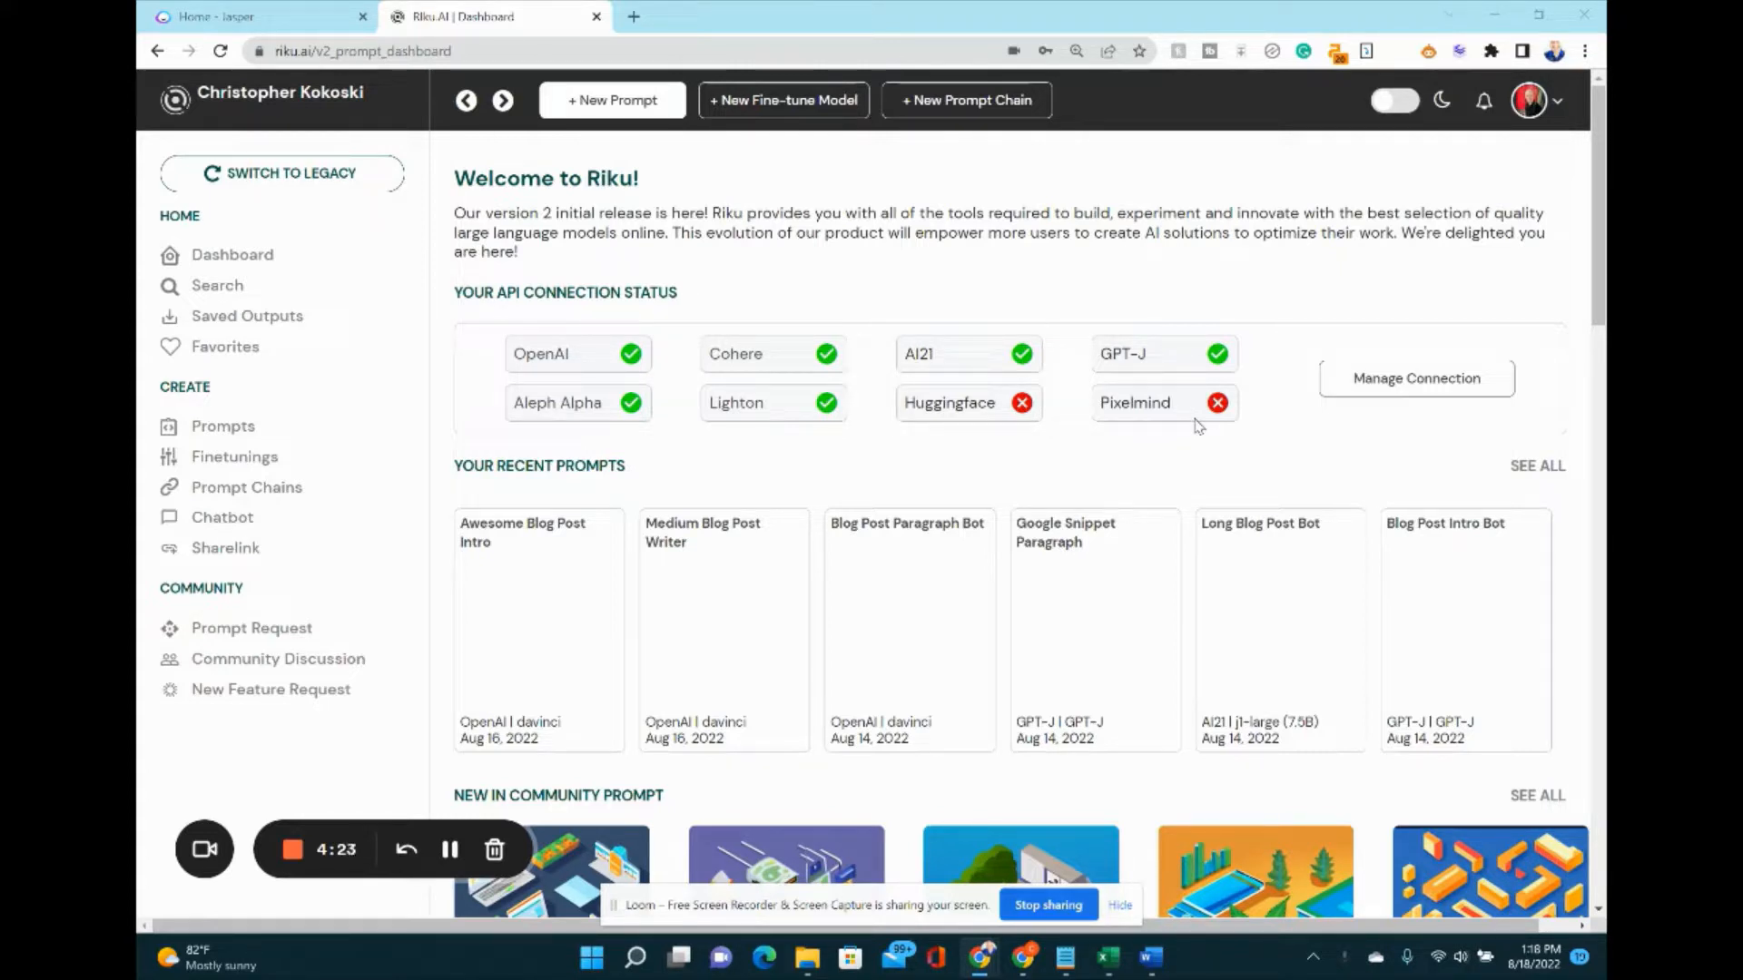
pyautogui.moveTo(1131, 397)
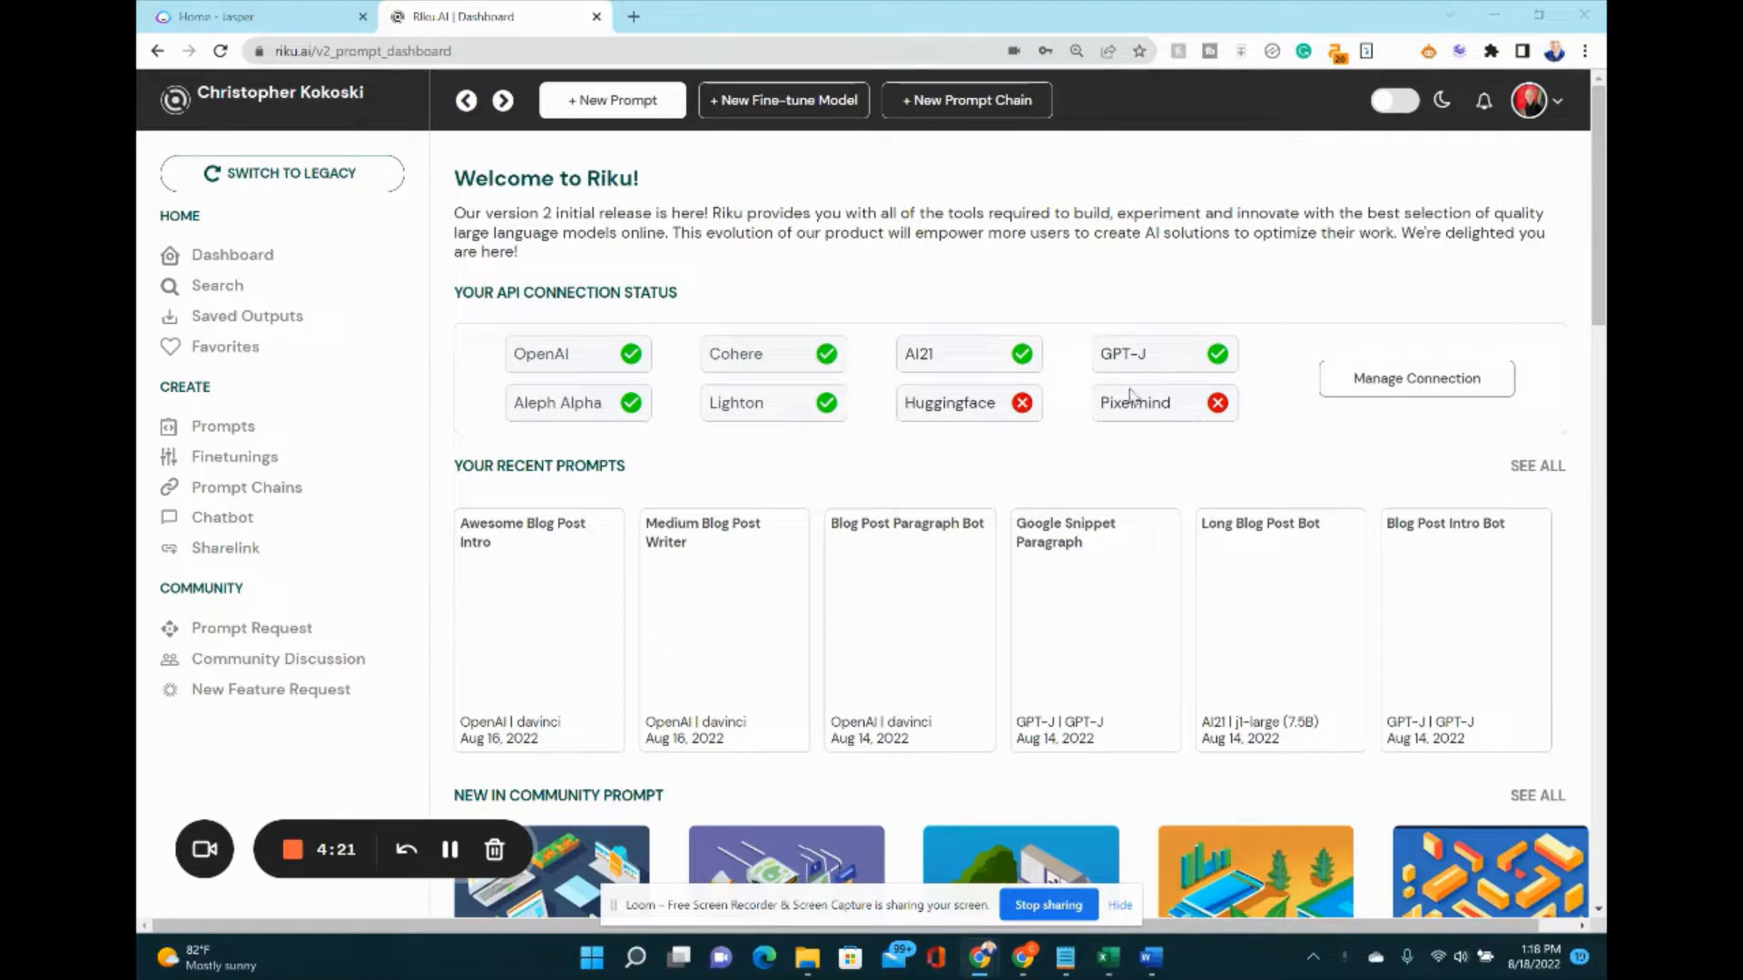
# Browse up and down the Riku.ai prompt dashboard's featured prompt cards.
pyautogui.scroll(-3)
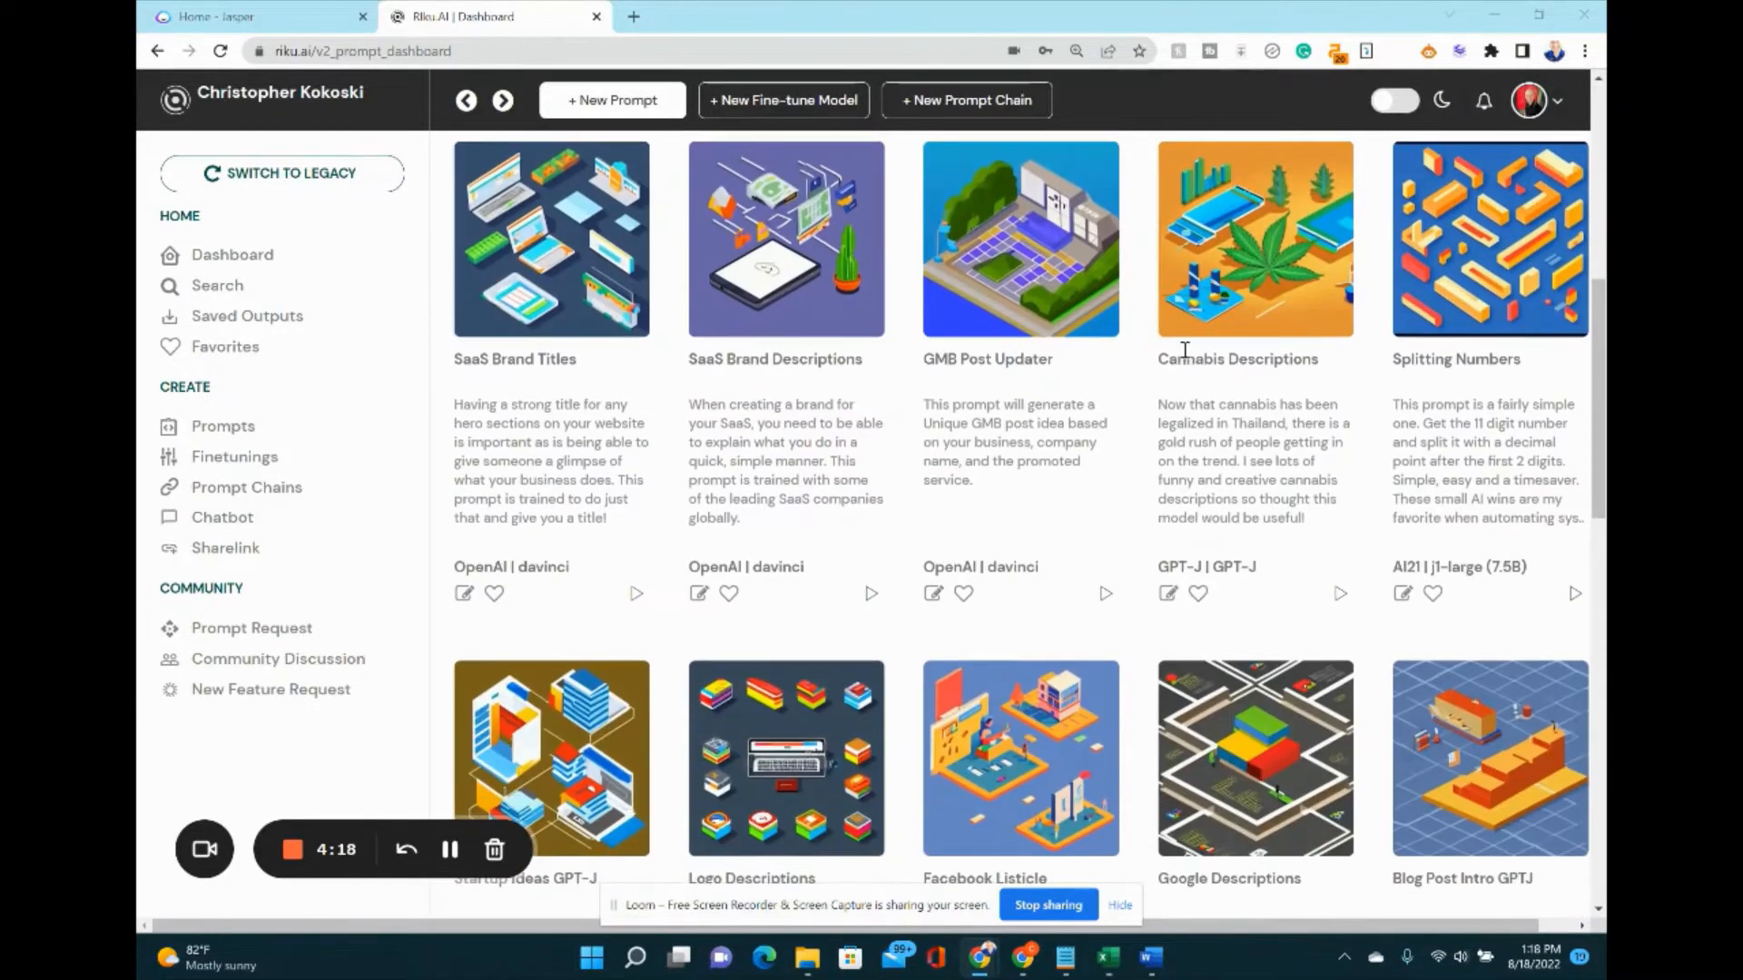
pyautogui.scroll(-3)
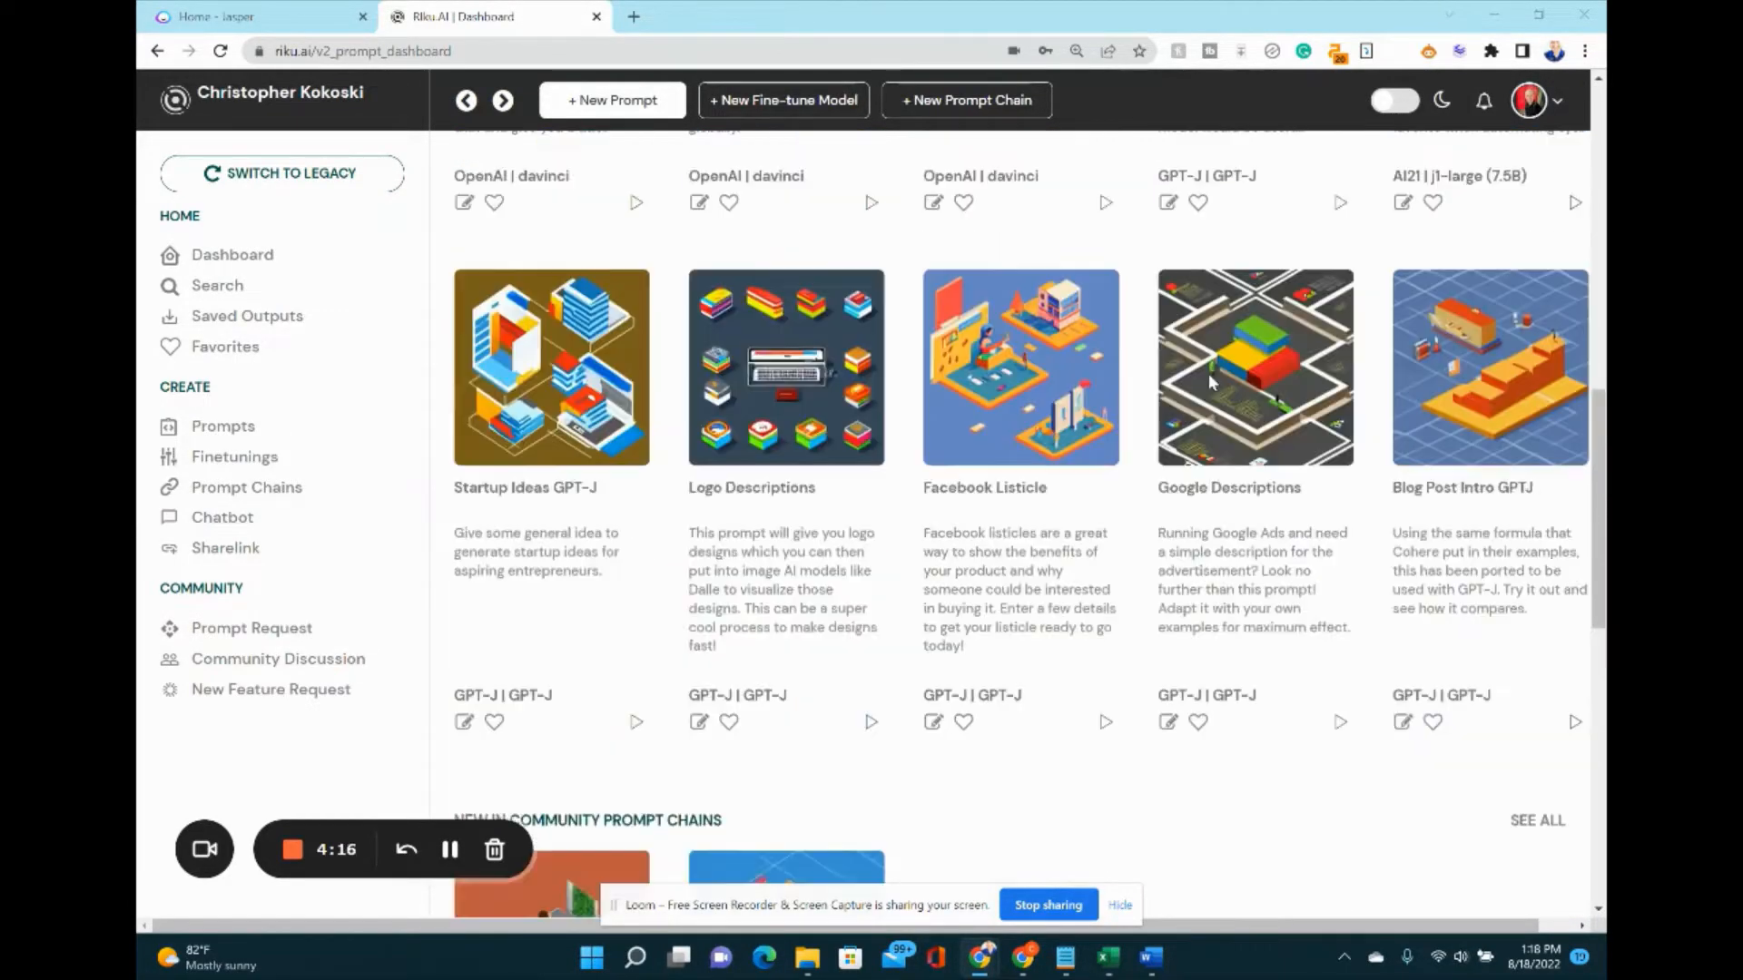
pyautogui.scroll(3)
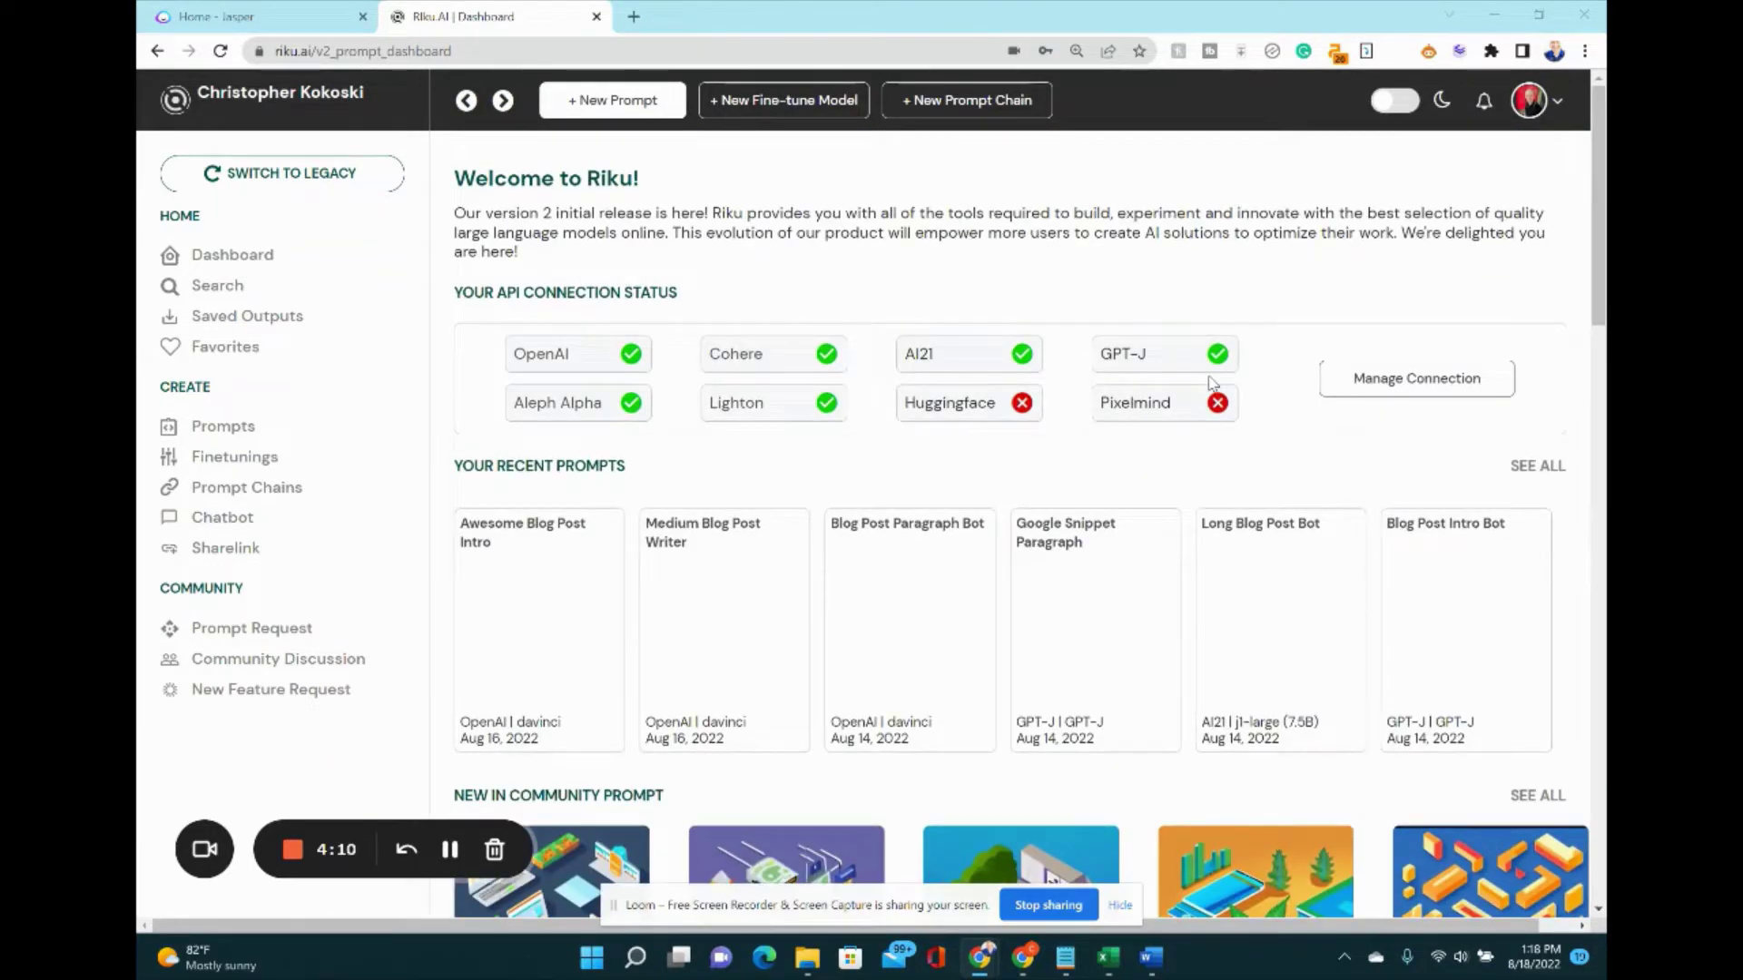
pyautogui.scroll(-3)
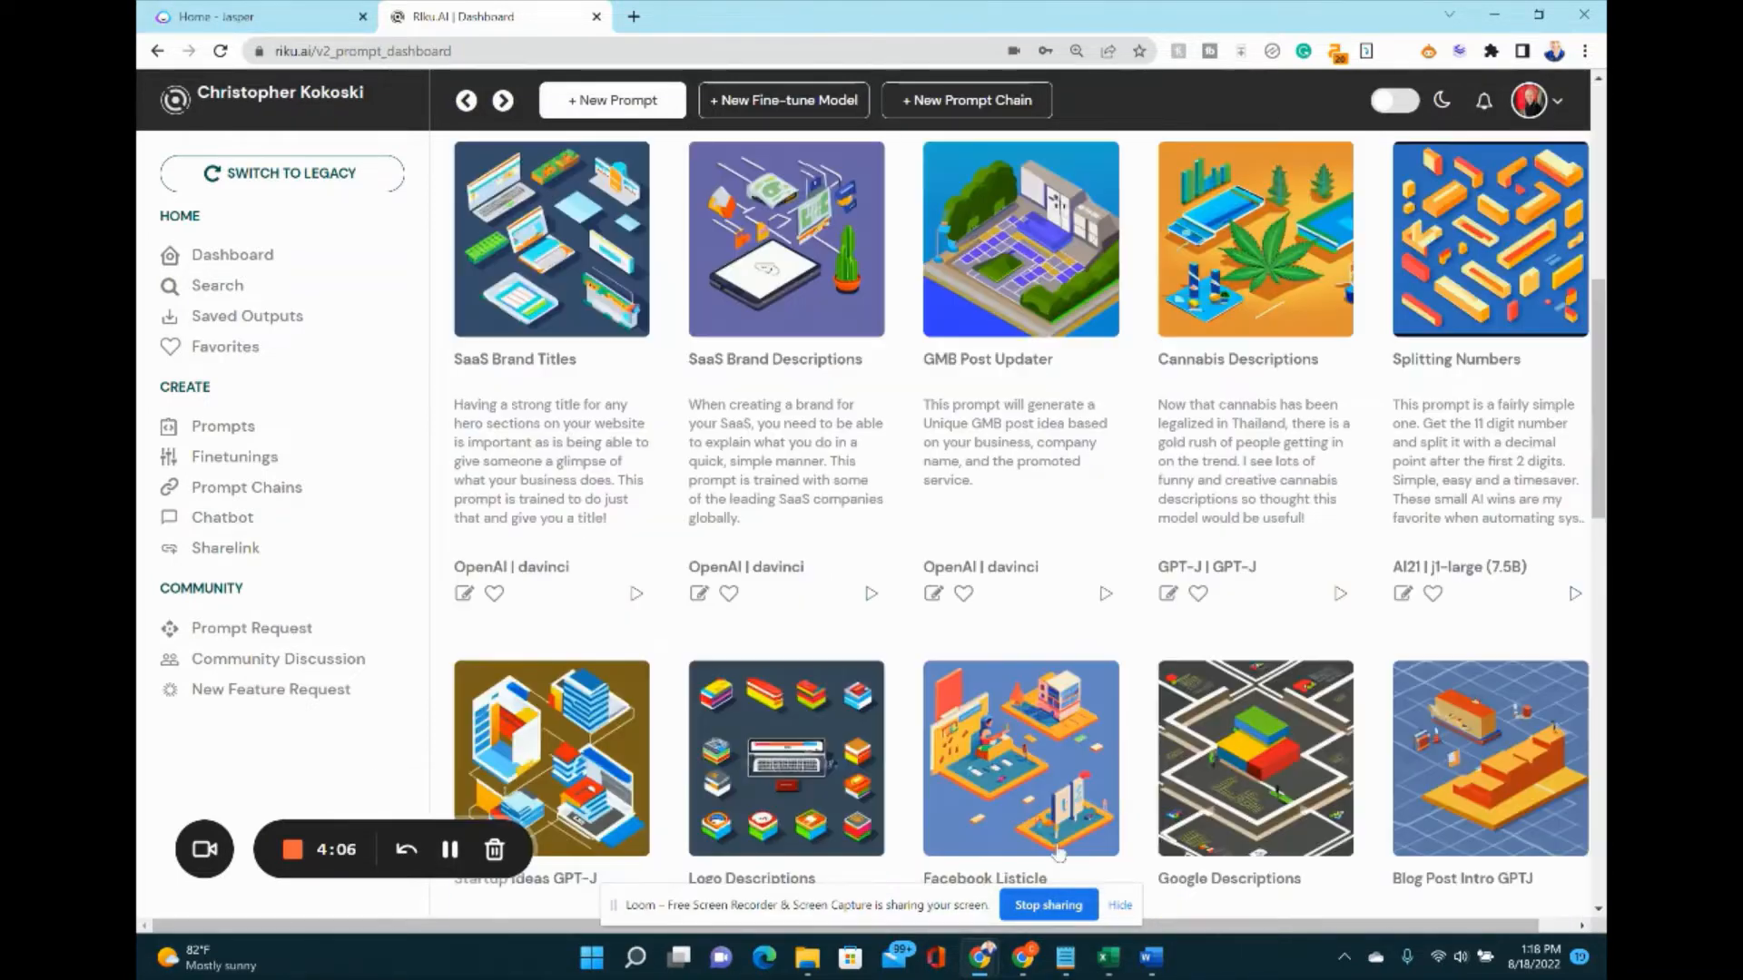
pyautogui.moveTo(1309, 806)
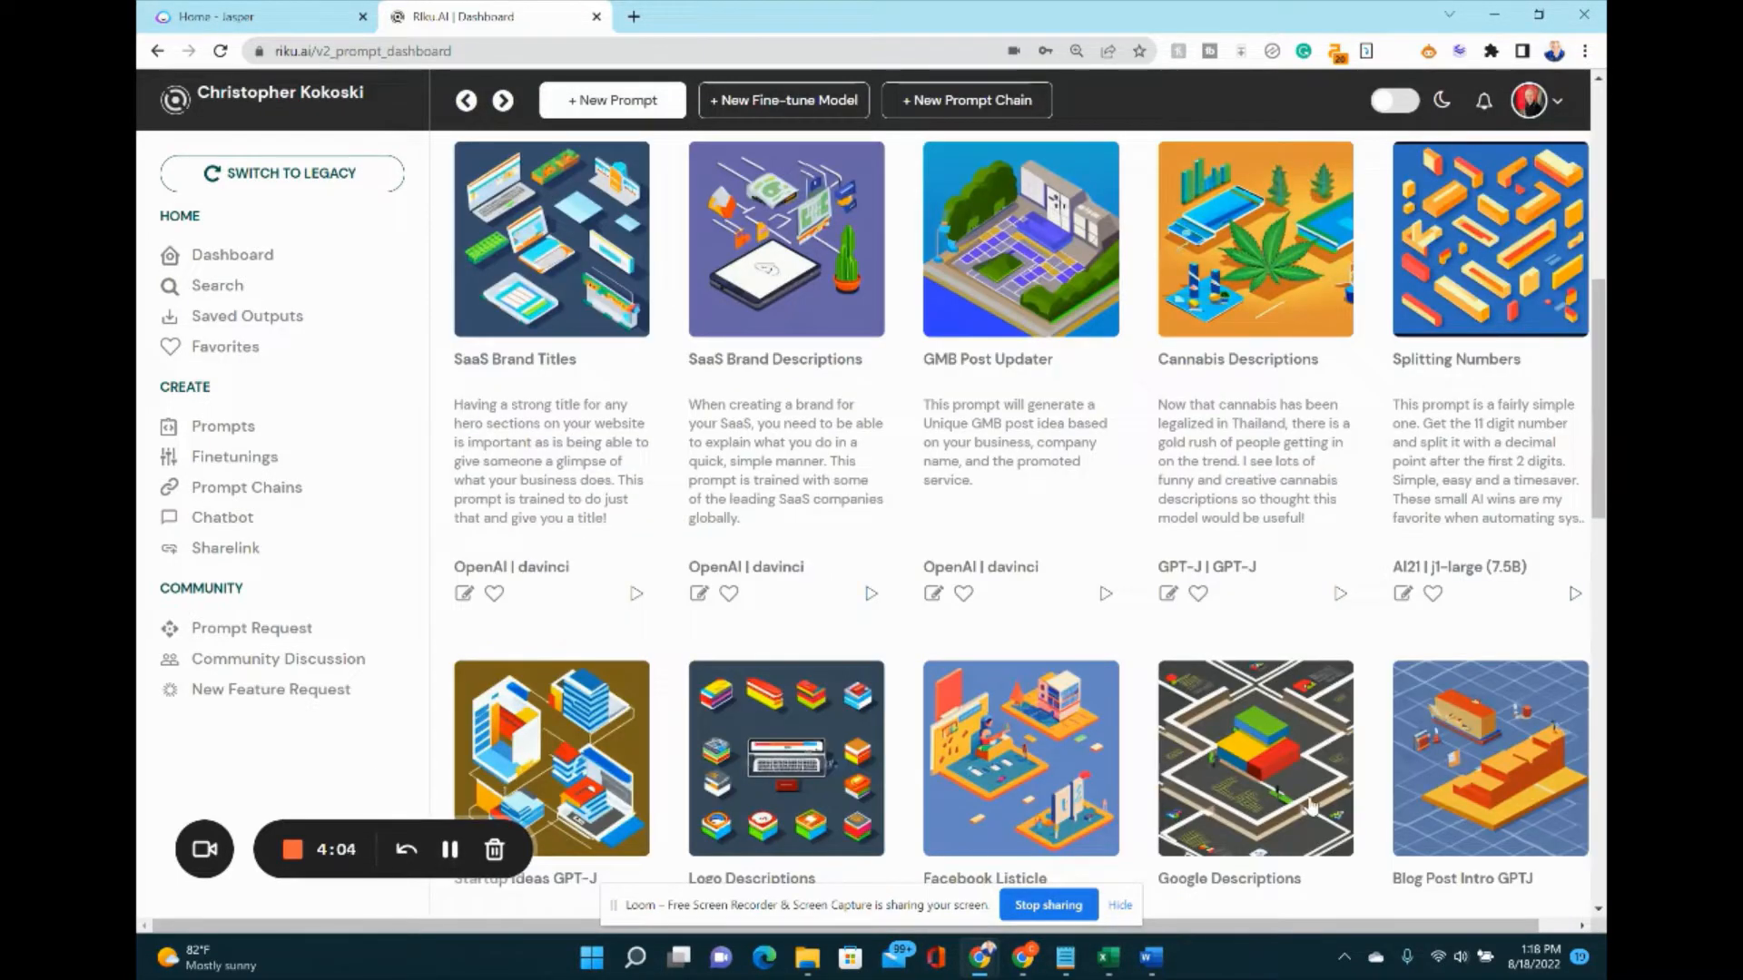
pyautogui.moveTo(1378, 779)
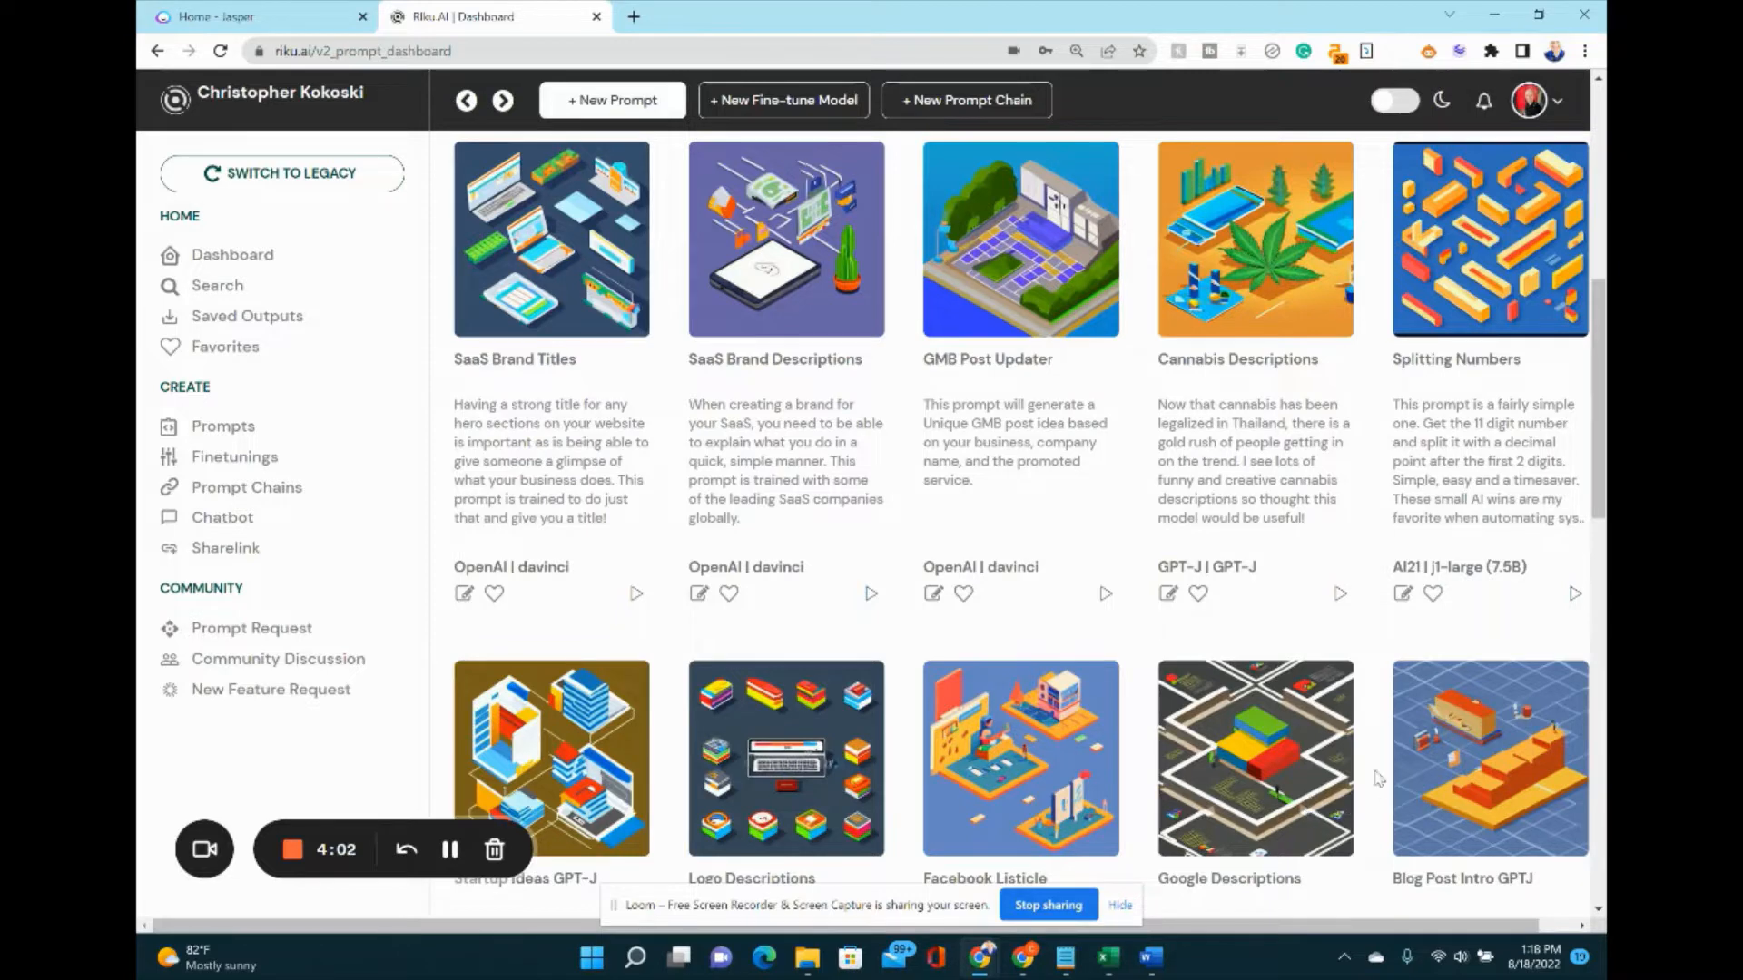
pyautogui.moveTo(745, 394)
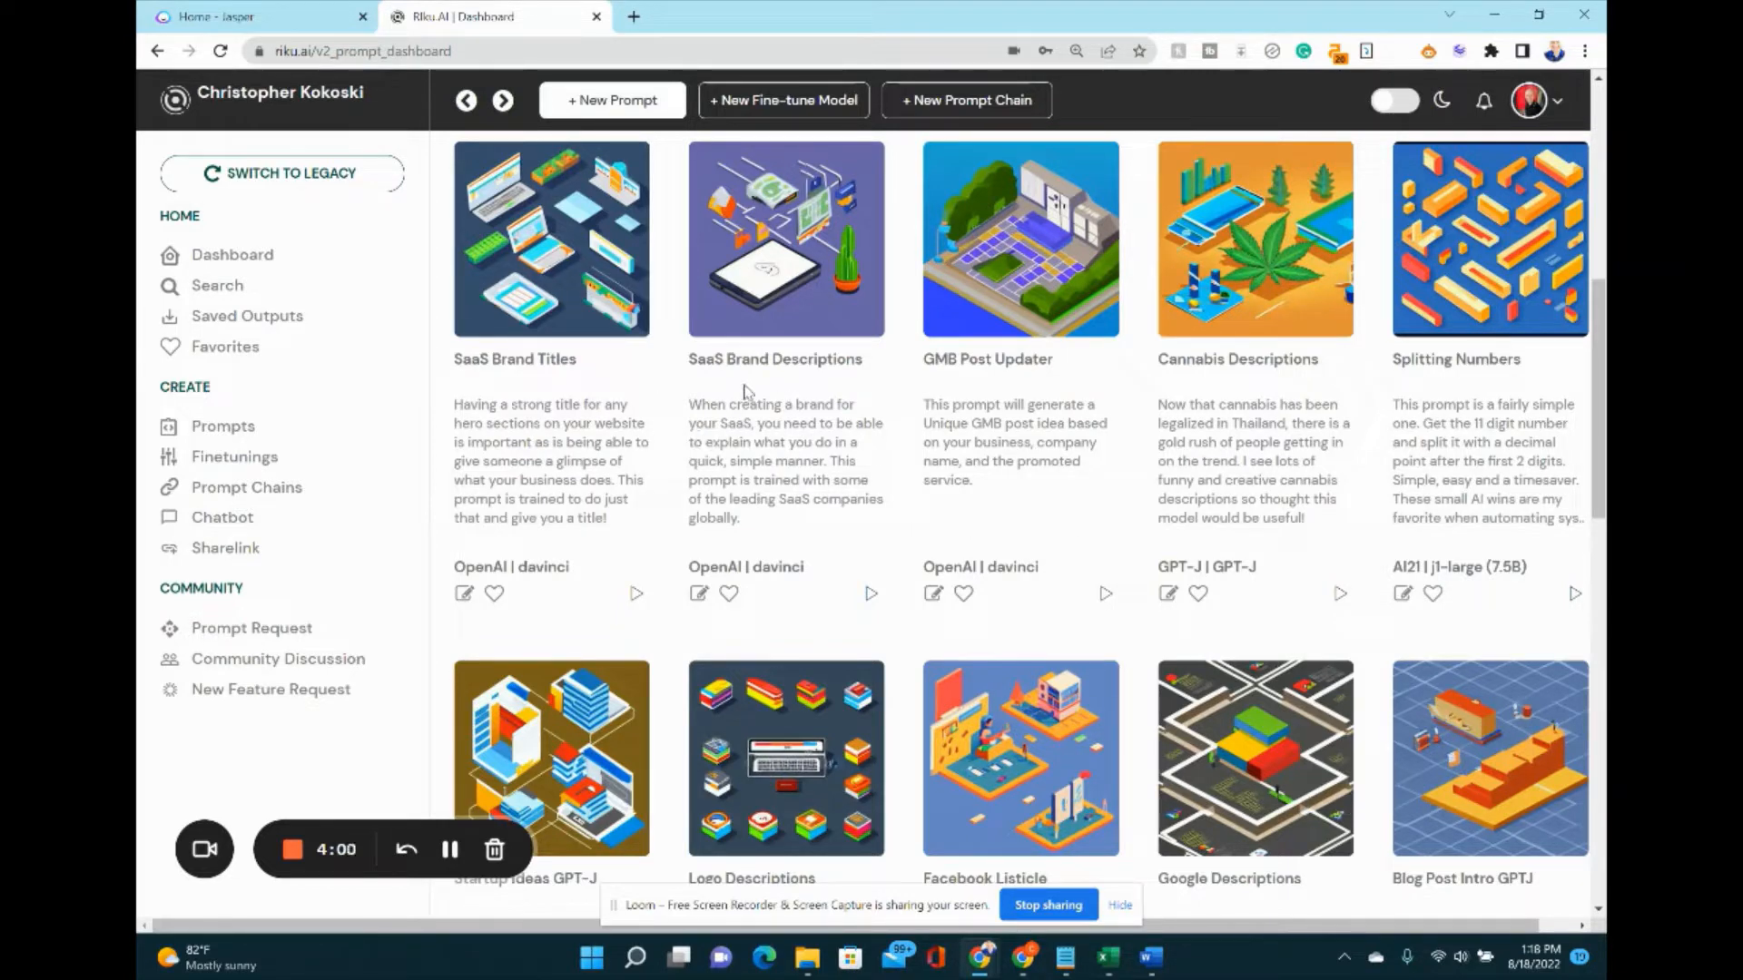
pyautogui.scroll(-3)
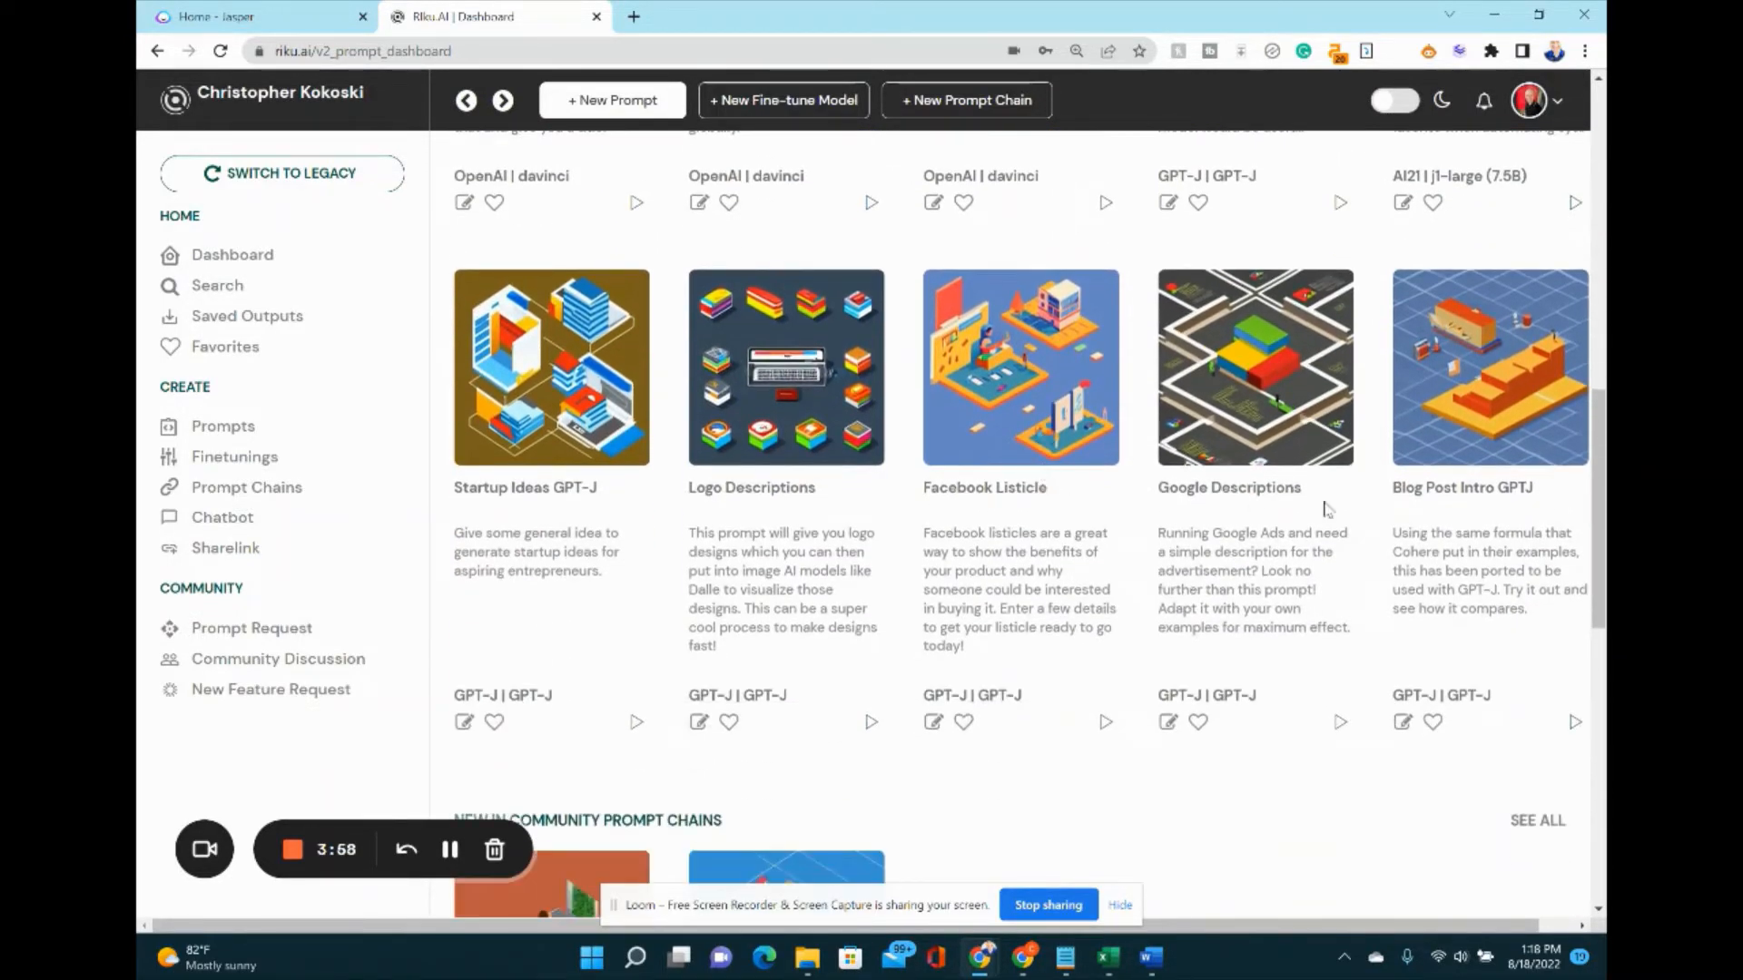
pyautogui.moveTo(1298, 494)
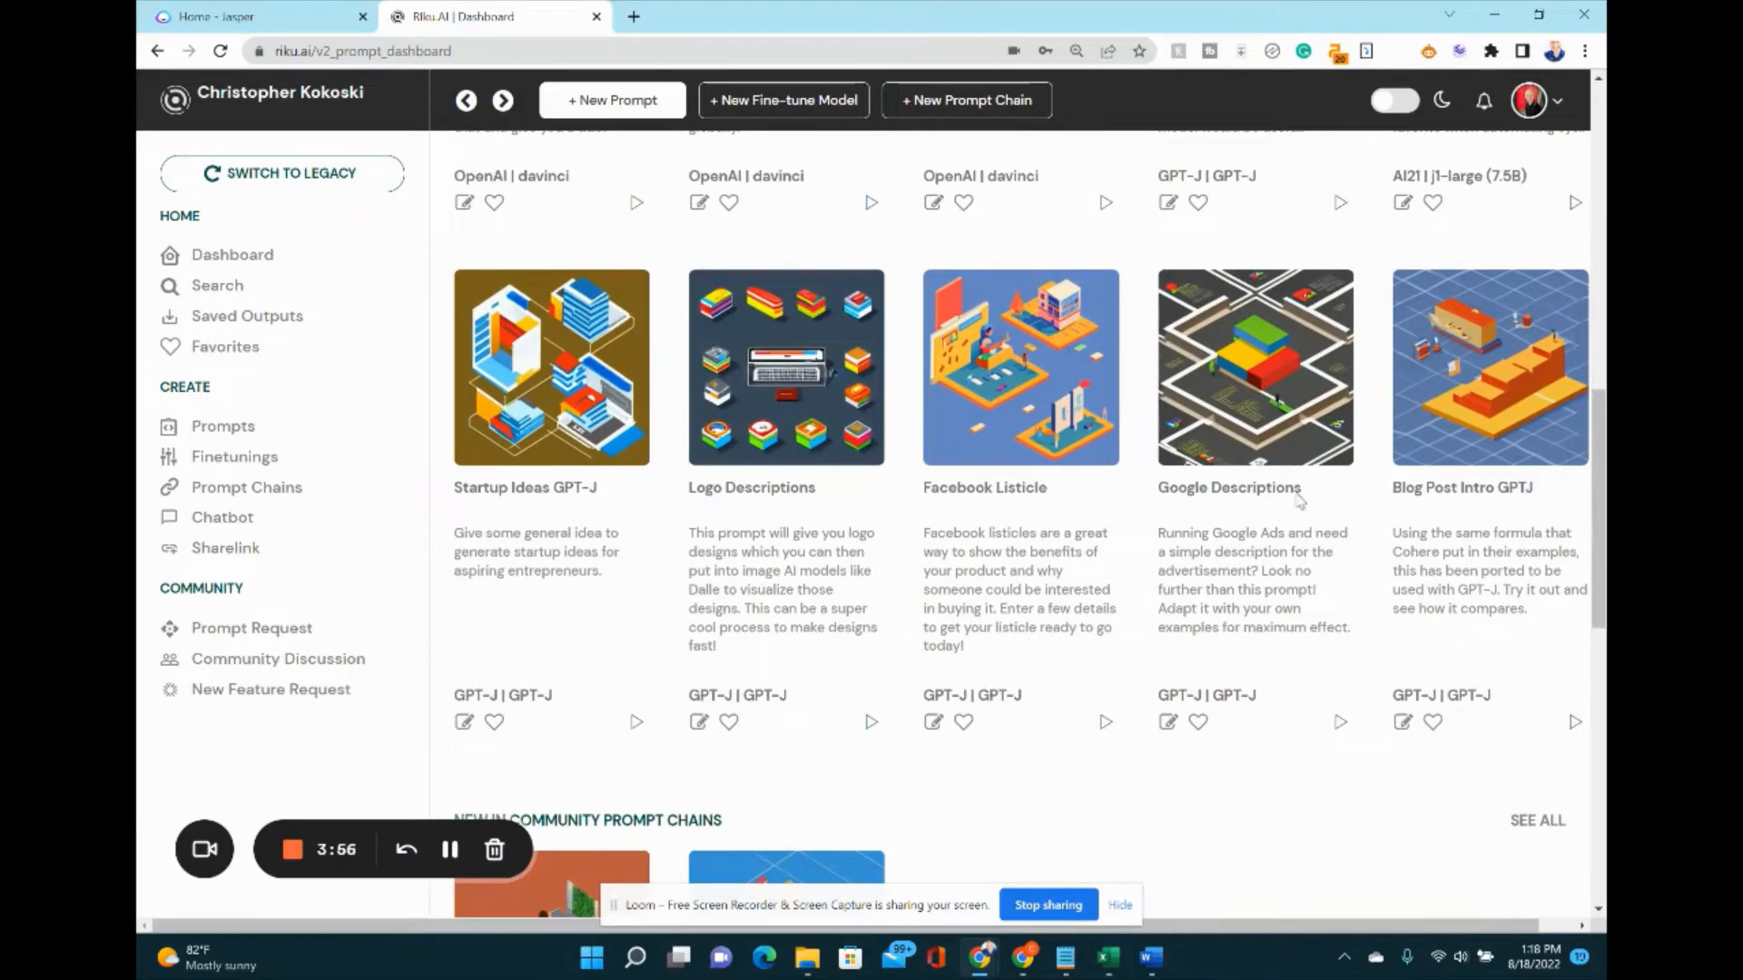
pyautogui.scroll(-3)
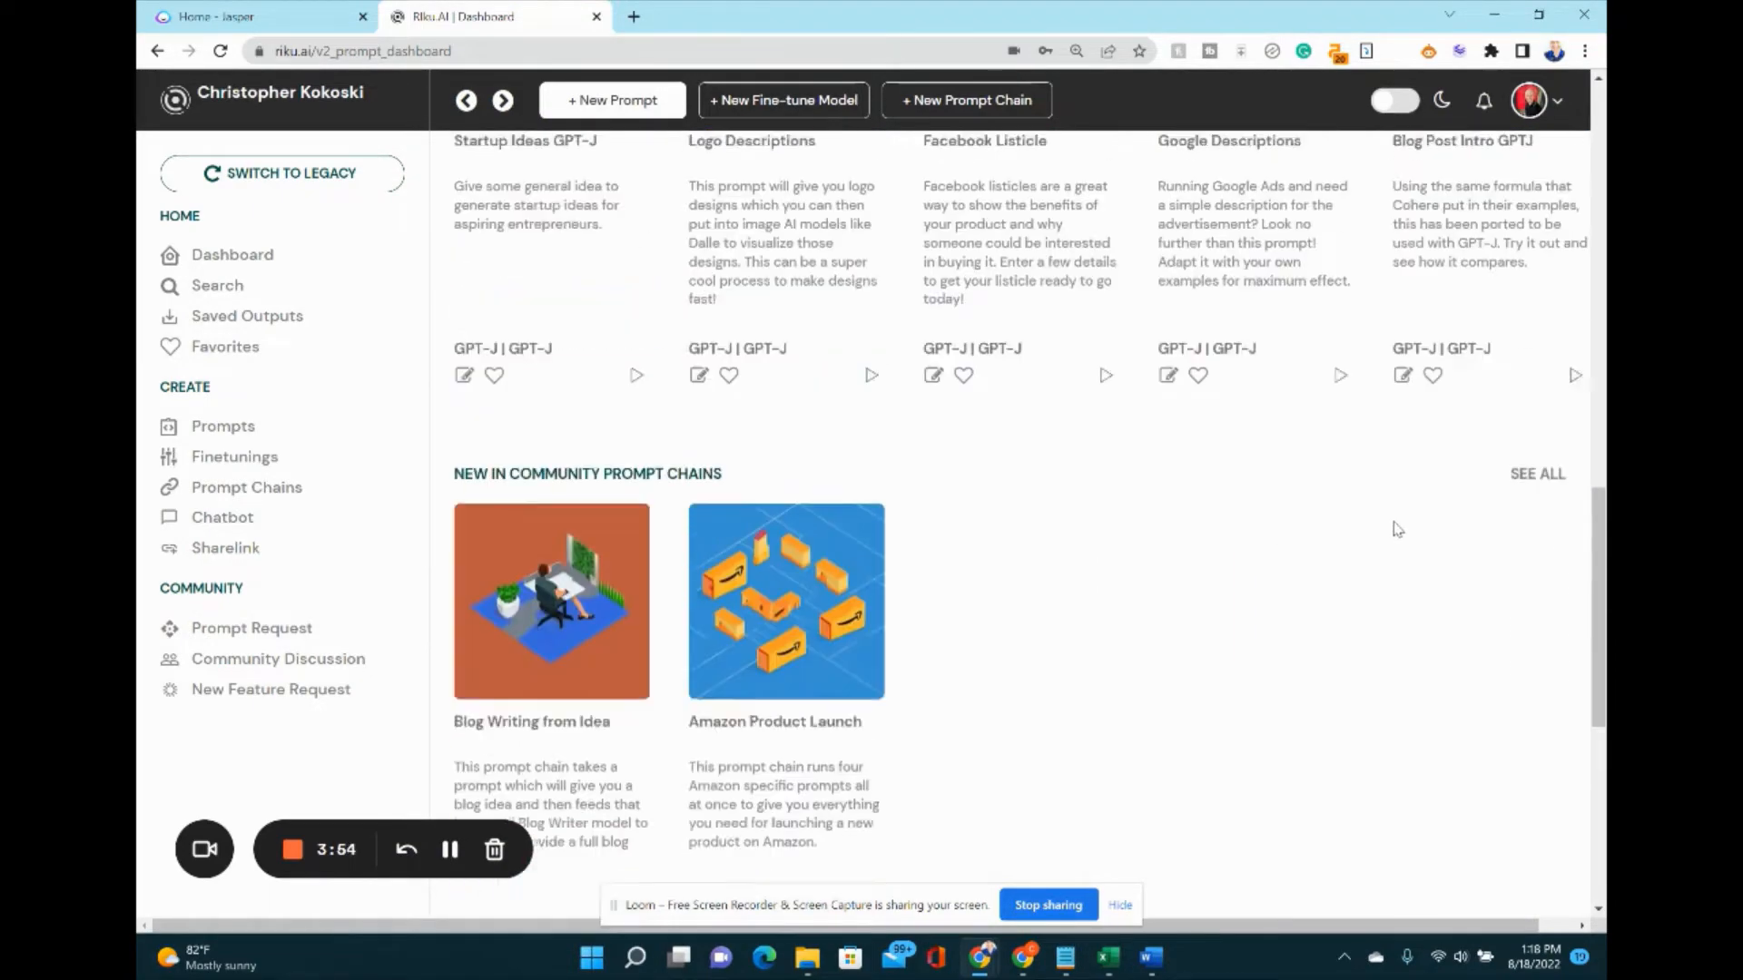
pyautogui.scroll(3)
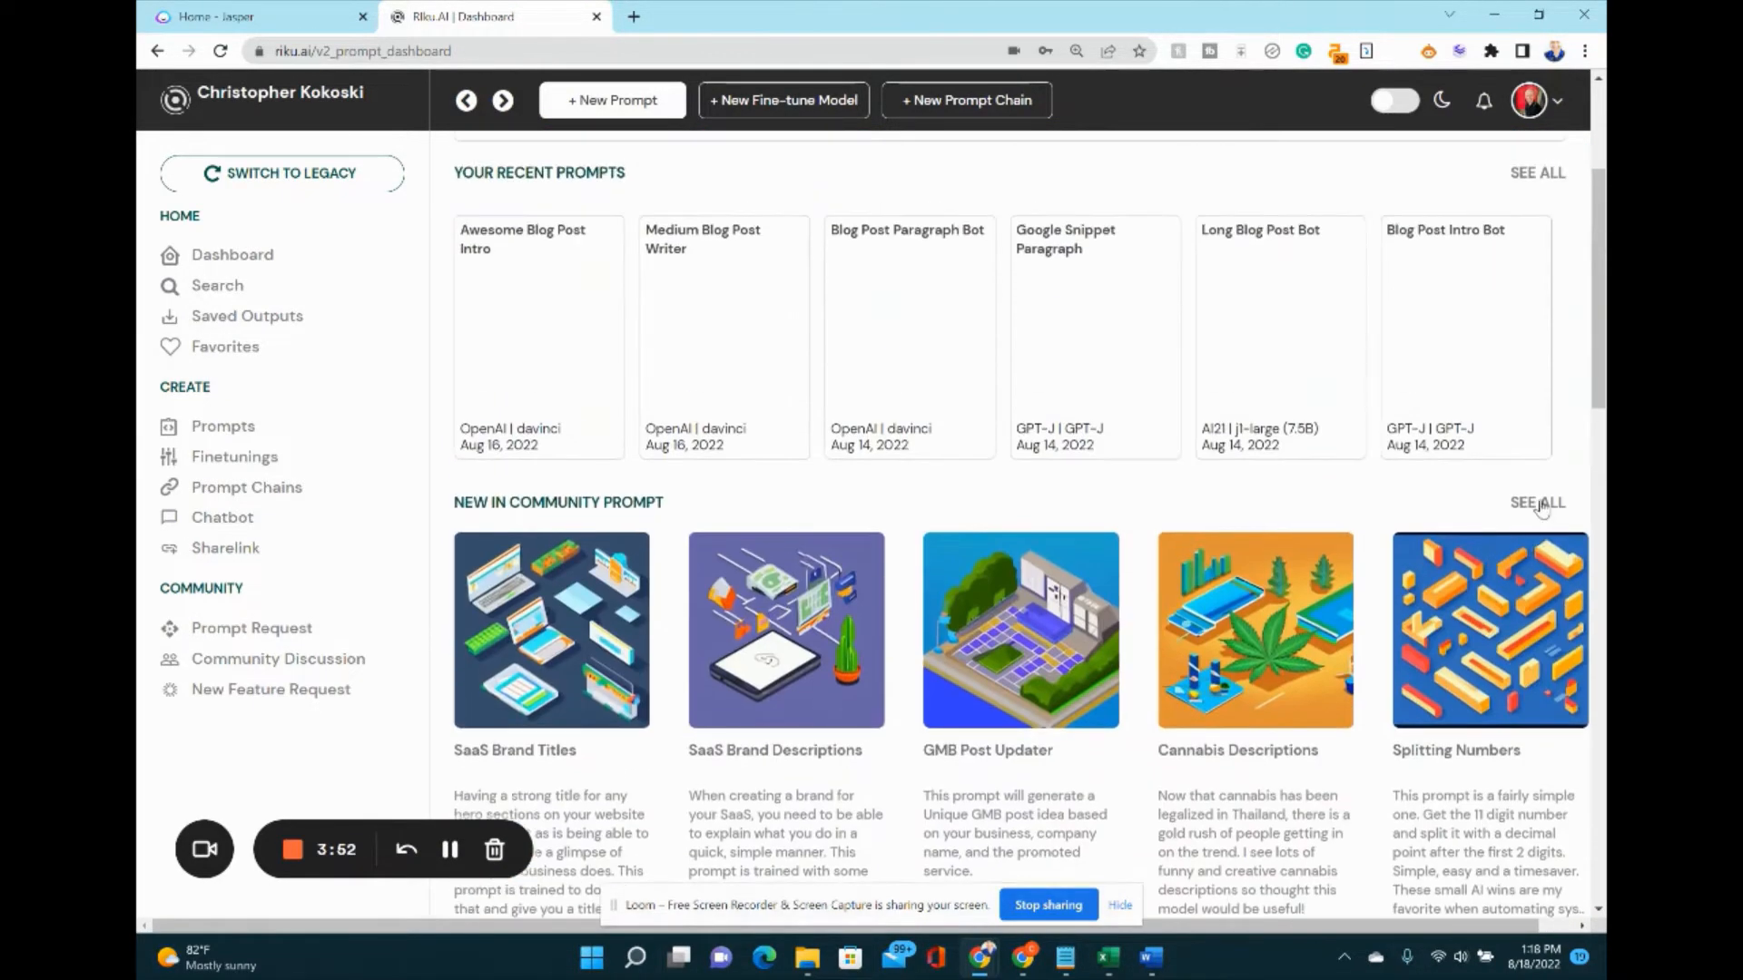
# Open the full 'see all' community prompt list and browse its first rows of cards.
pyautogui.click(1538, 501)
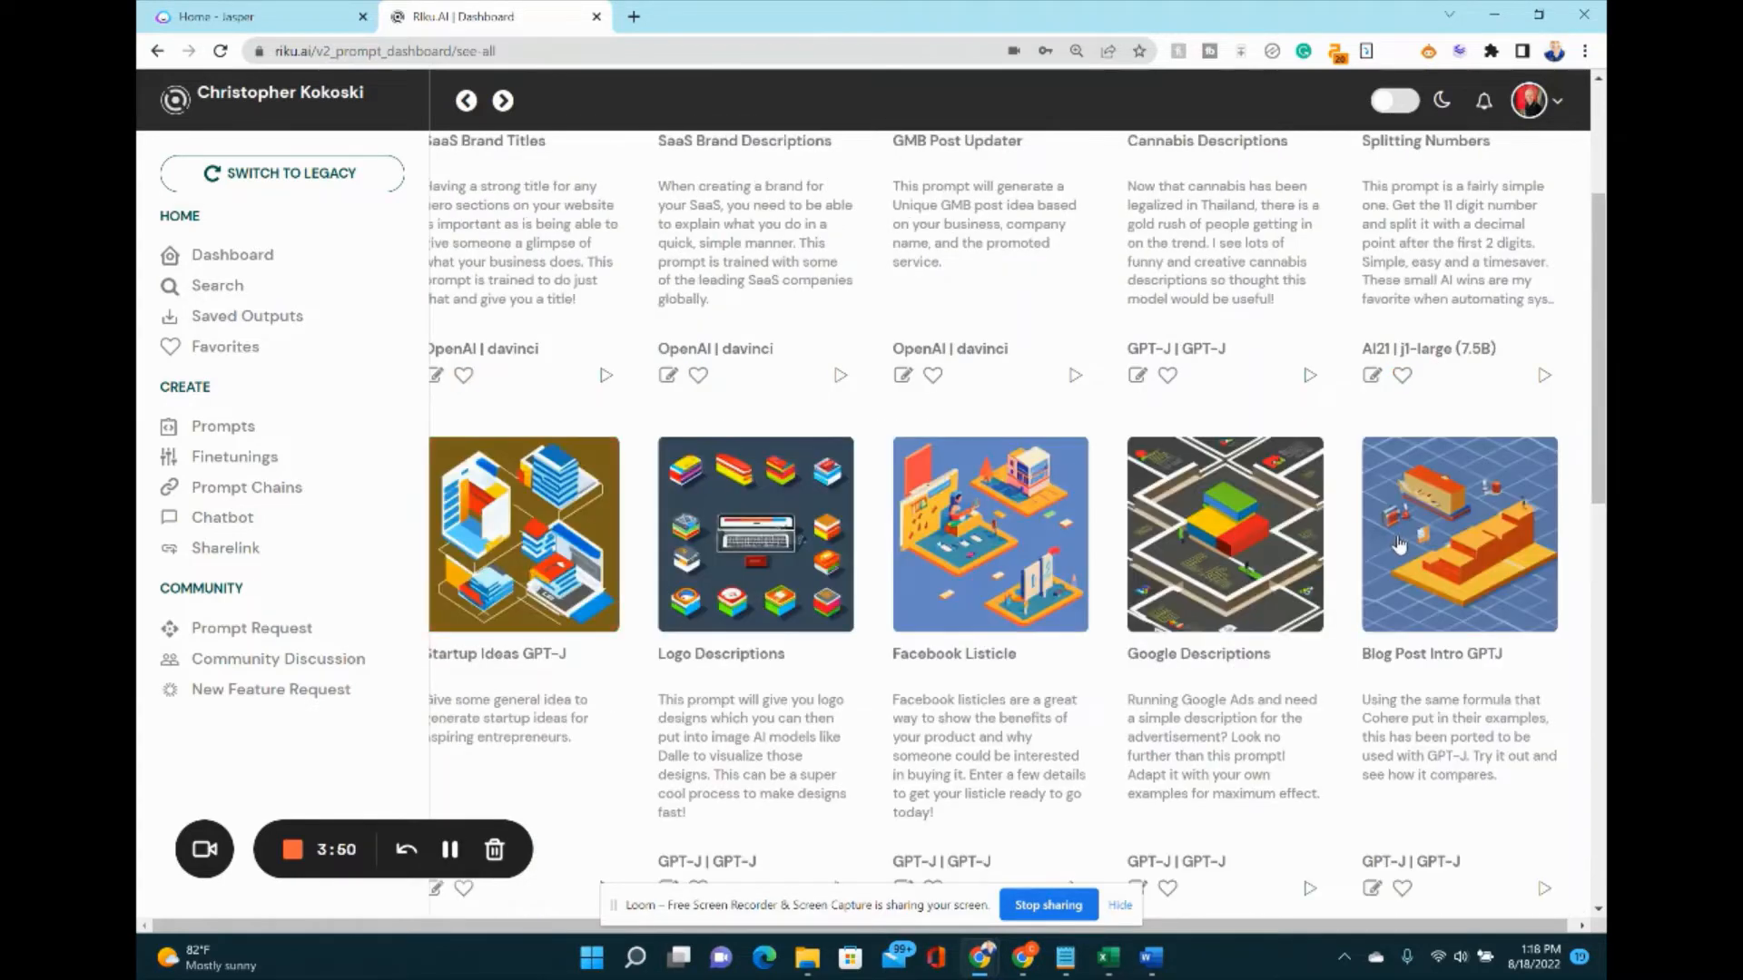
pyautogui.scroll(-3)
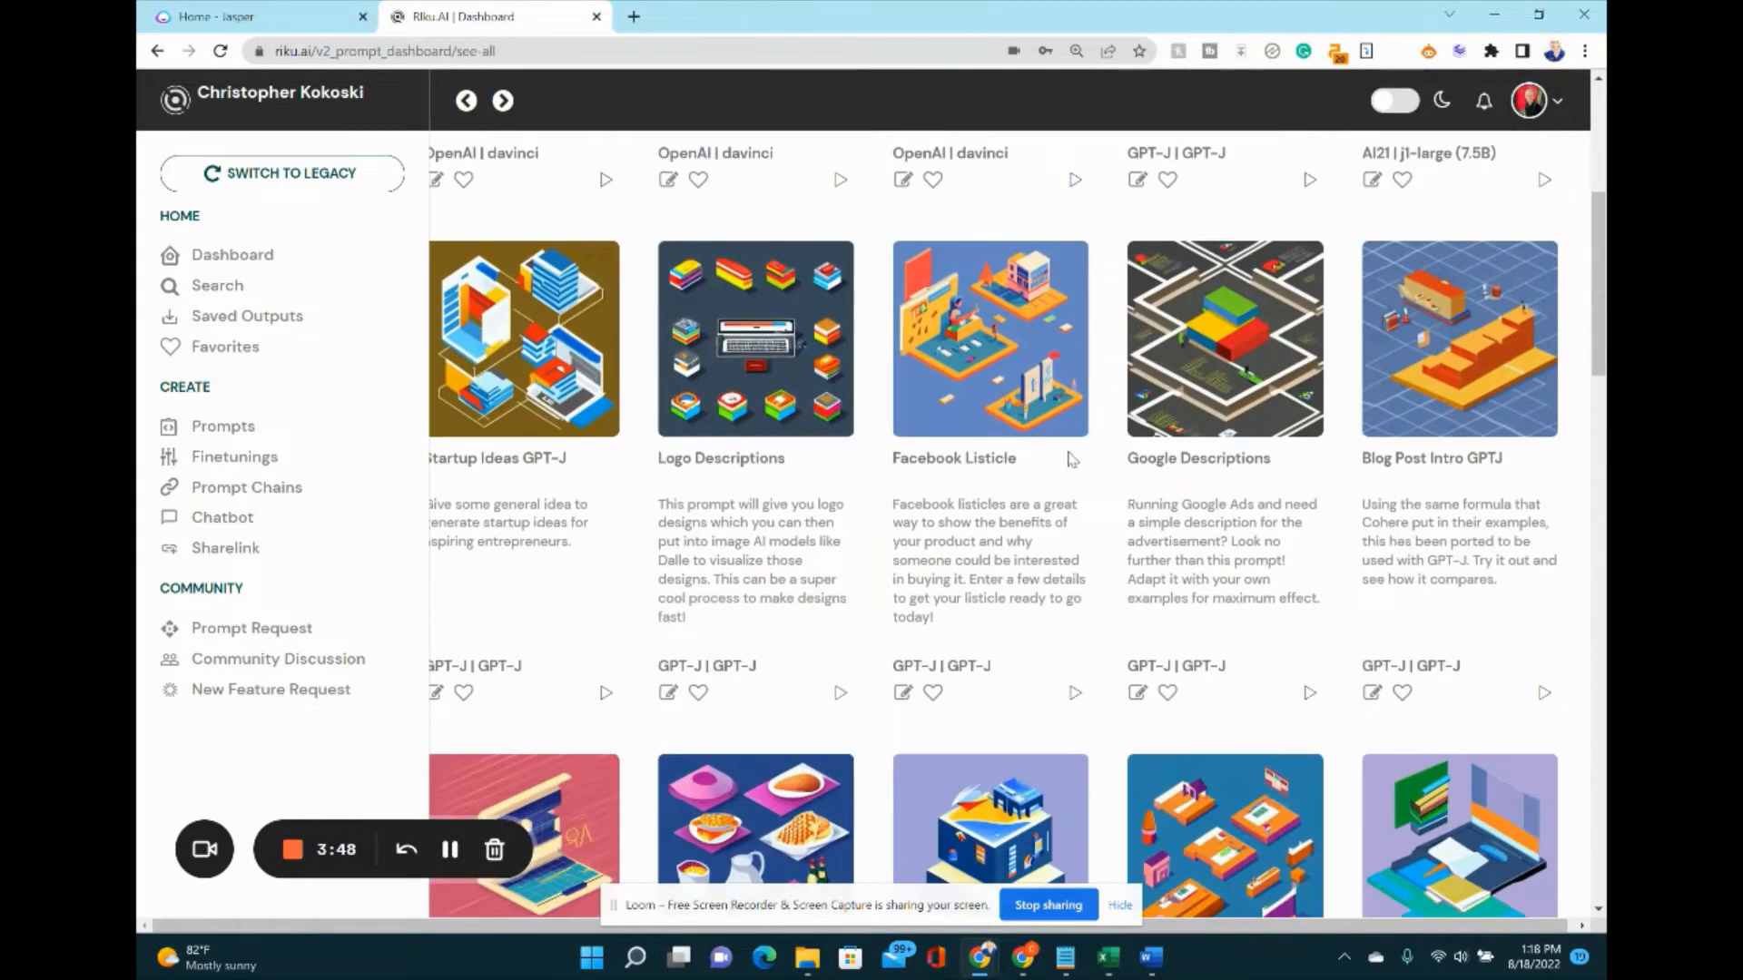
pyautogui.scroll(-3)
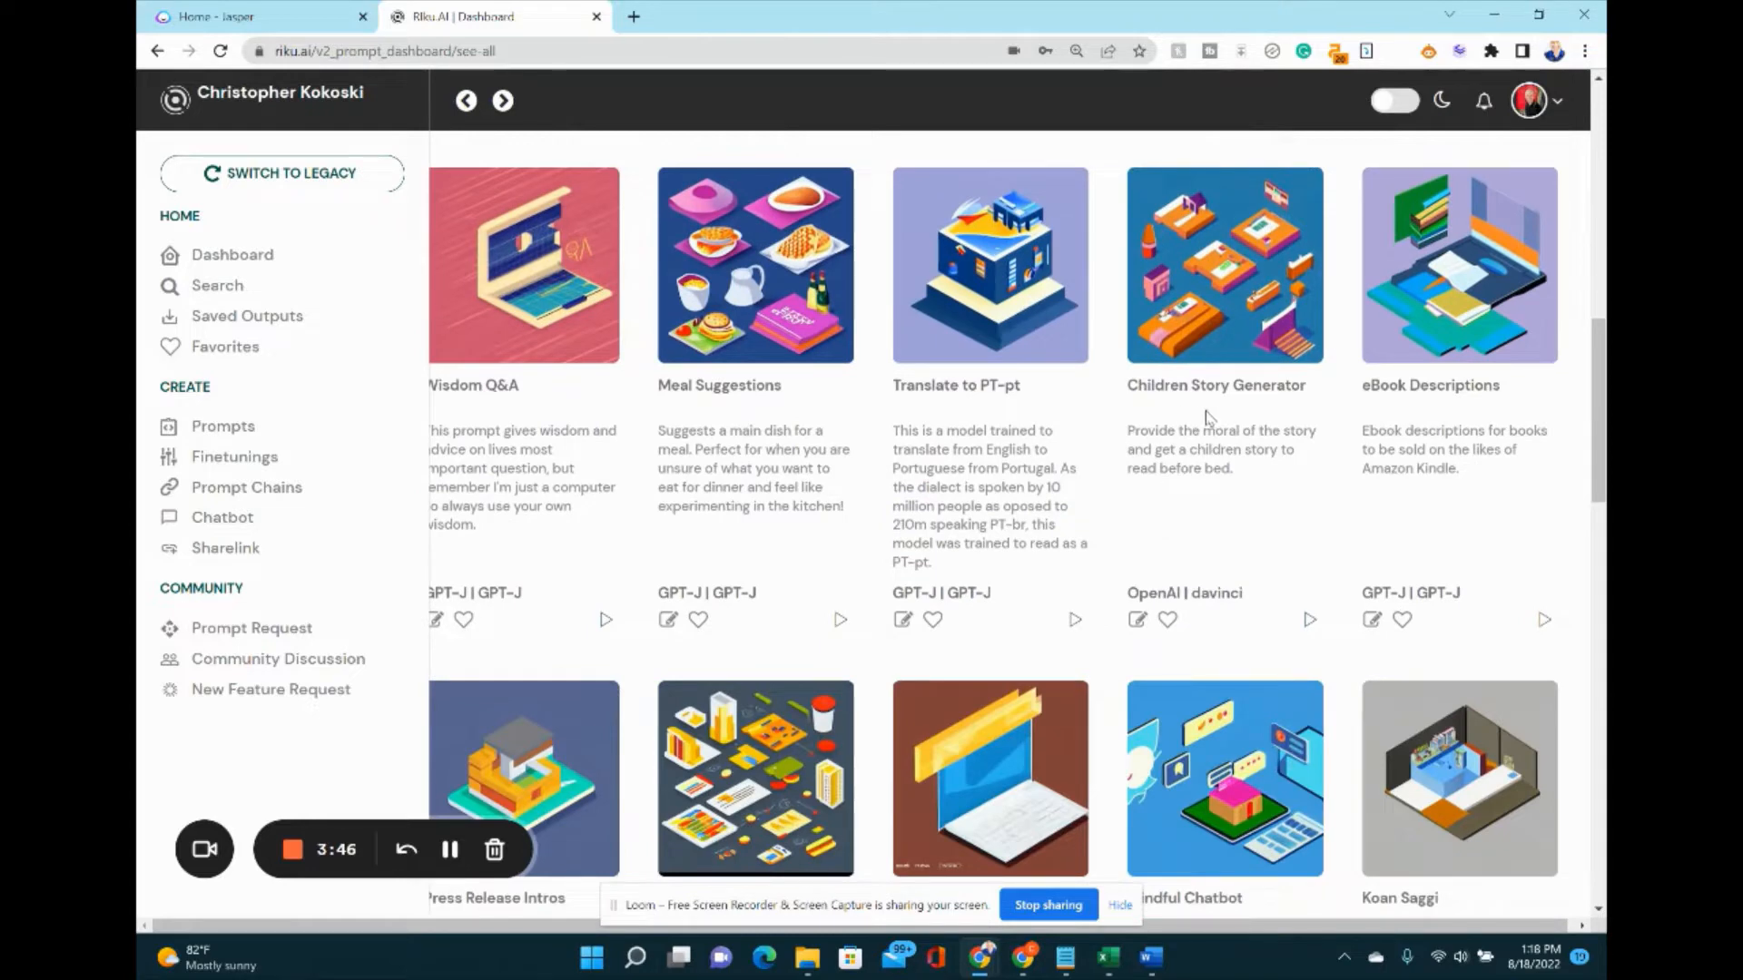
pyautogui.moveTo(1304, 425)
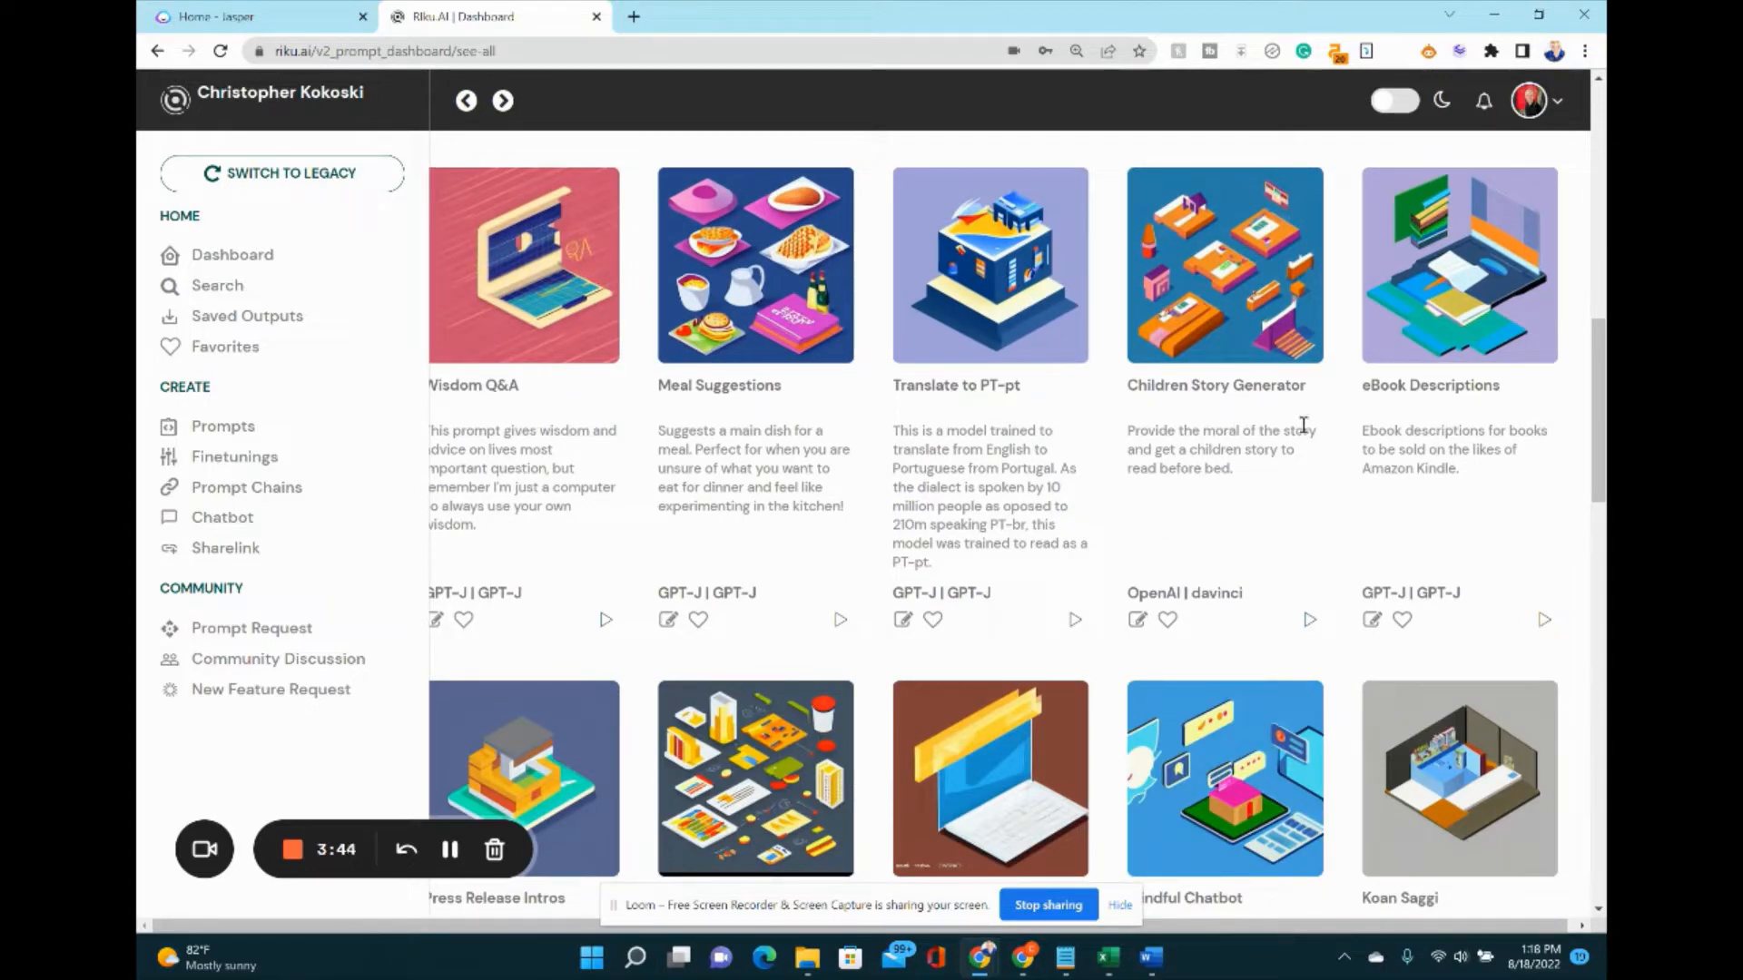
pyautogui.scroll(-3)
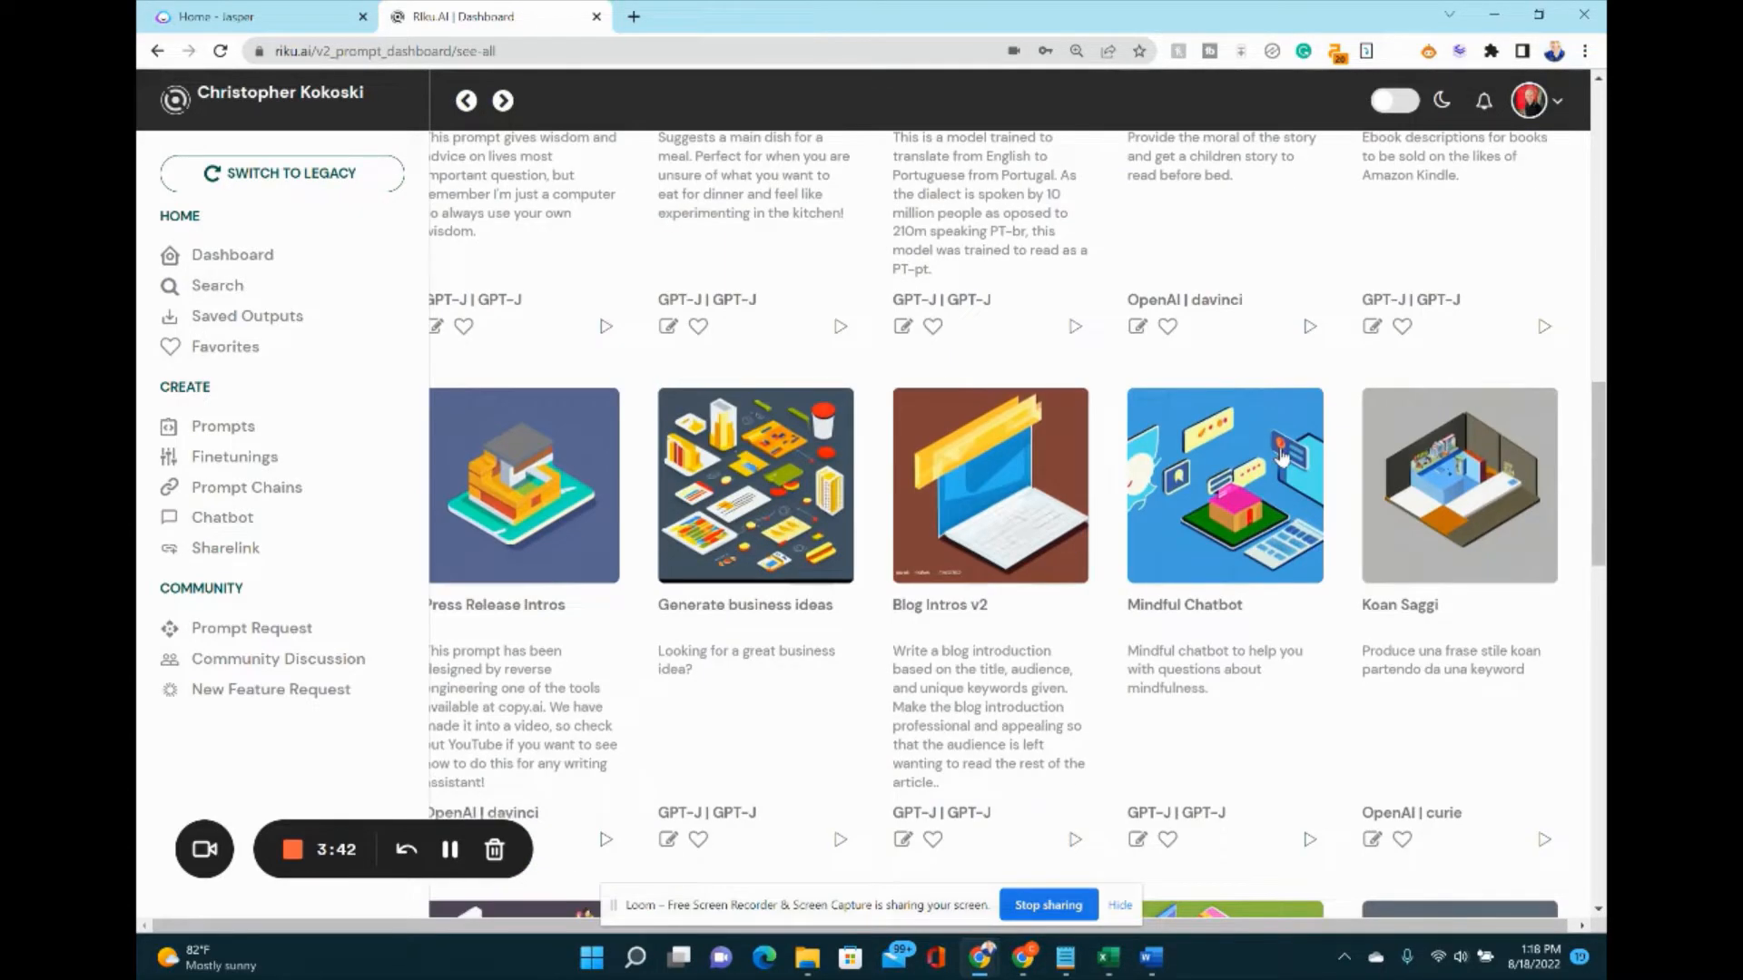
pyautogui.scroll(-3)
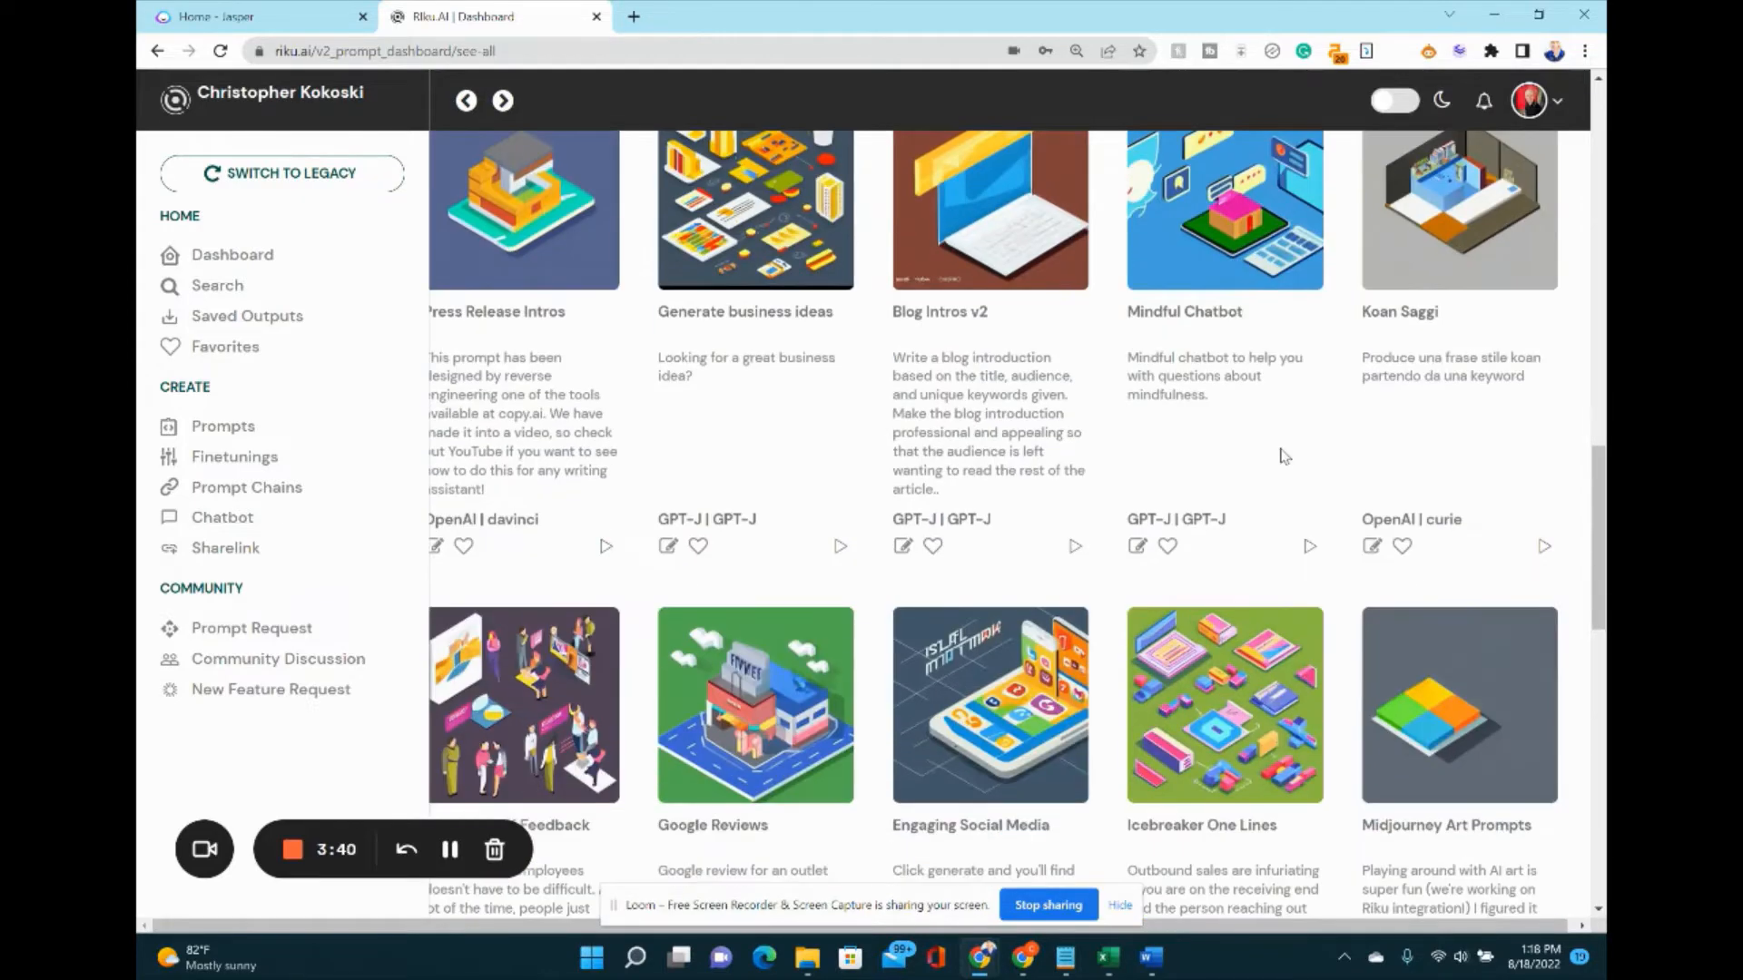
pyautogui.scroll(-3)
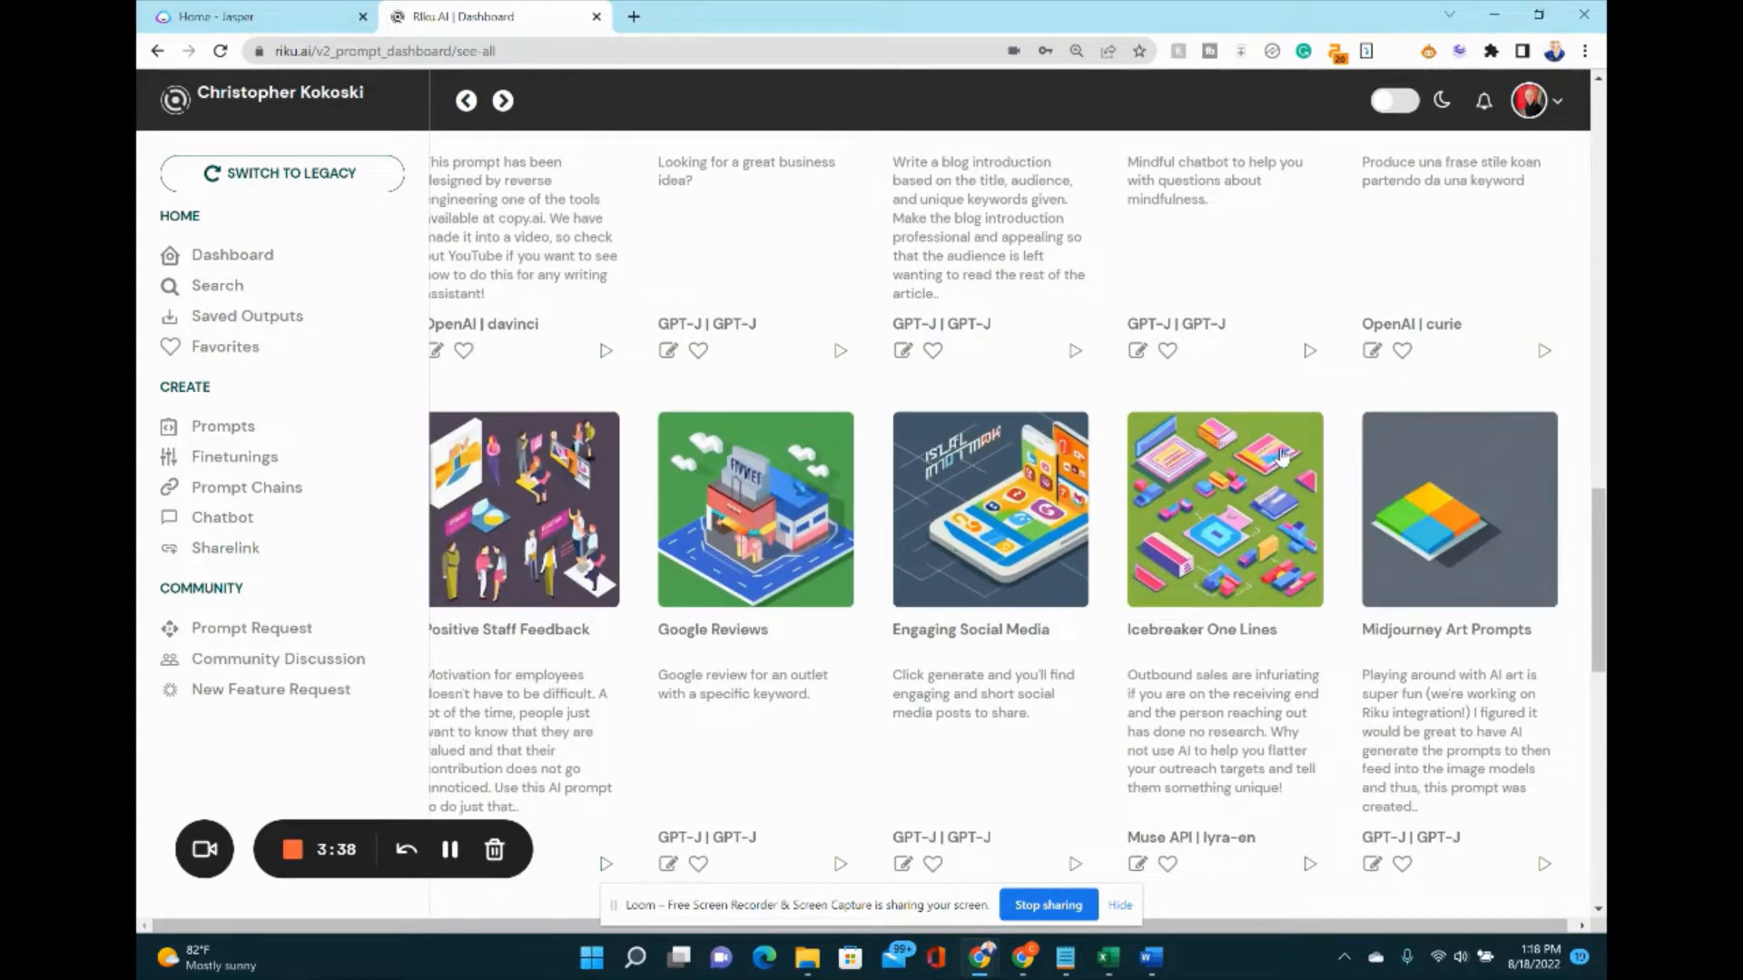
pyautogui.scroll(-3)
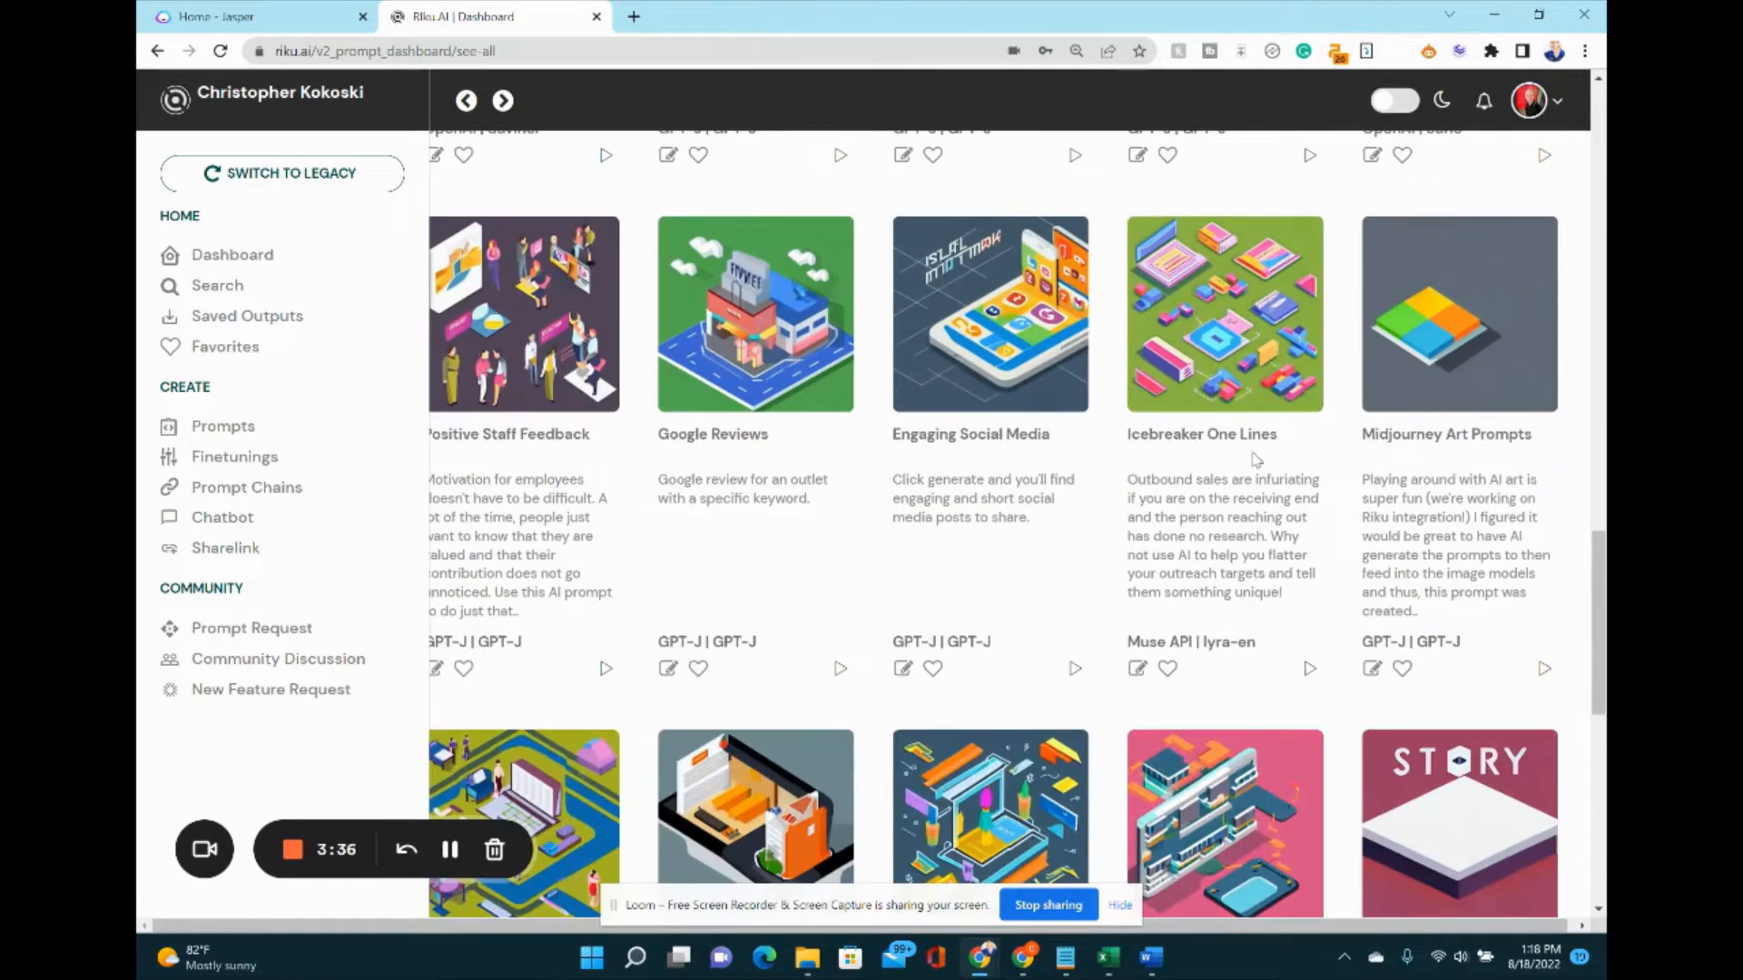
pyautogui.scroll(-3)
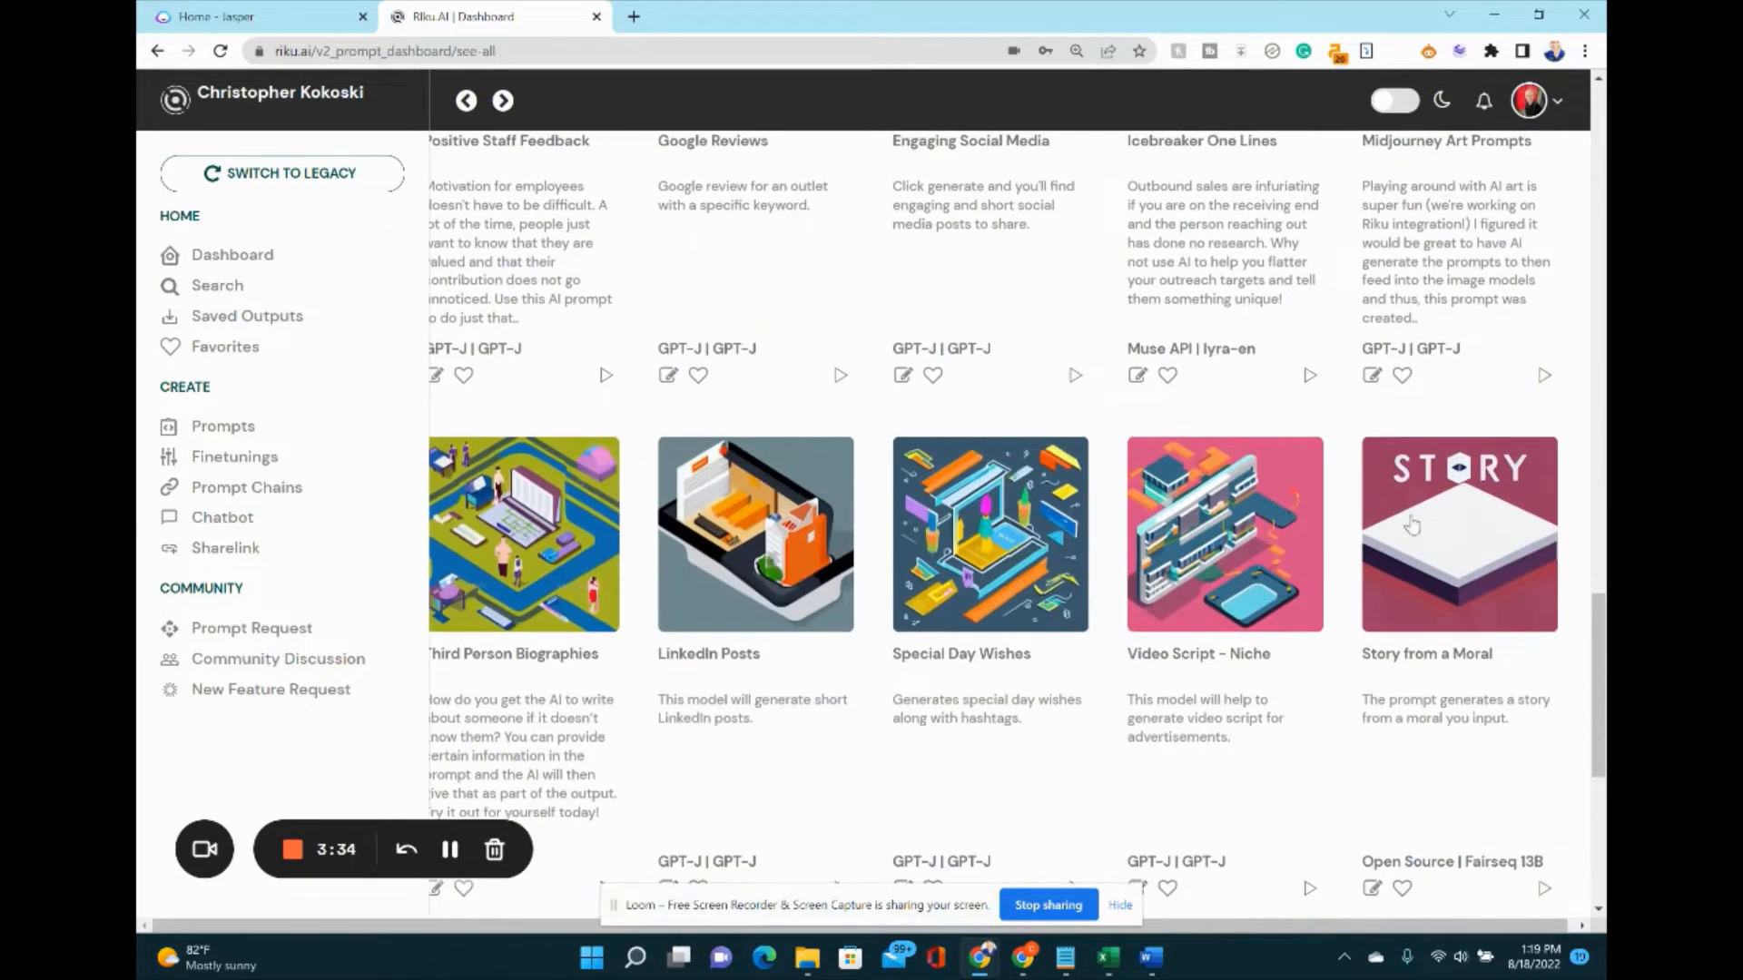
pyautogui.scroll(3)
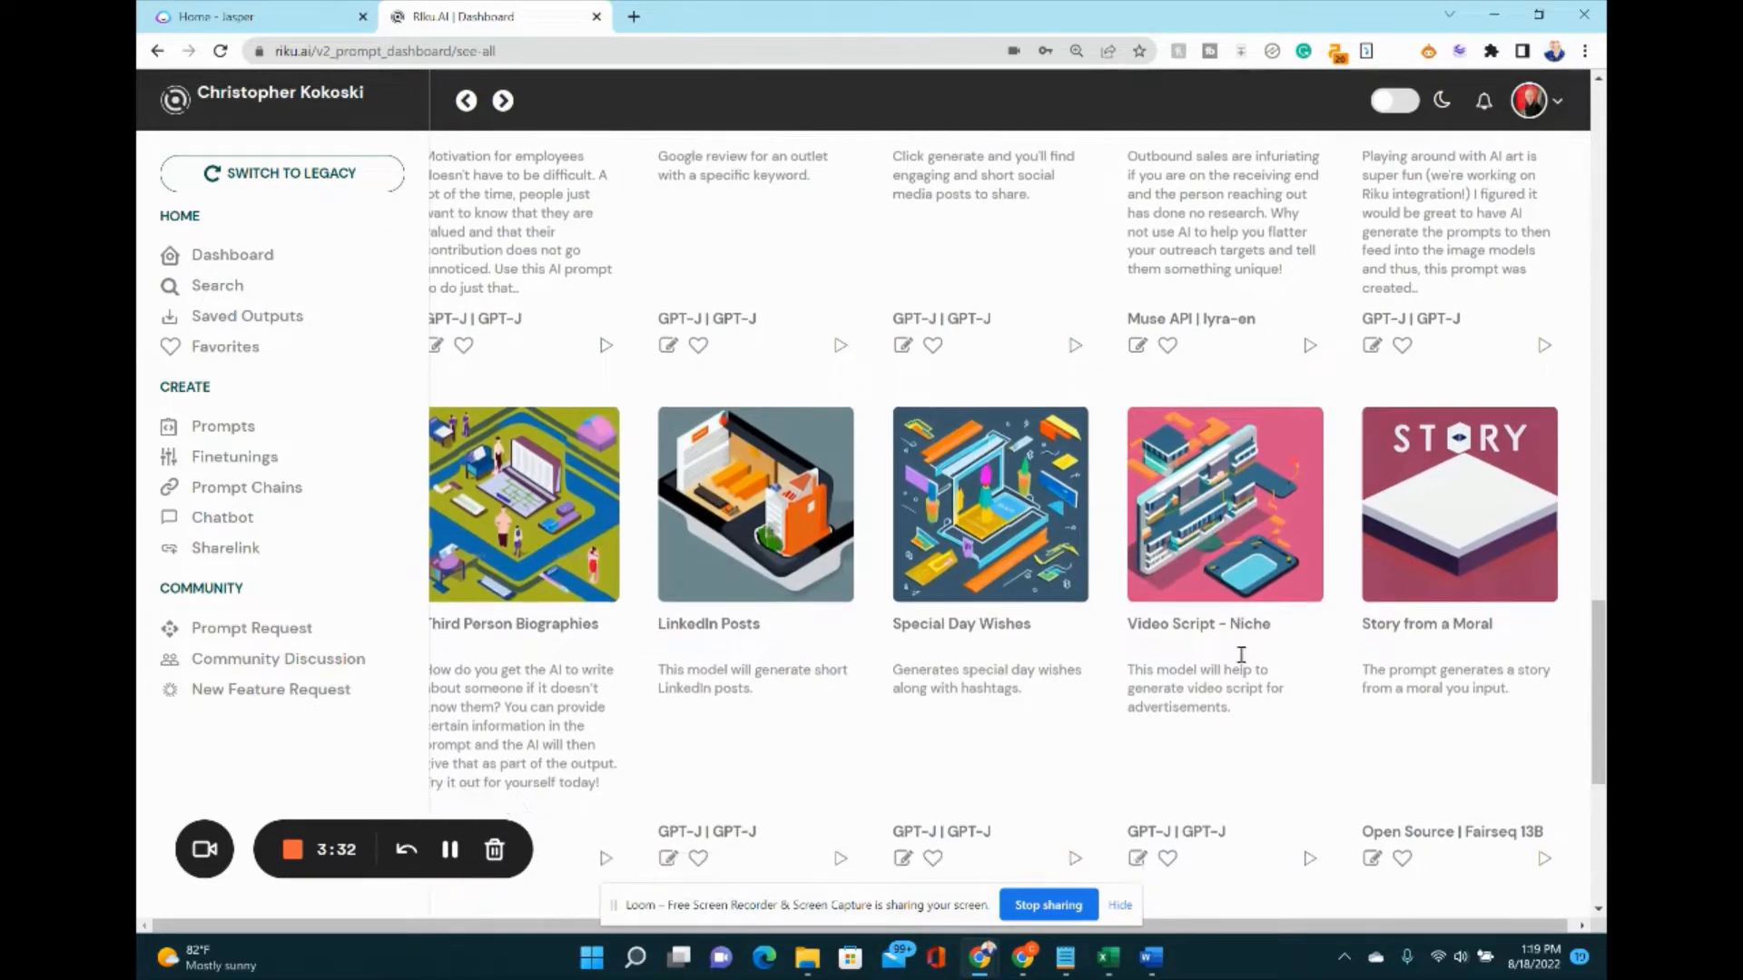
pyautogui.scroll(-3)
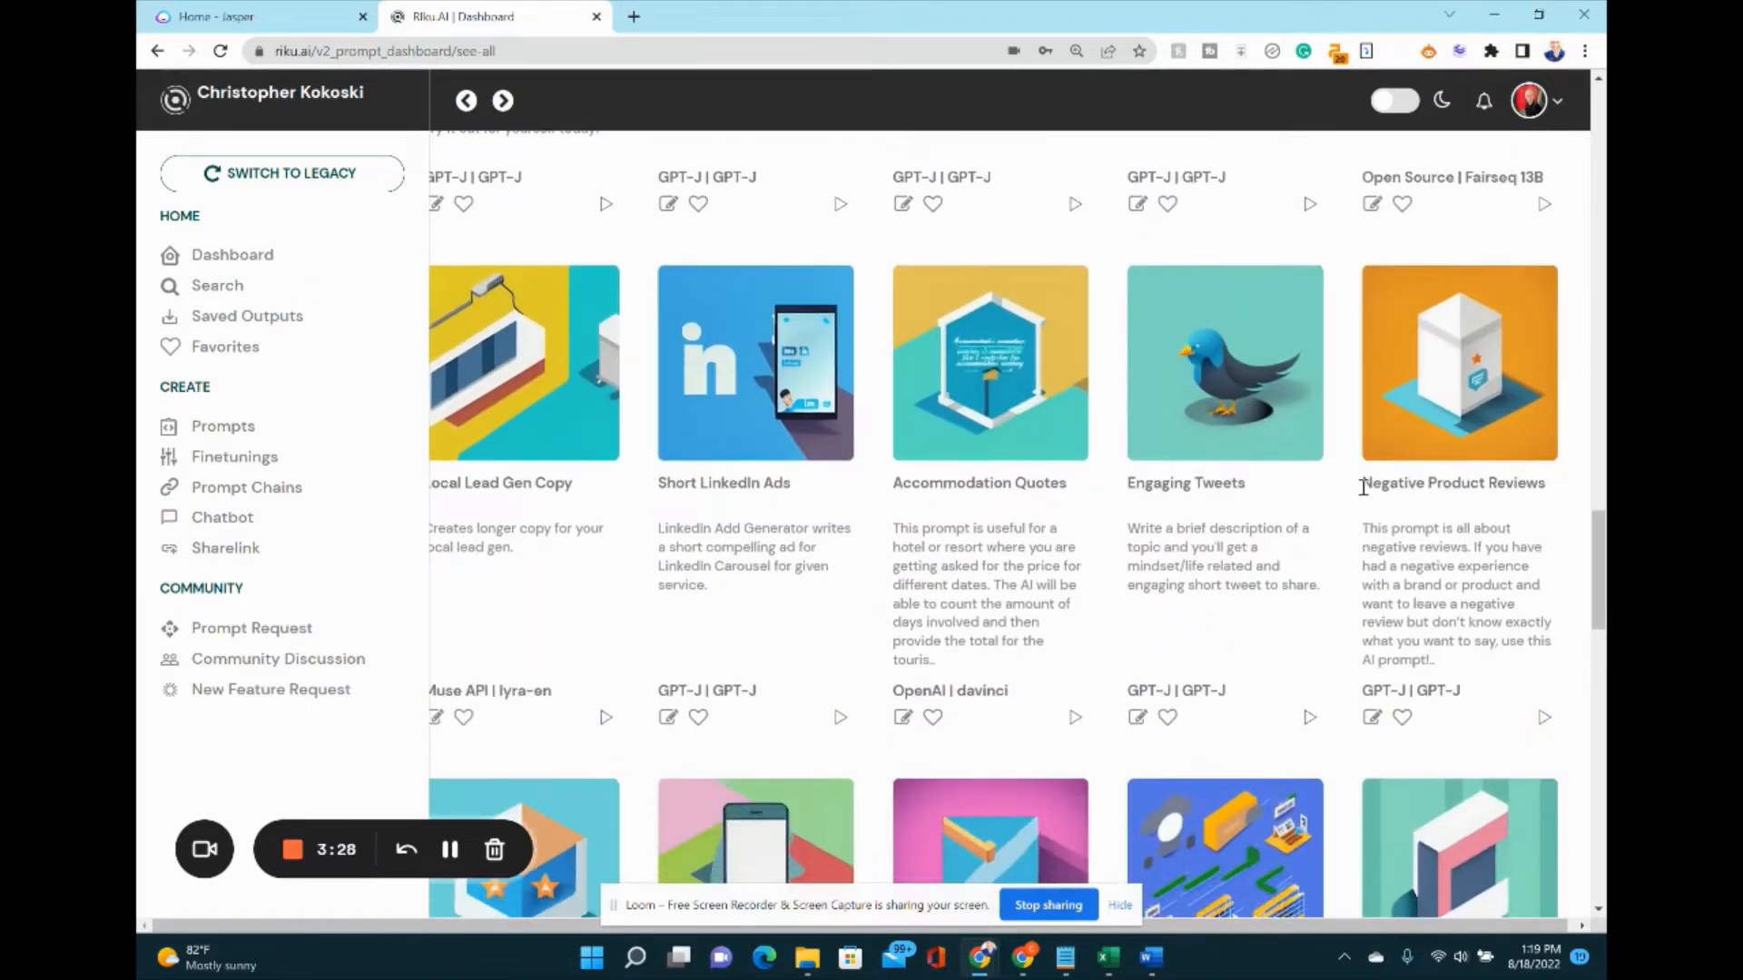
pyautogui.scroll(-3)
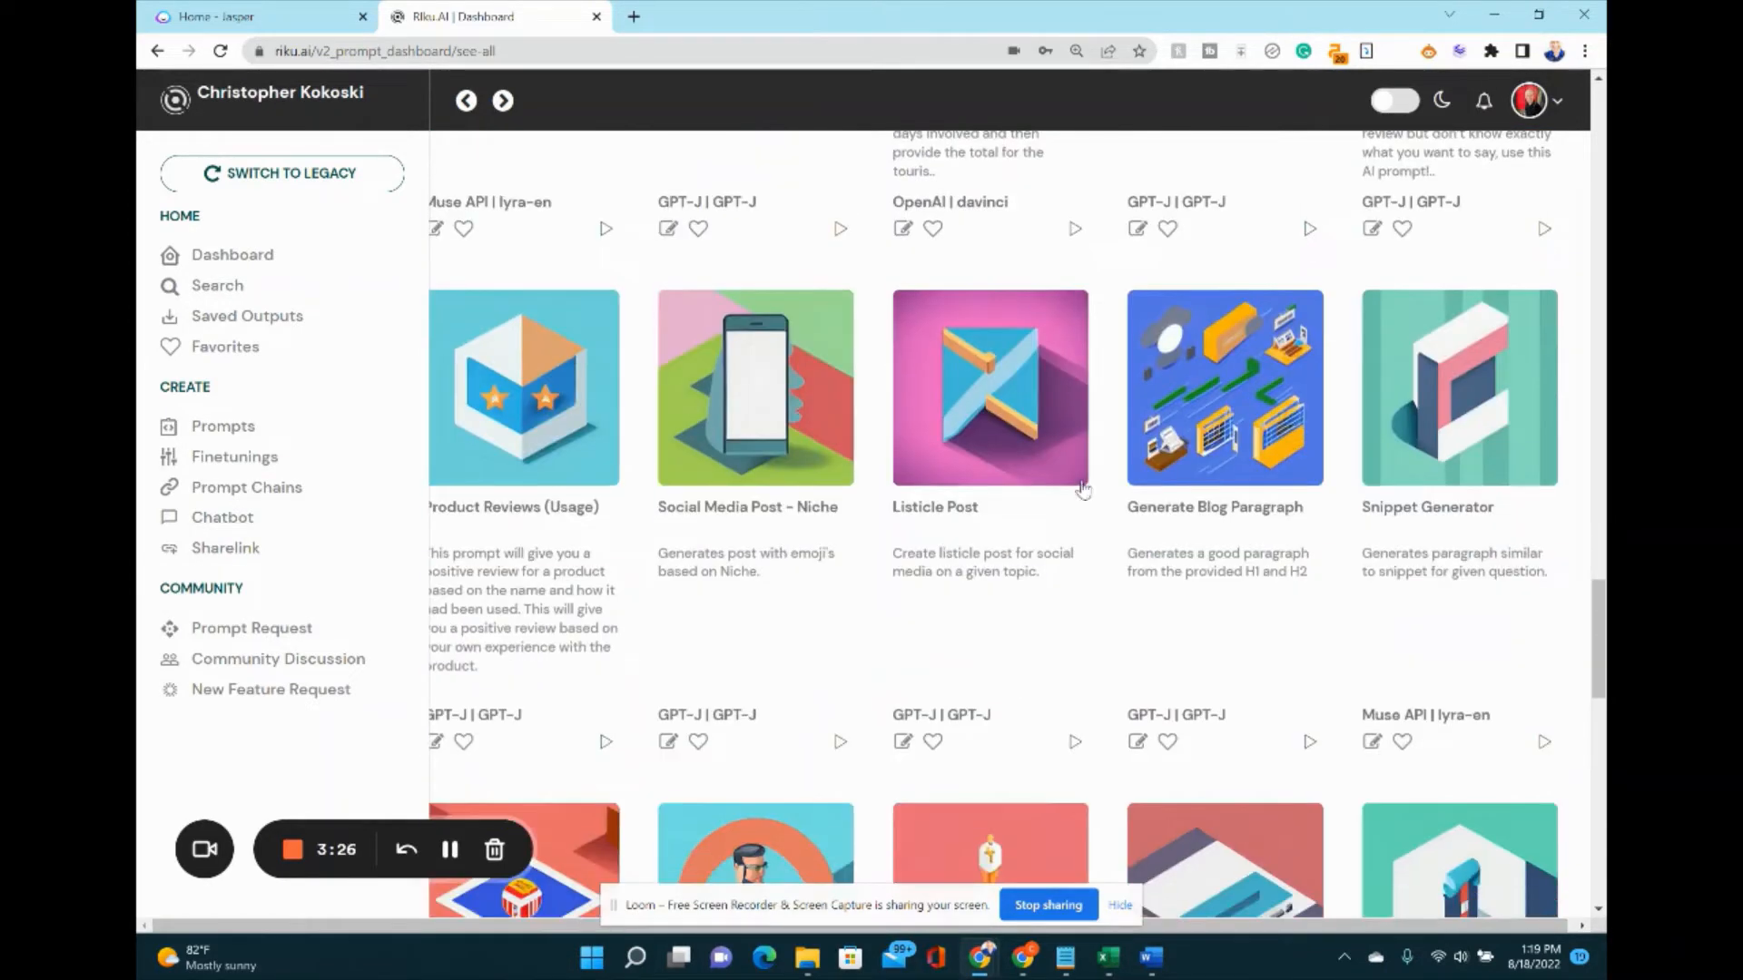
pyautogui.scroll(-3)
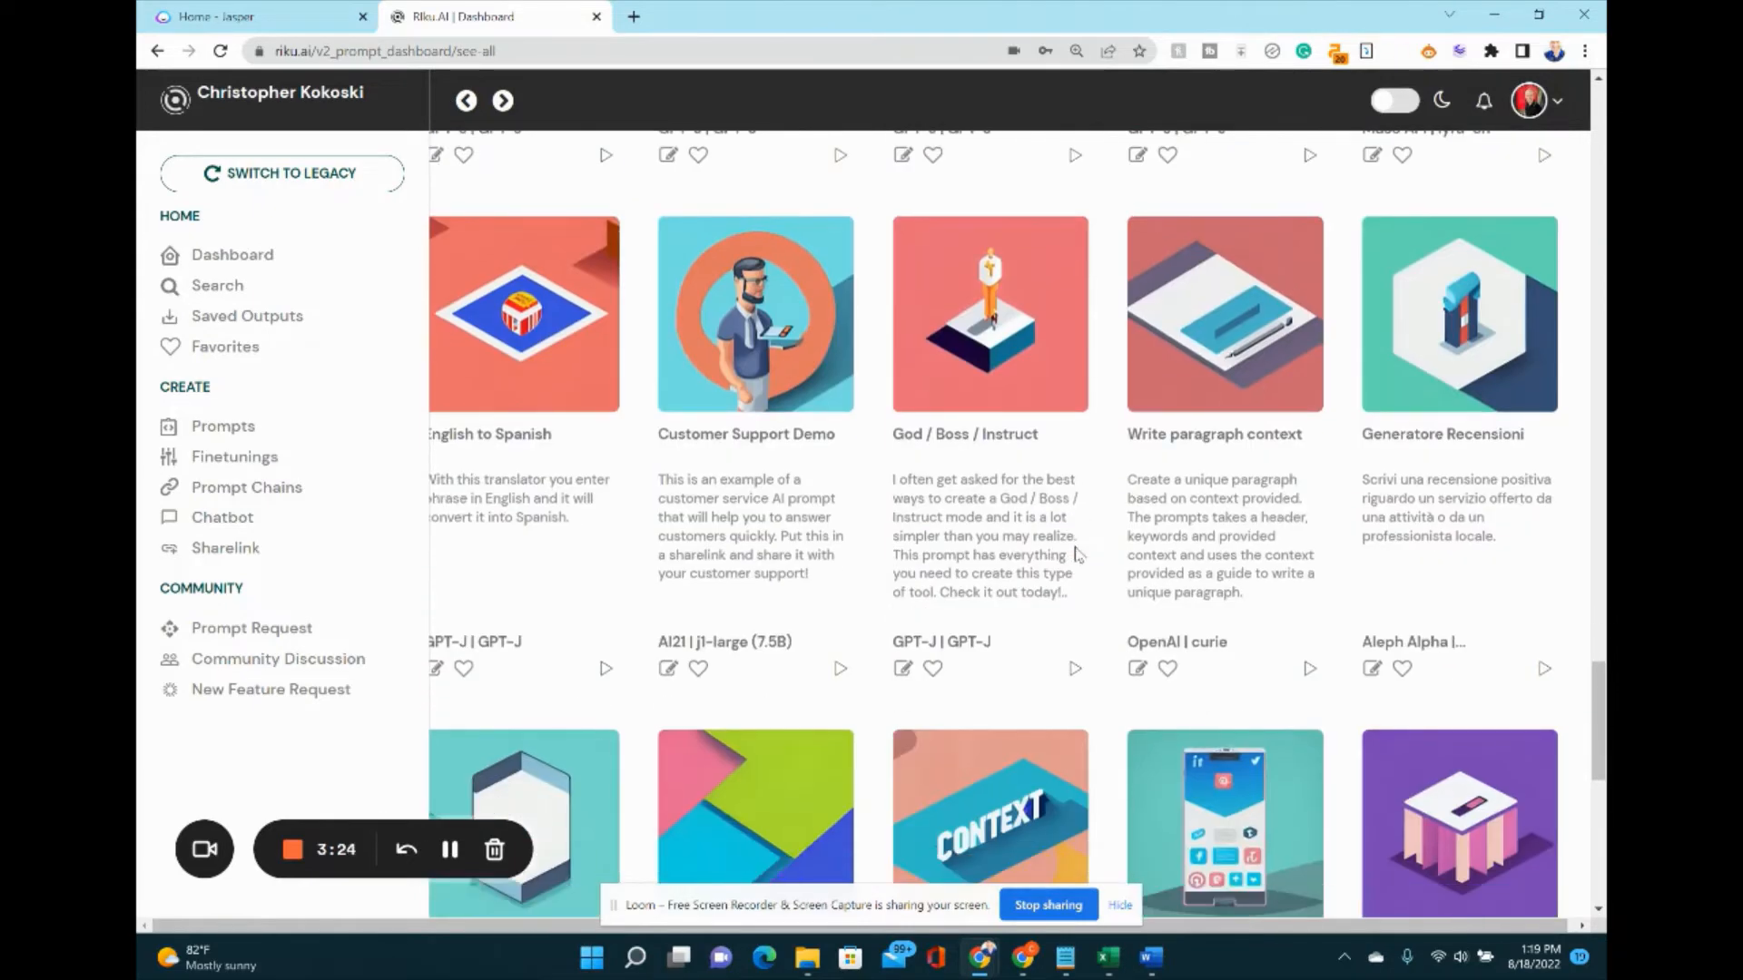
pyautogui.moveTo(806, 467)
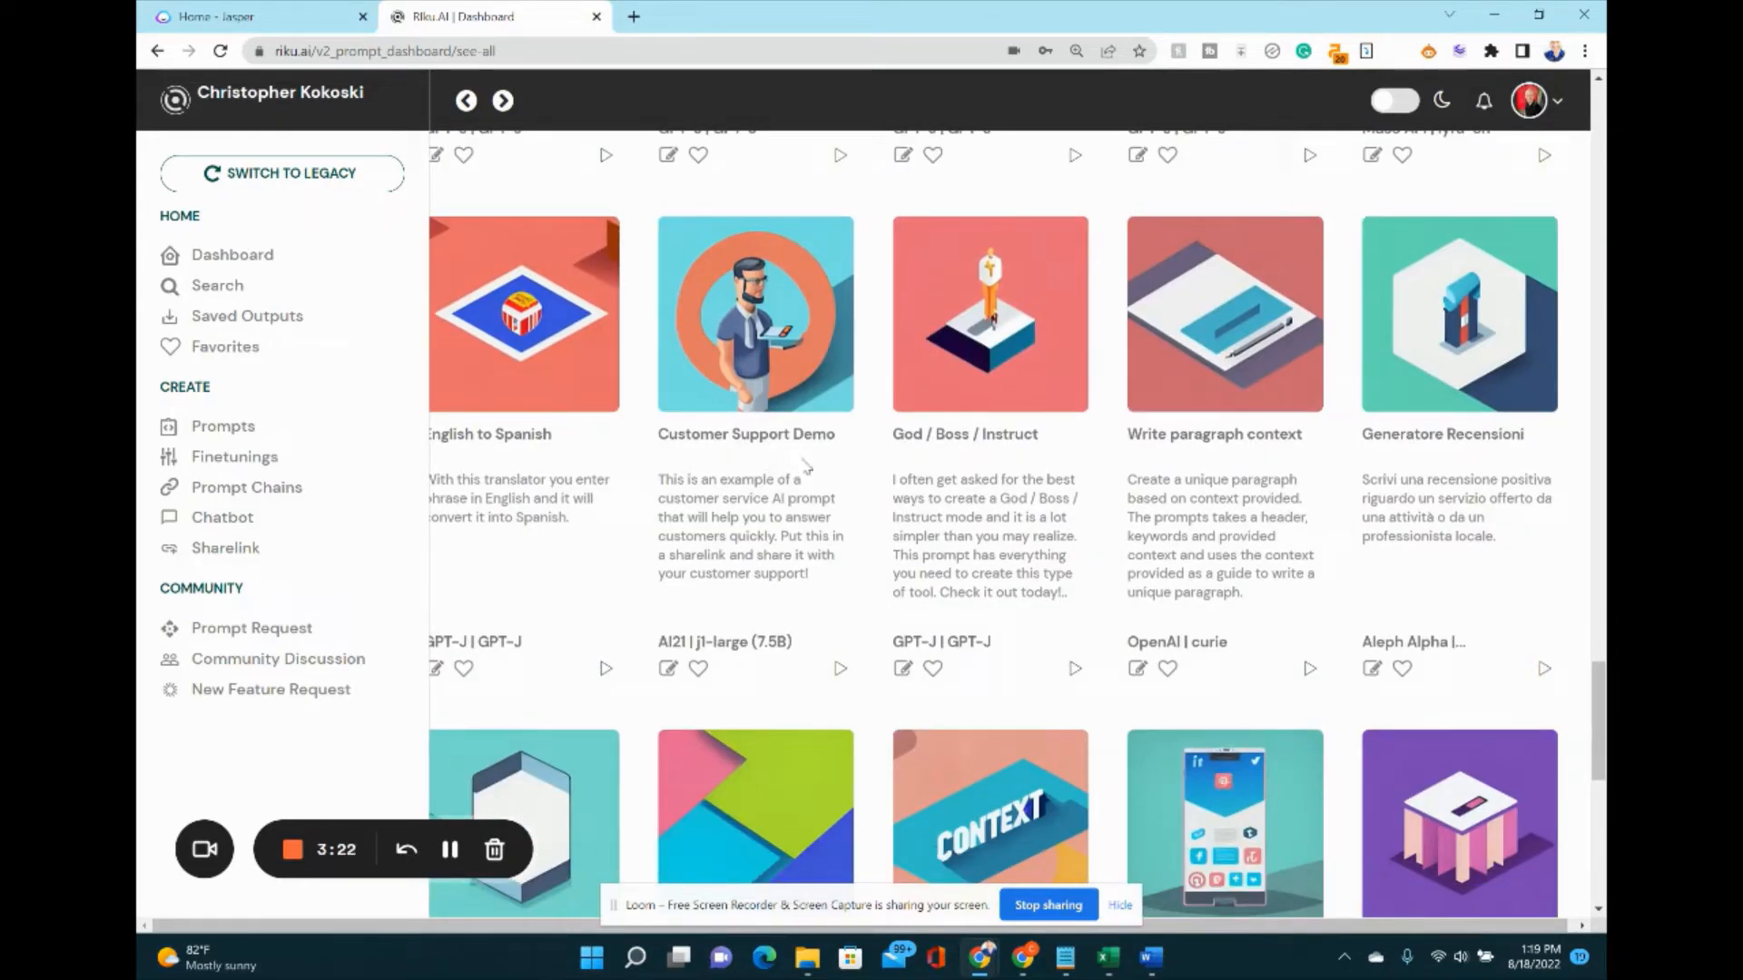
# Continue down through the middle of the community prompt library.
pyautogui.scroll(-3)
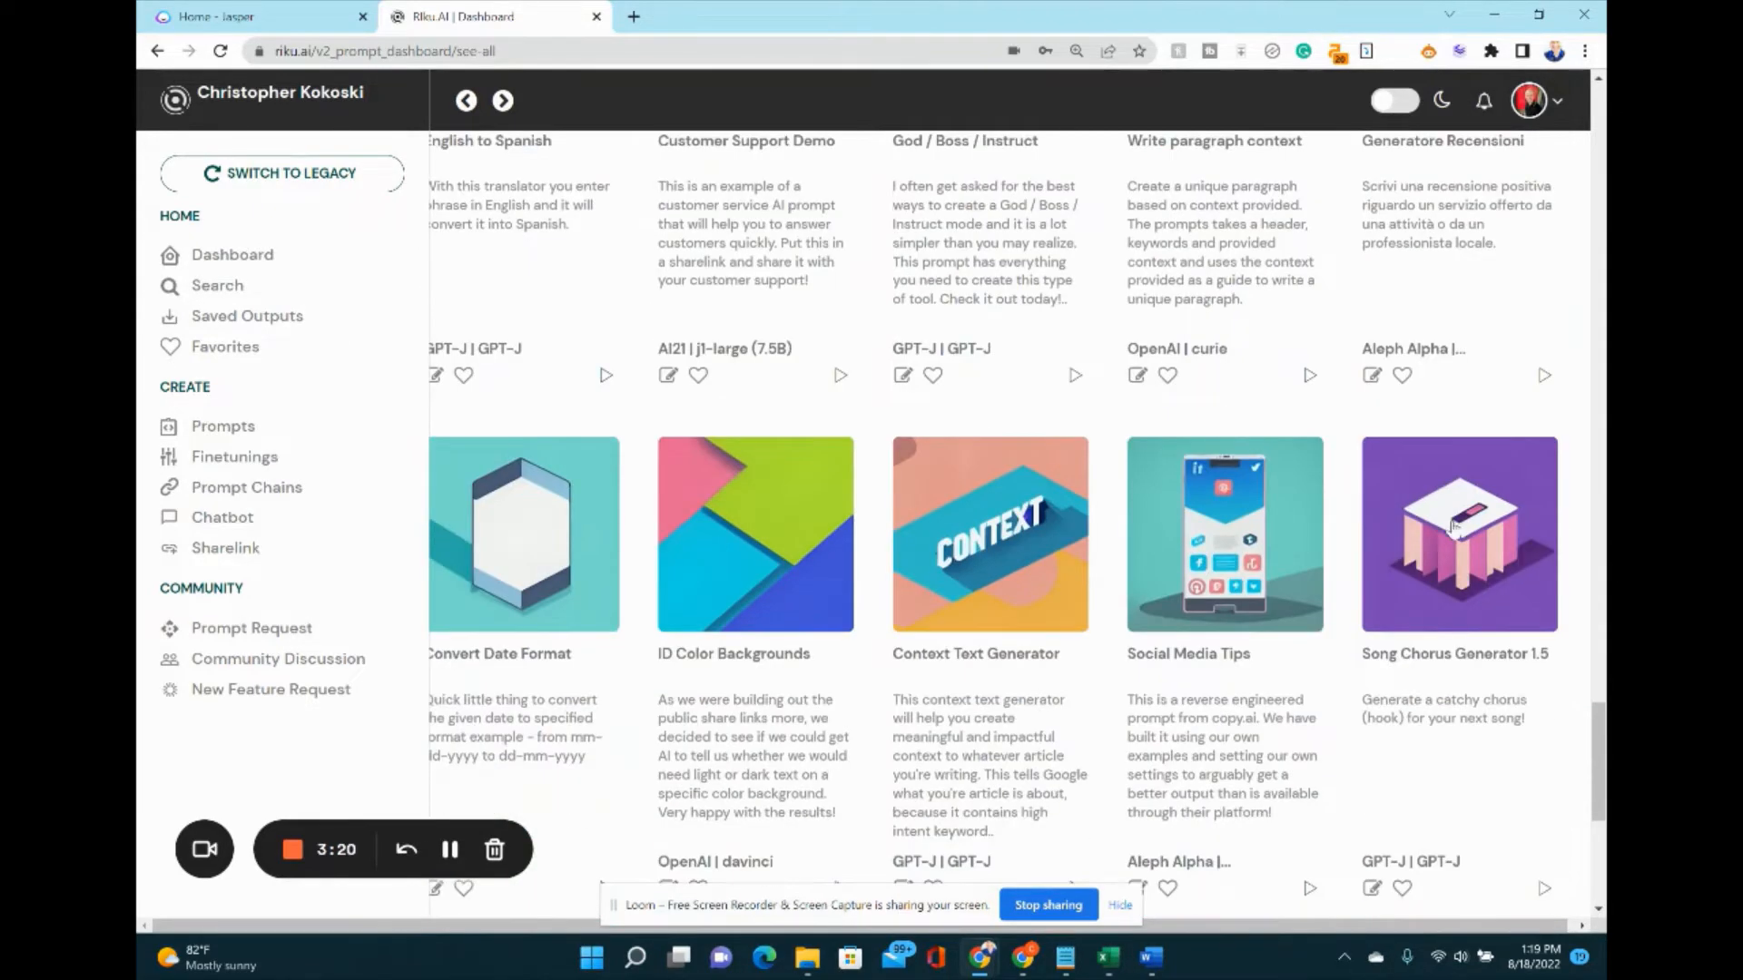
pyautogui.scroll(-3)
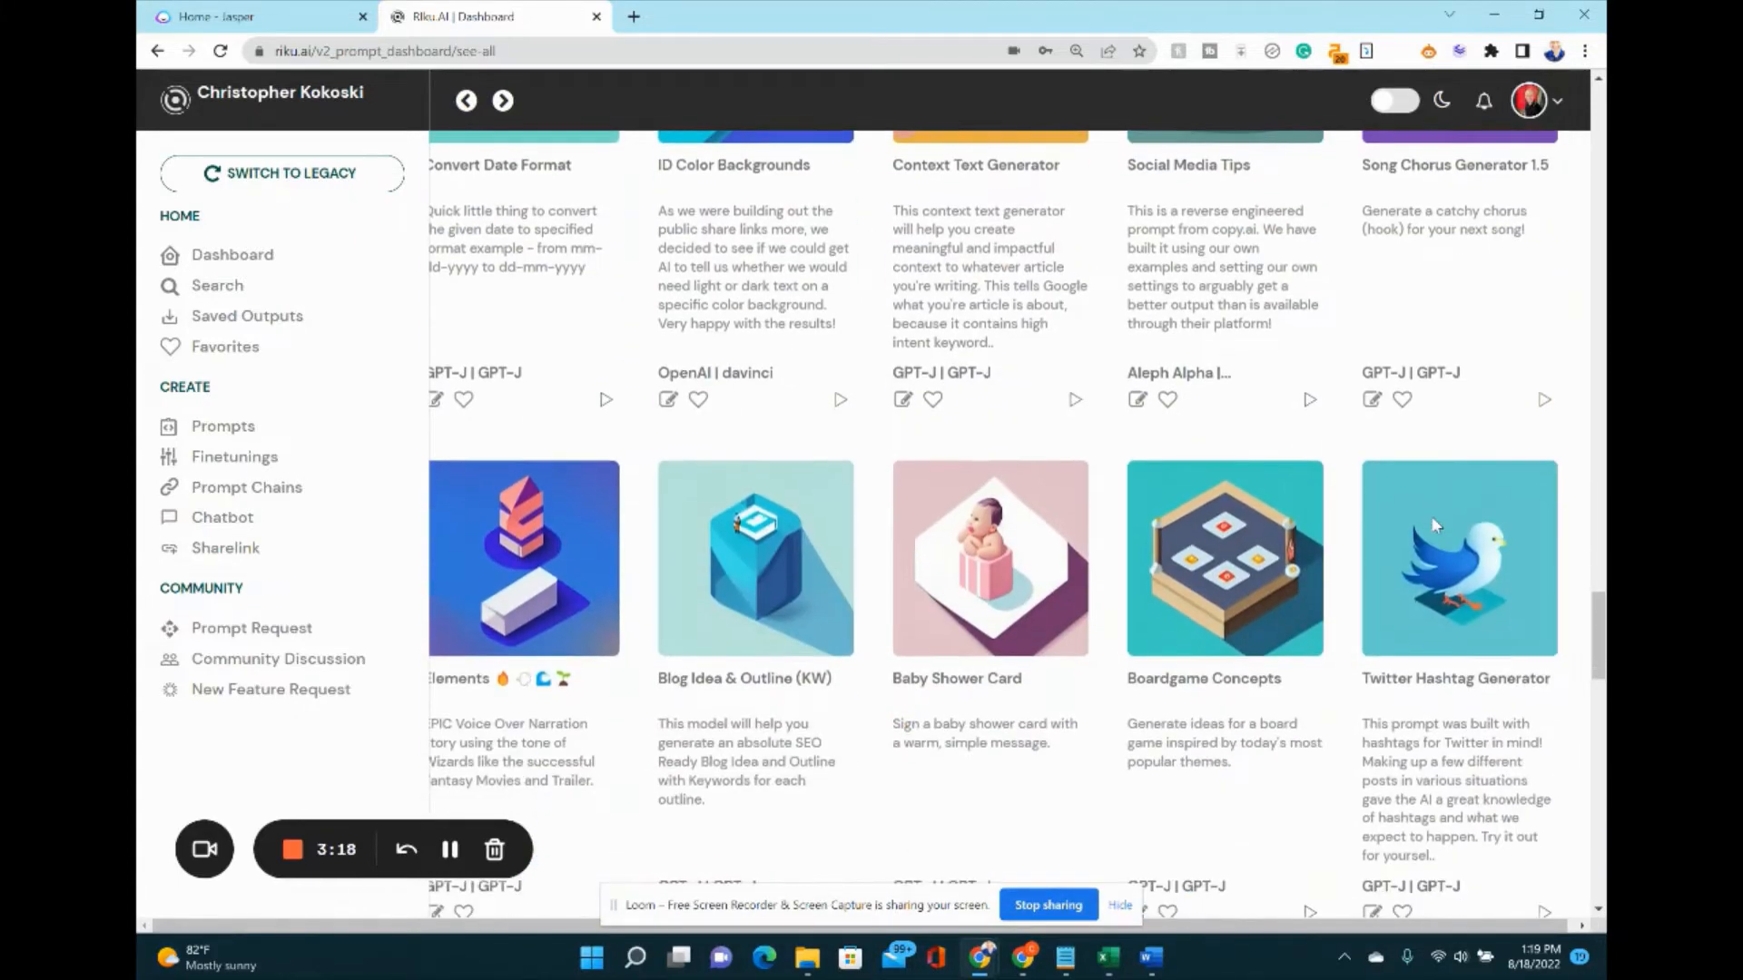
pyautogui.scroll(-3)
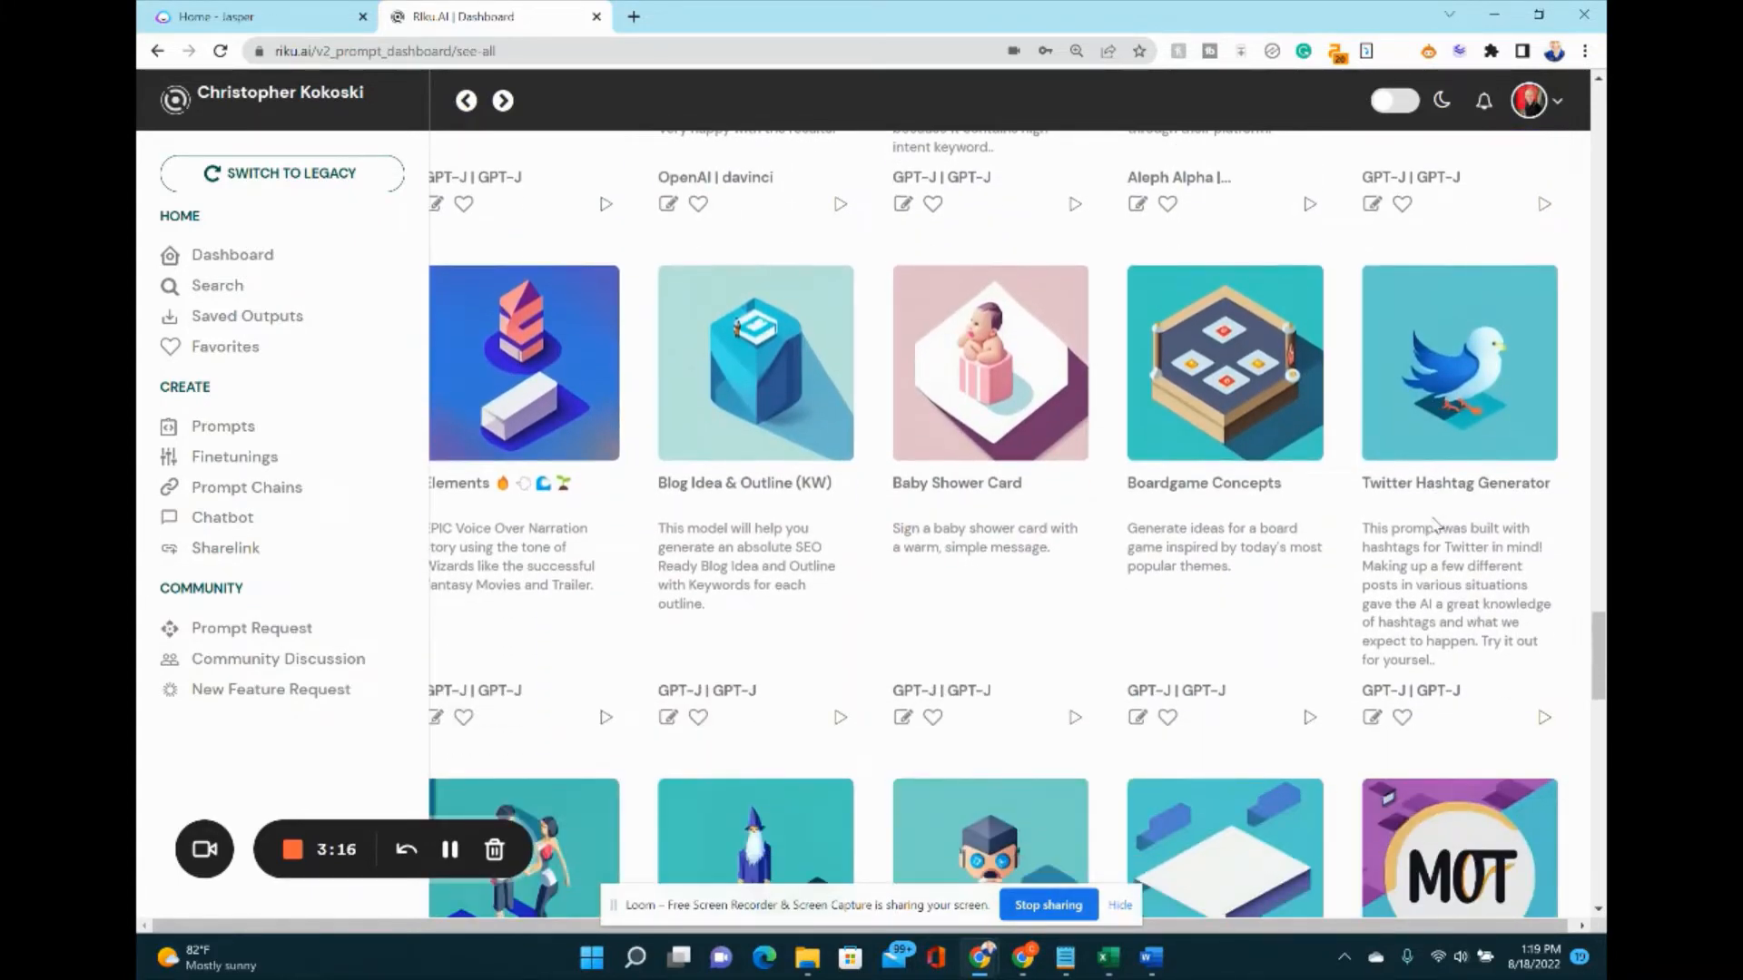
pyautogui.scroll(-3)
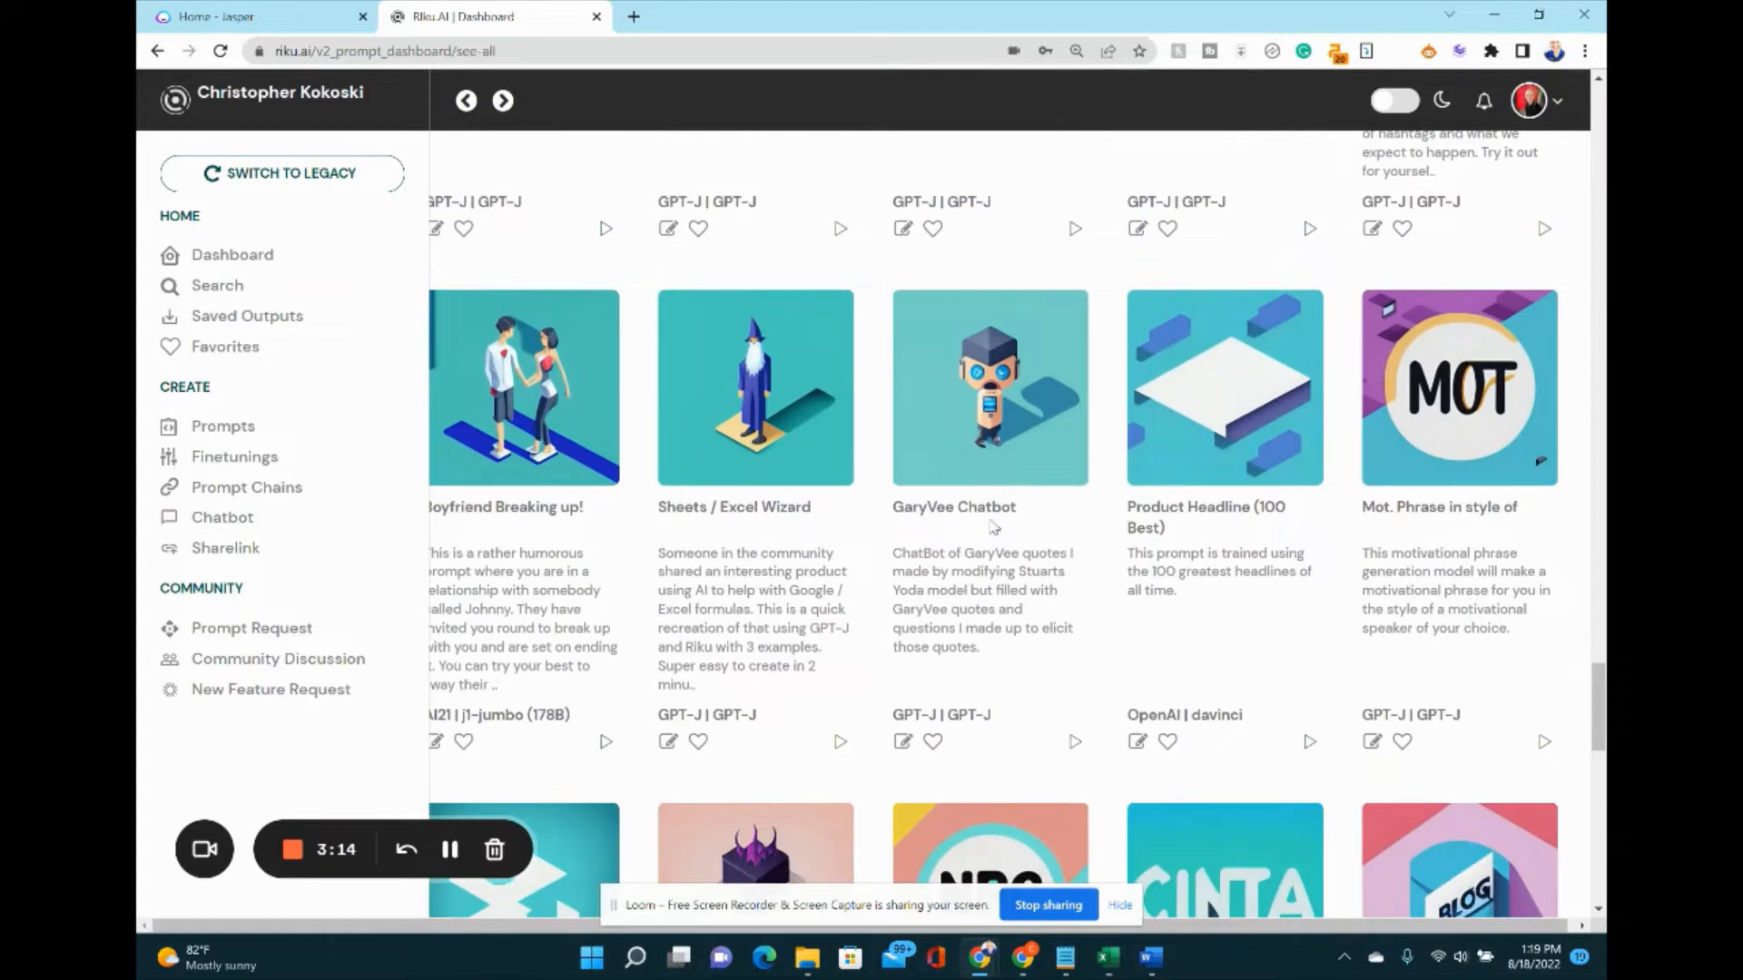
pyautogui.moveTo(1027, 532)
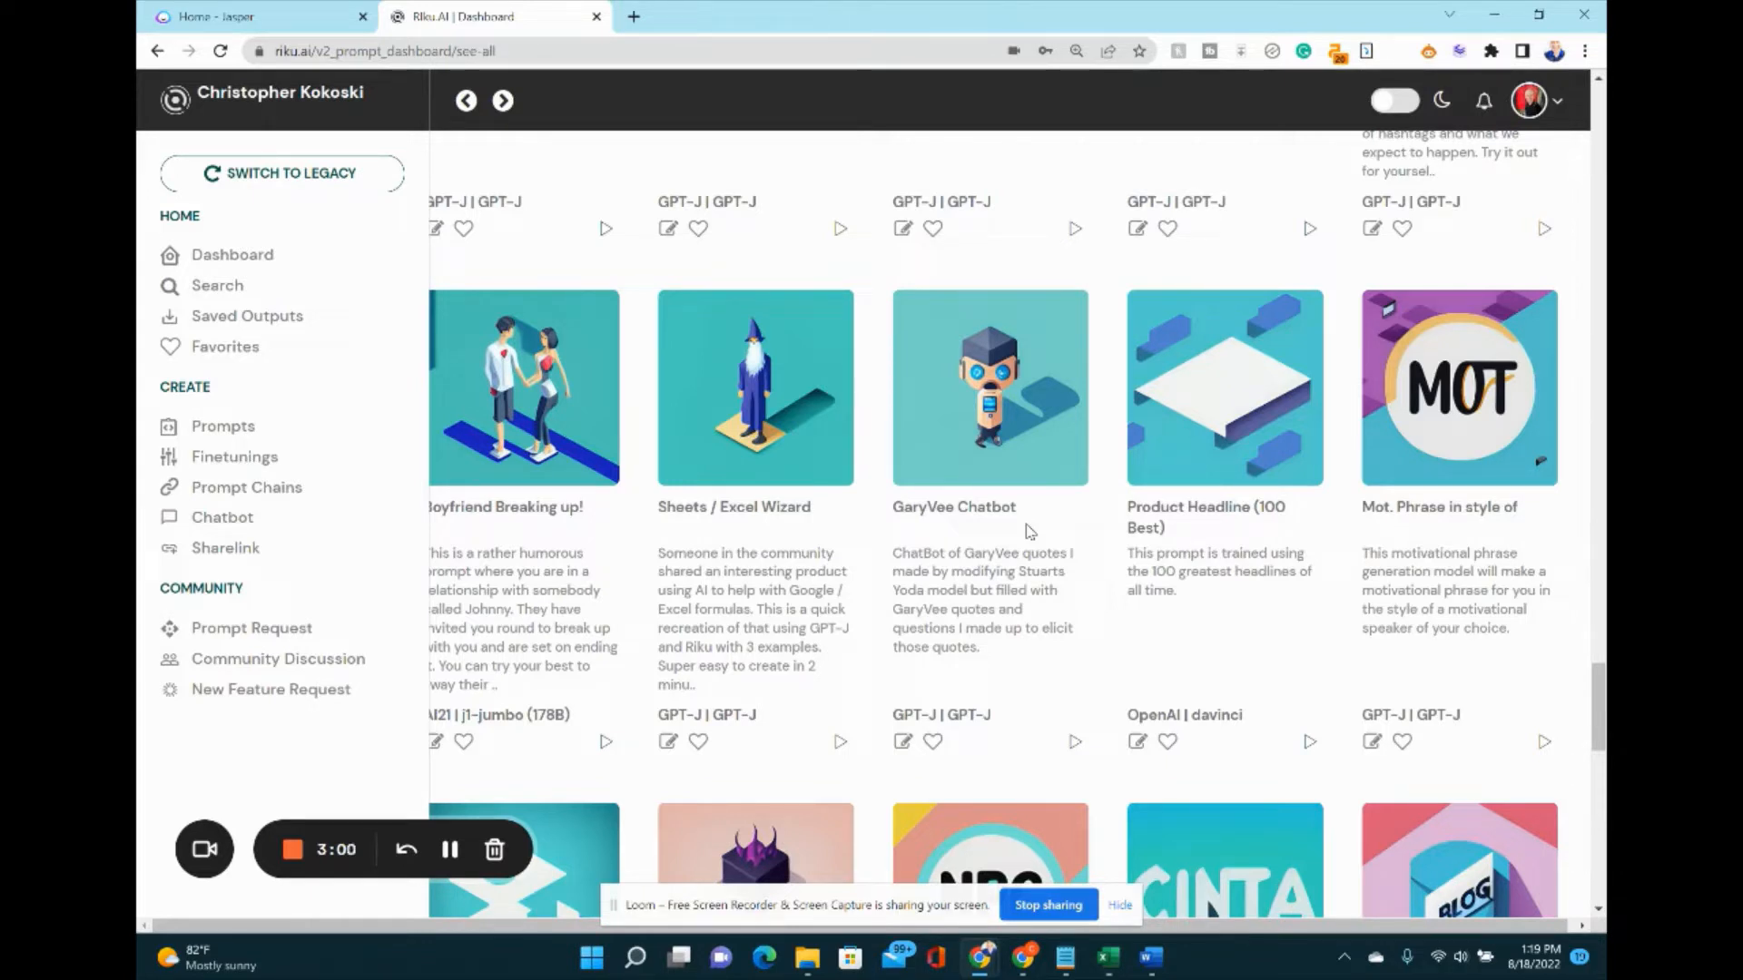
pyautogui.moveTo(1076, 532)
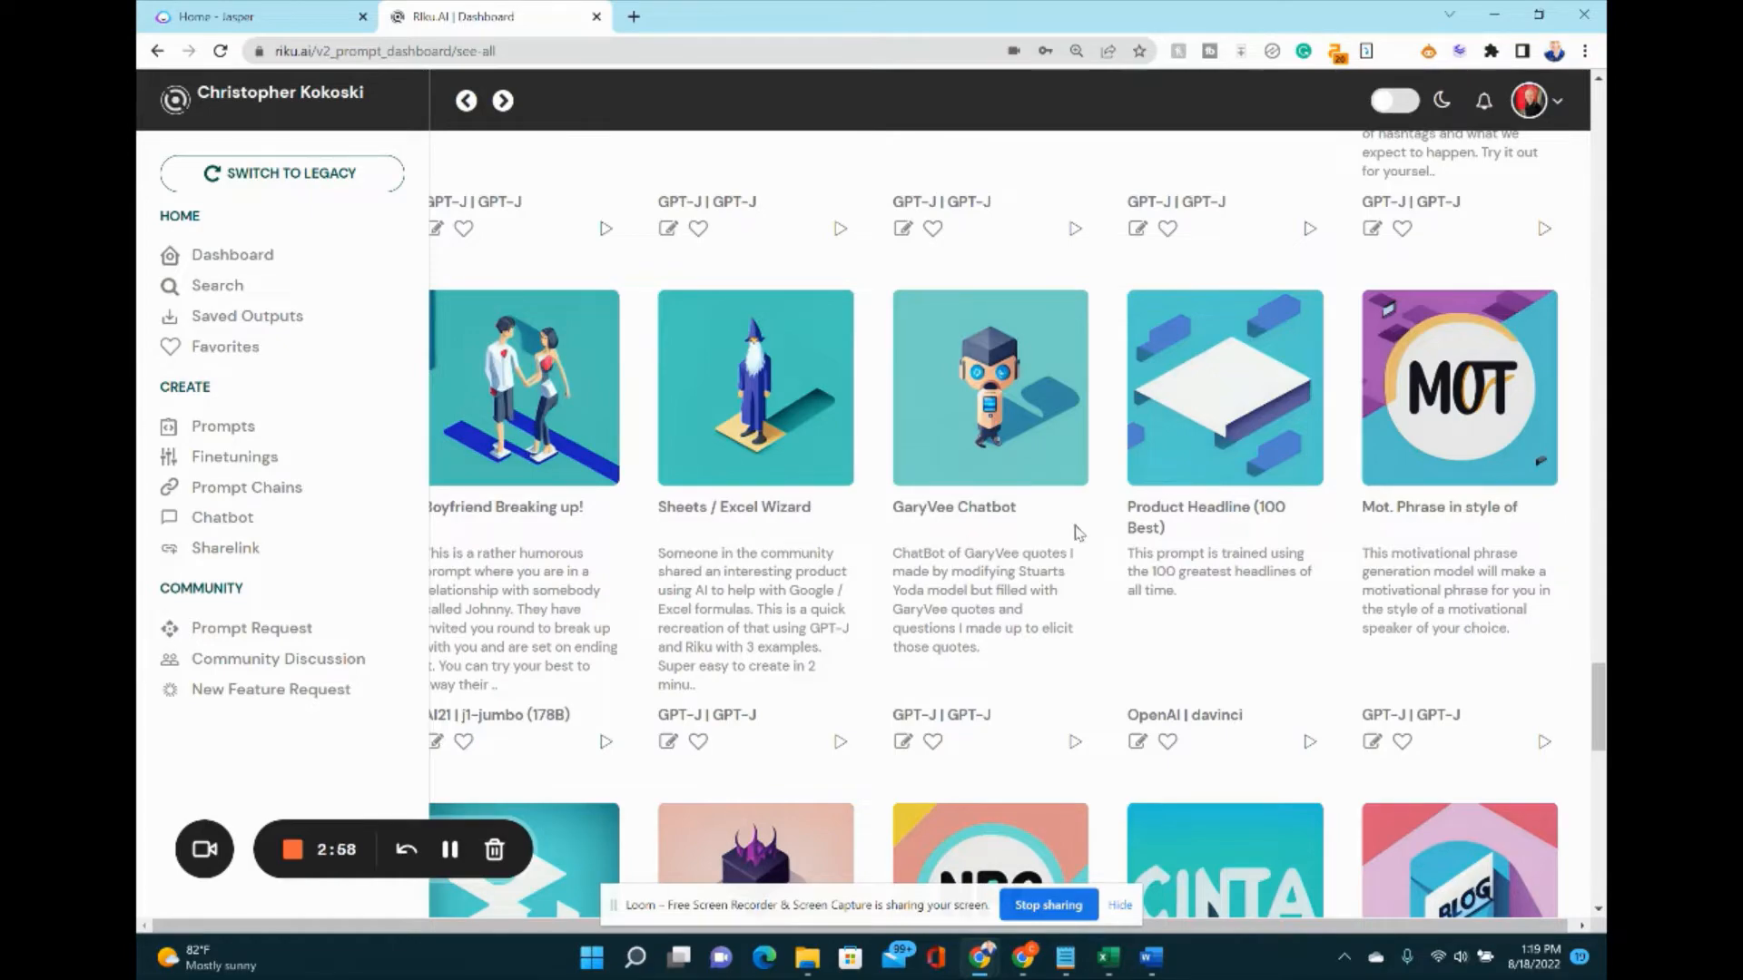
pyautogui.scroll(-3)
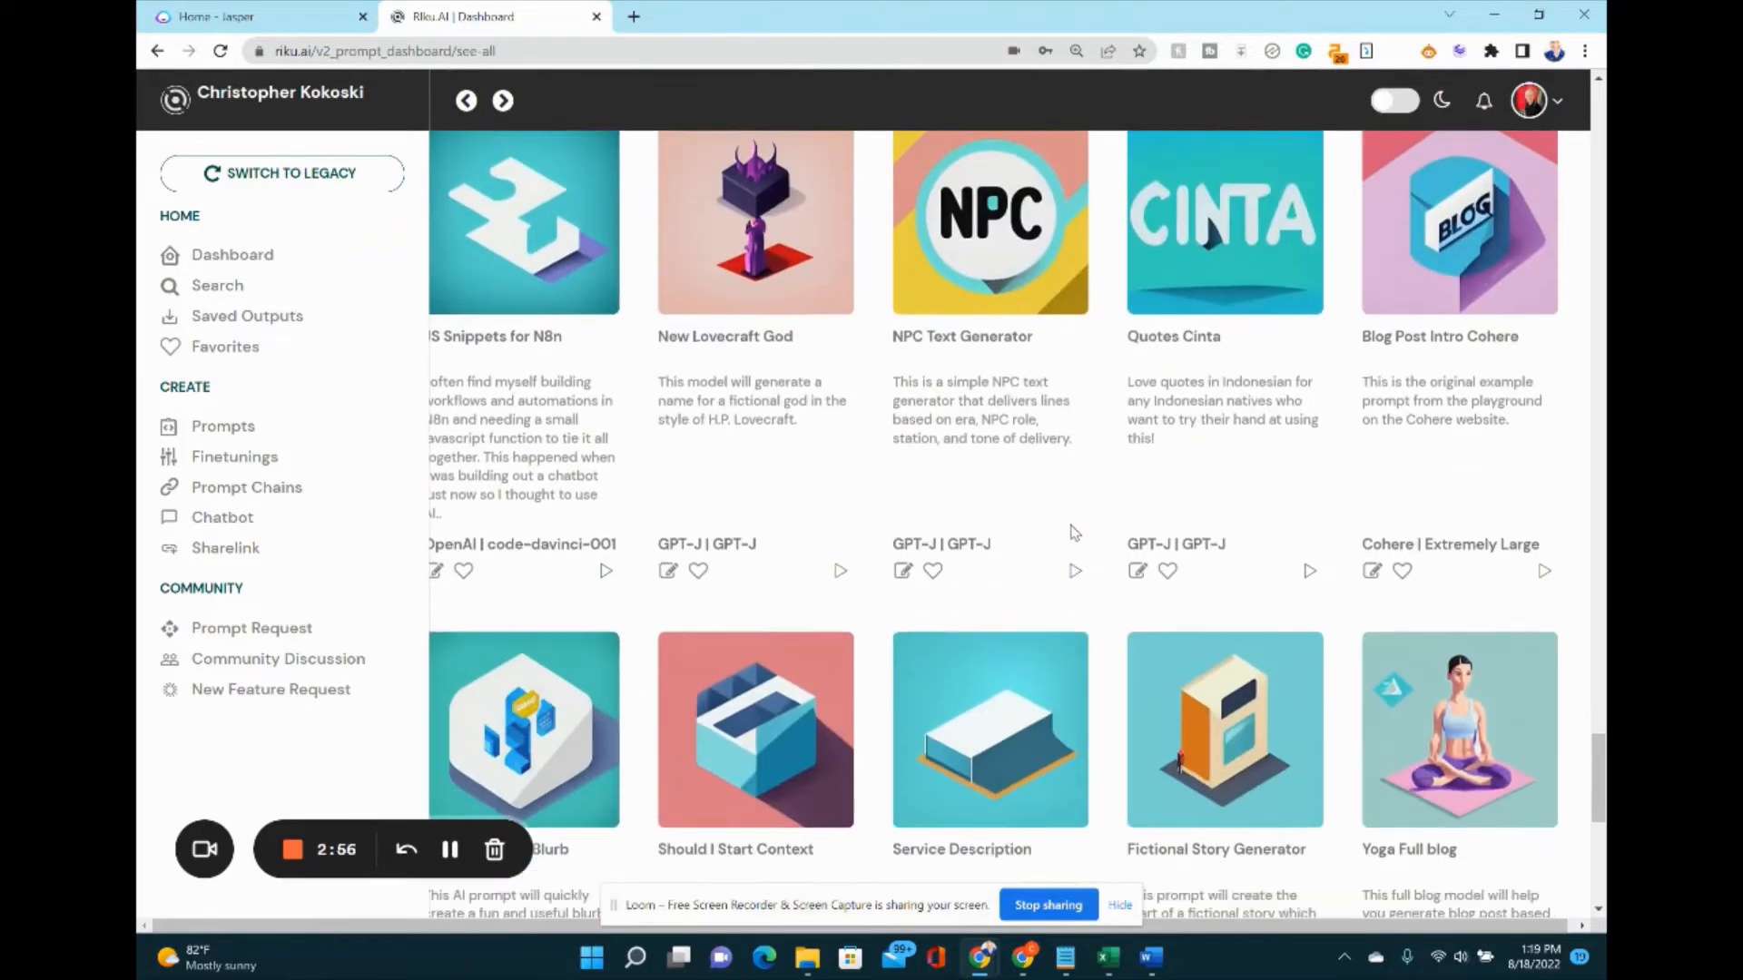
pyautogui.scroll(-3)
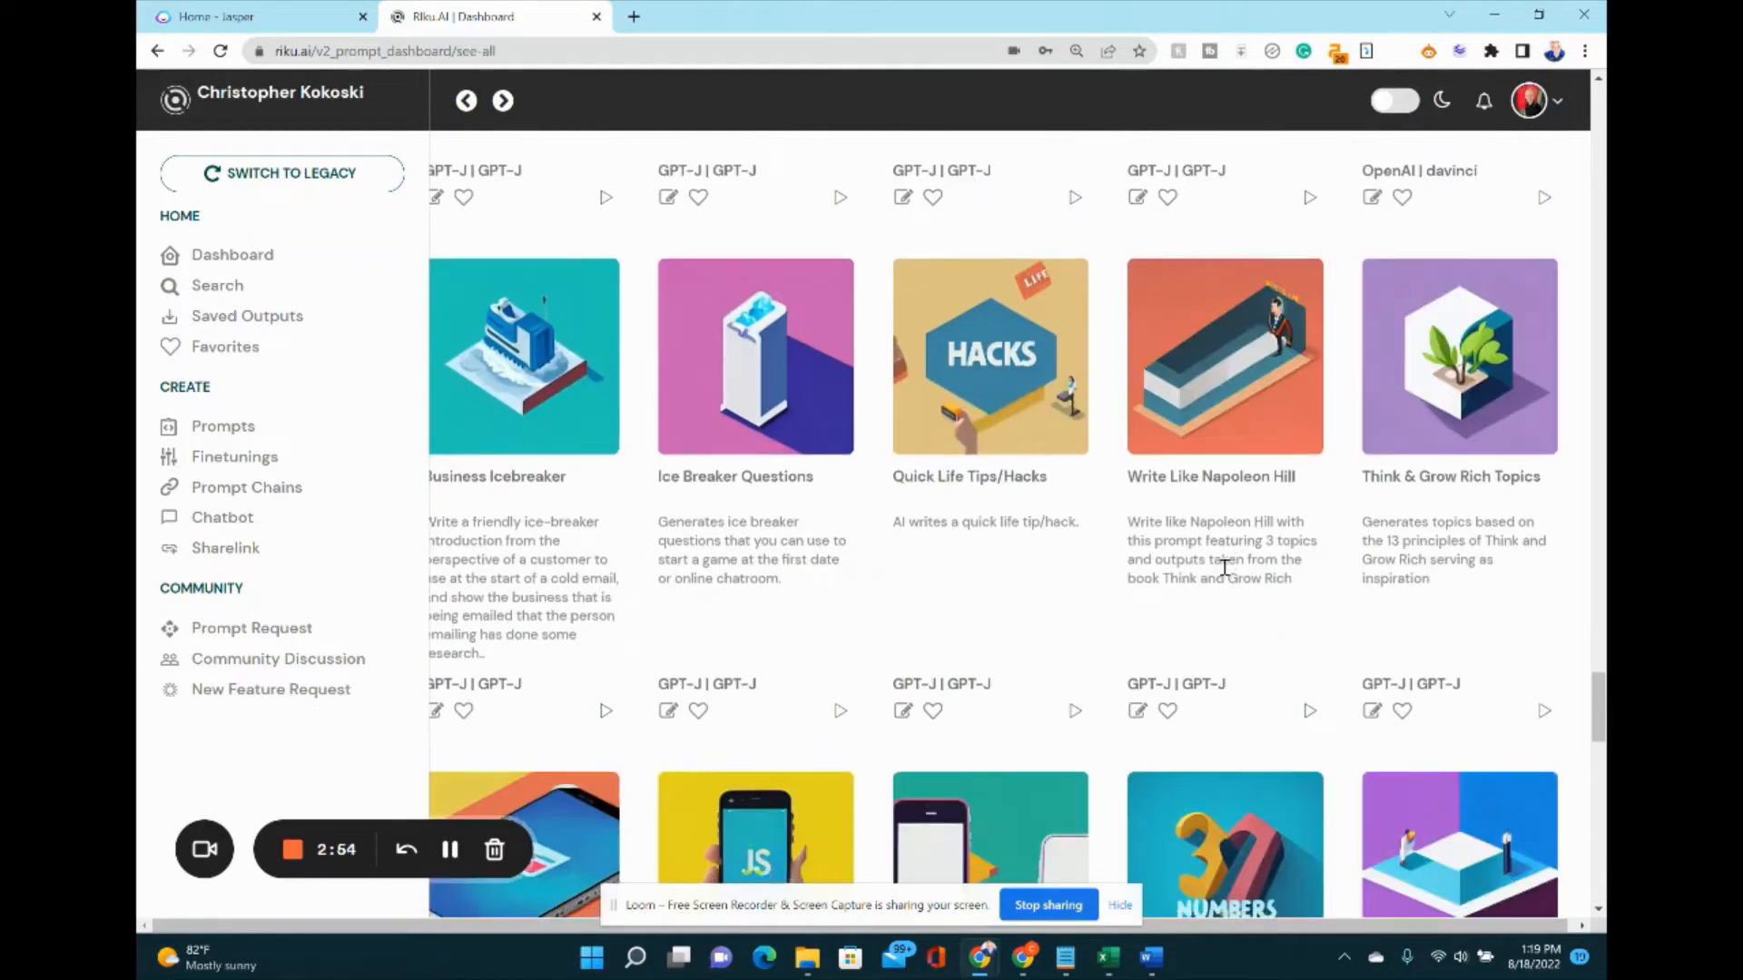
pyautogui.scroll(-3)
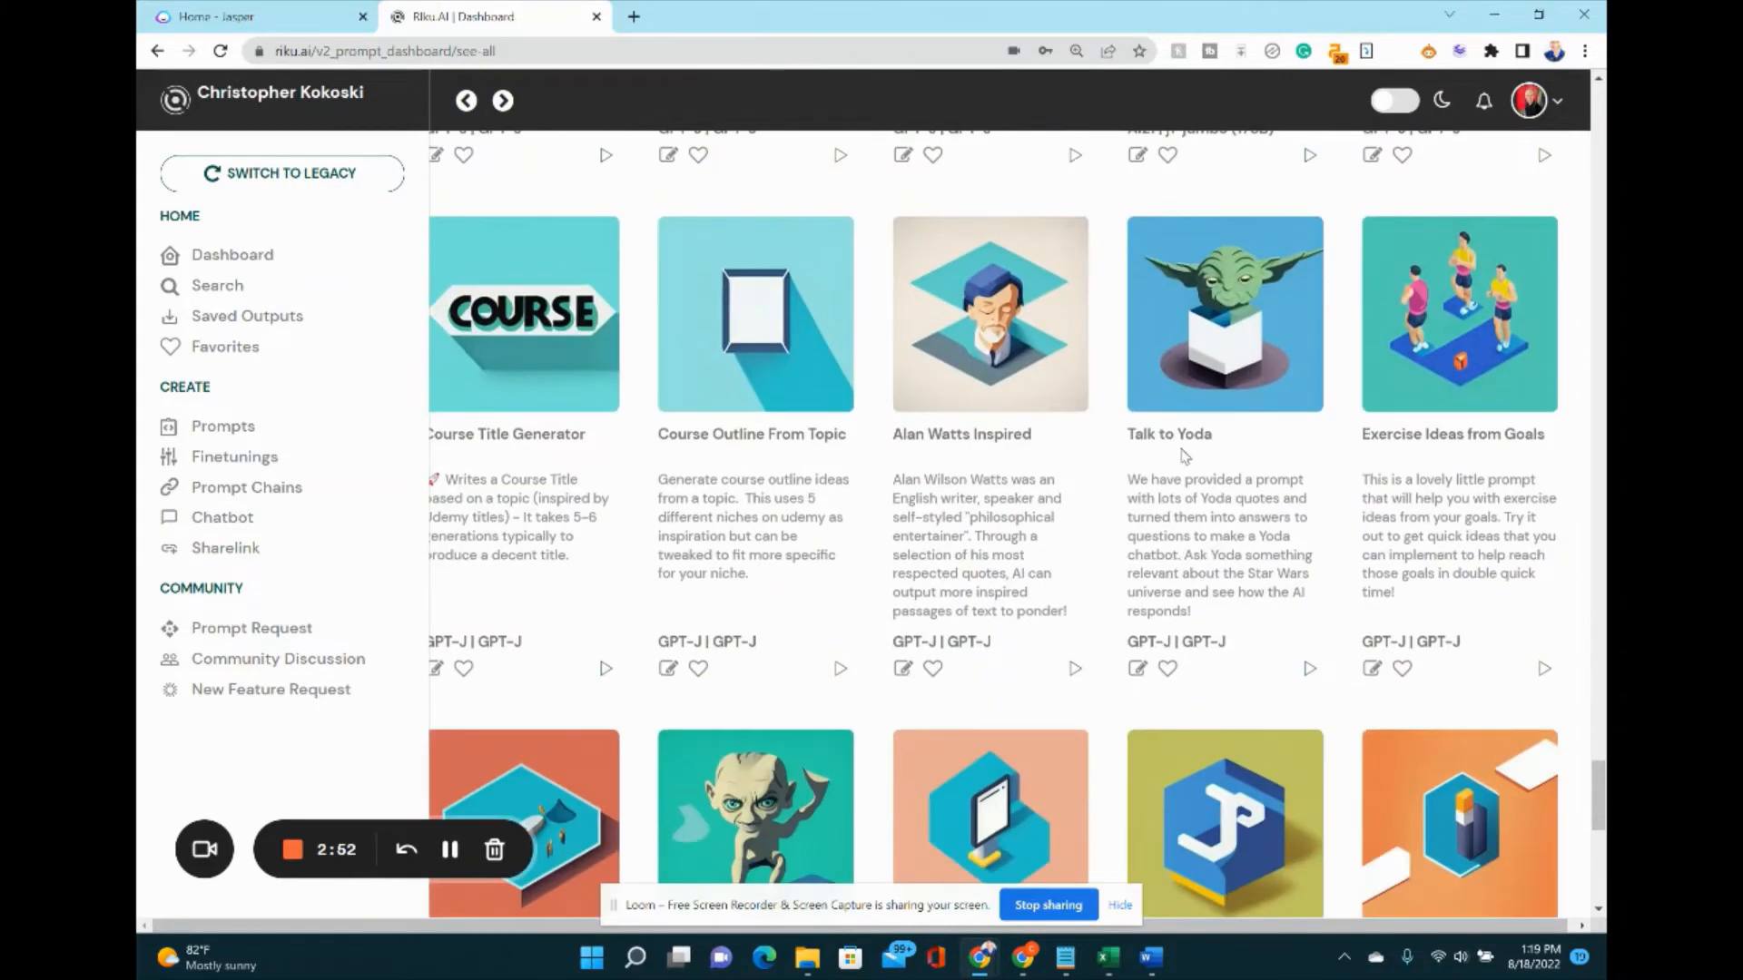
pyautogui.scroll(-3)
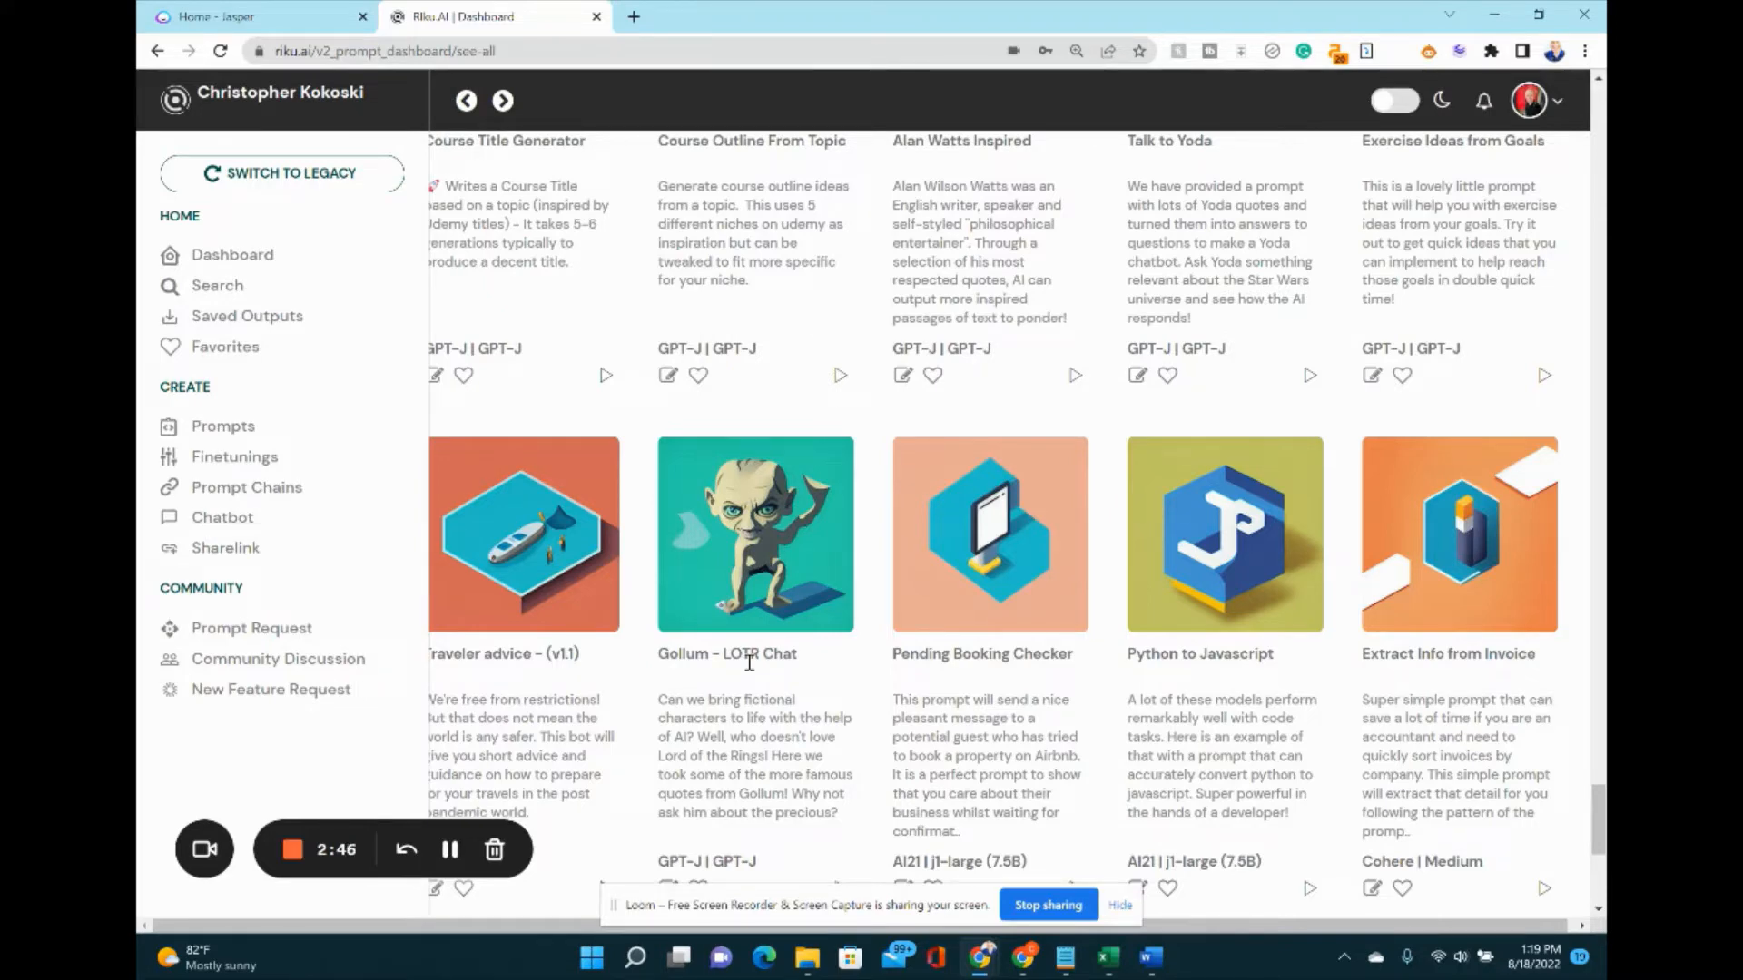
pyautogui.moveTo(873, 655)
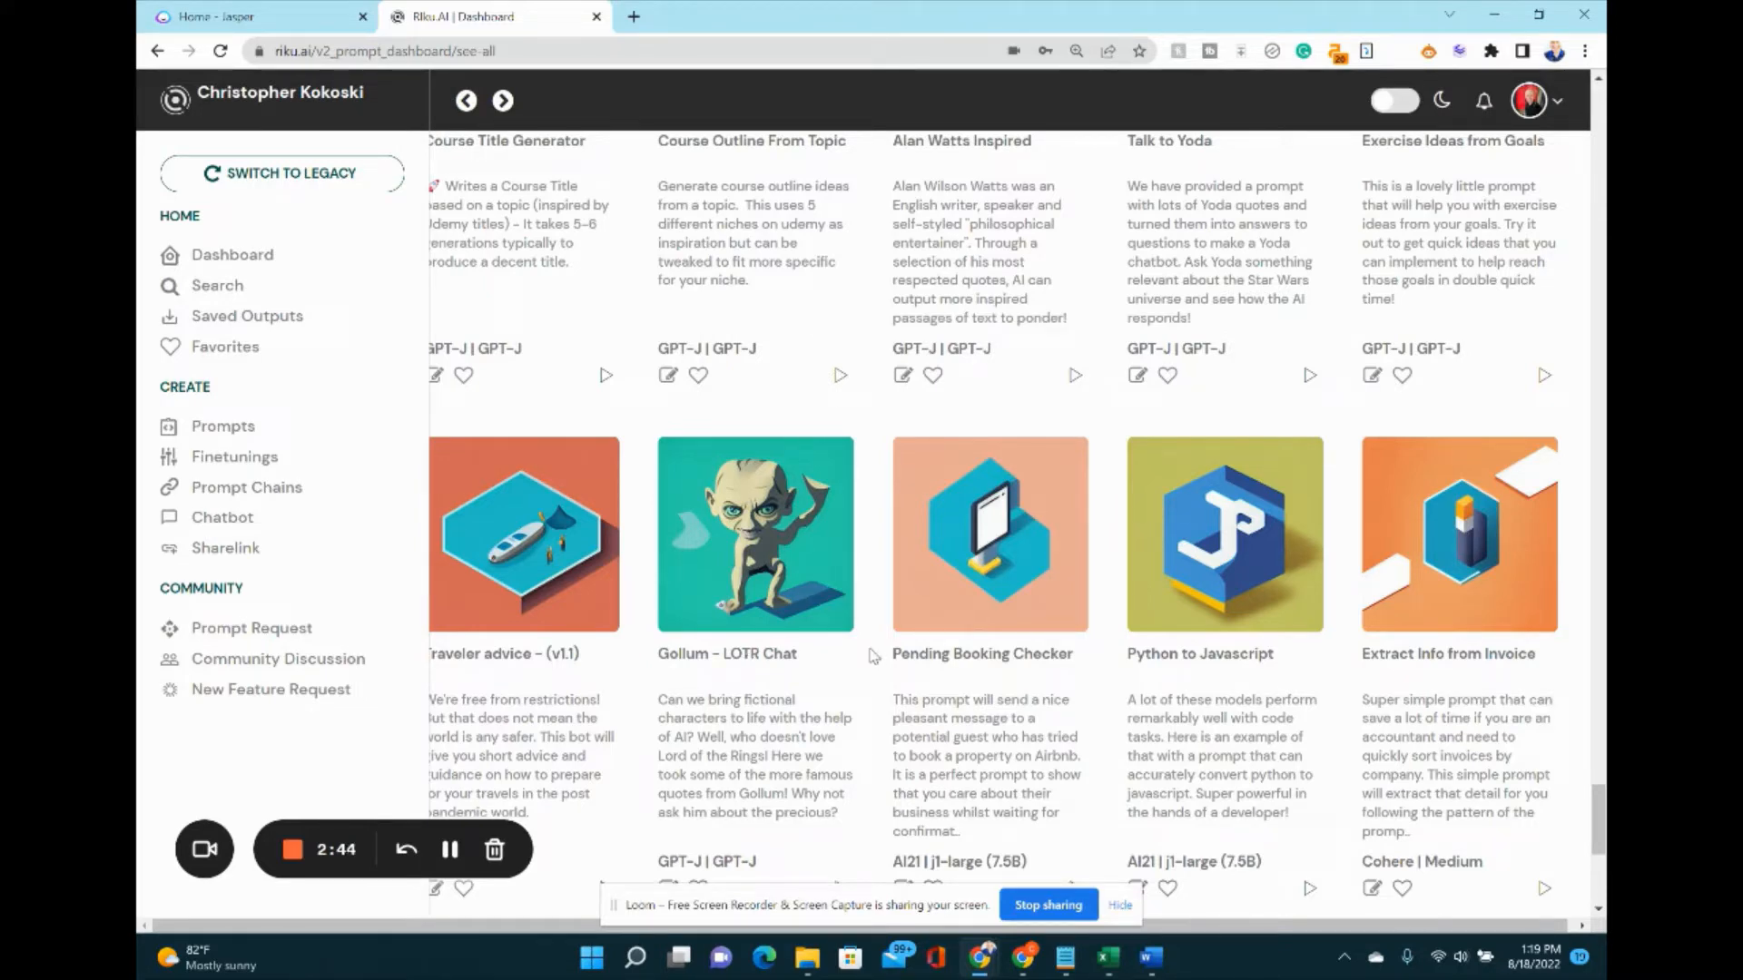
# Scroll on to the Amazon Titles and Amazon Bullet Points prompt cards.
pyautogui.scroll(-3)
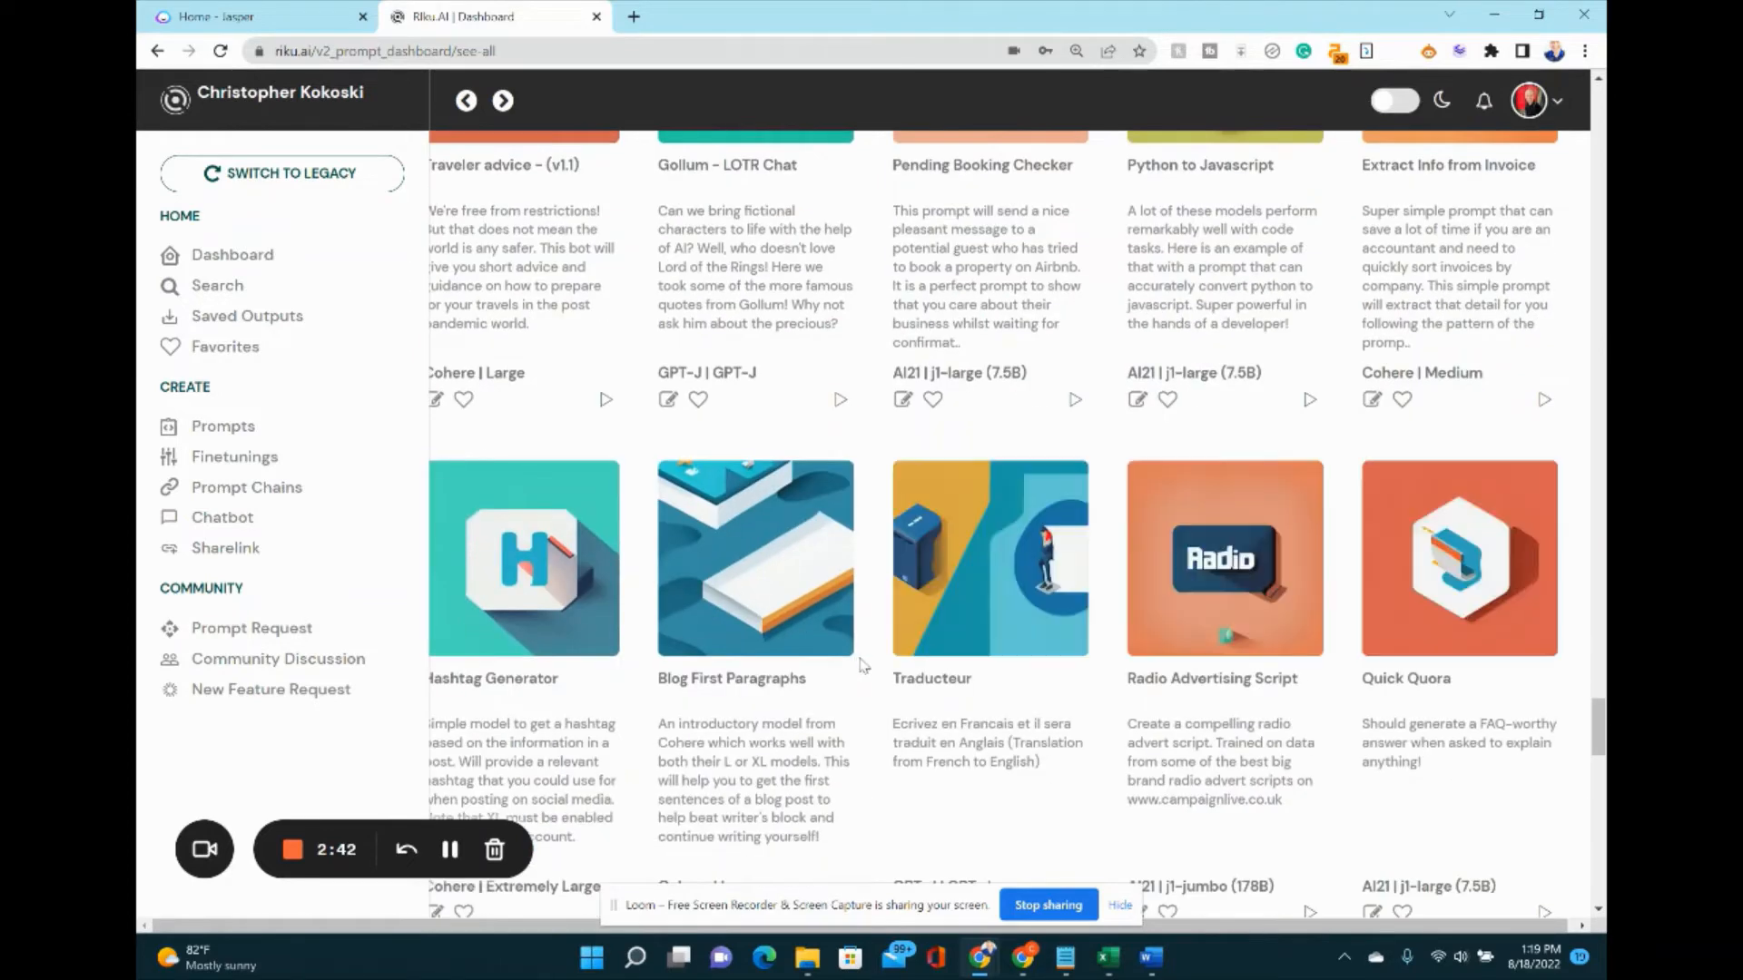
pyautogui.scroll(-3)
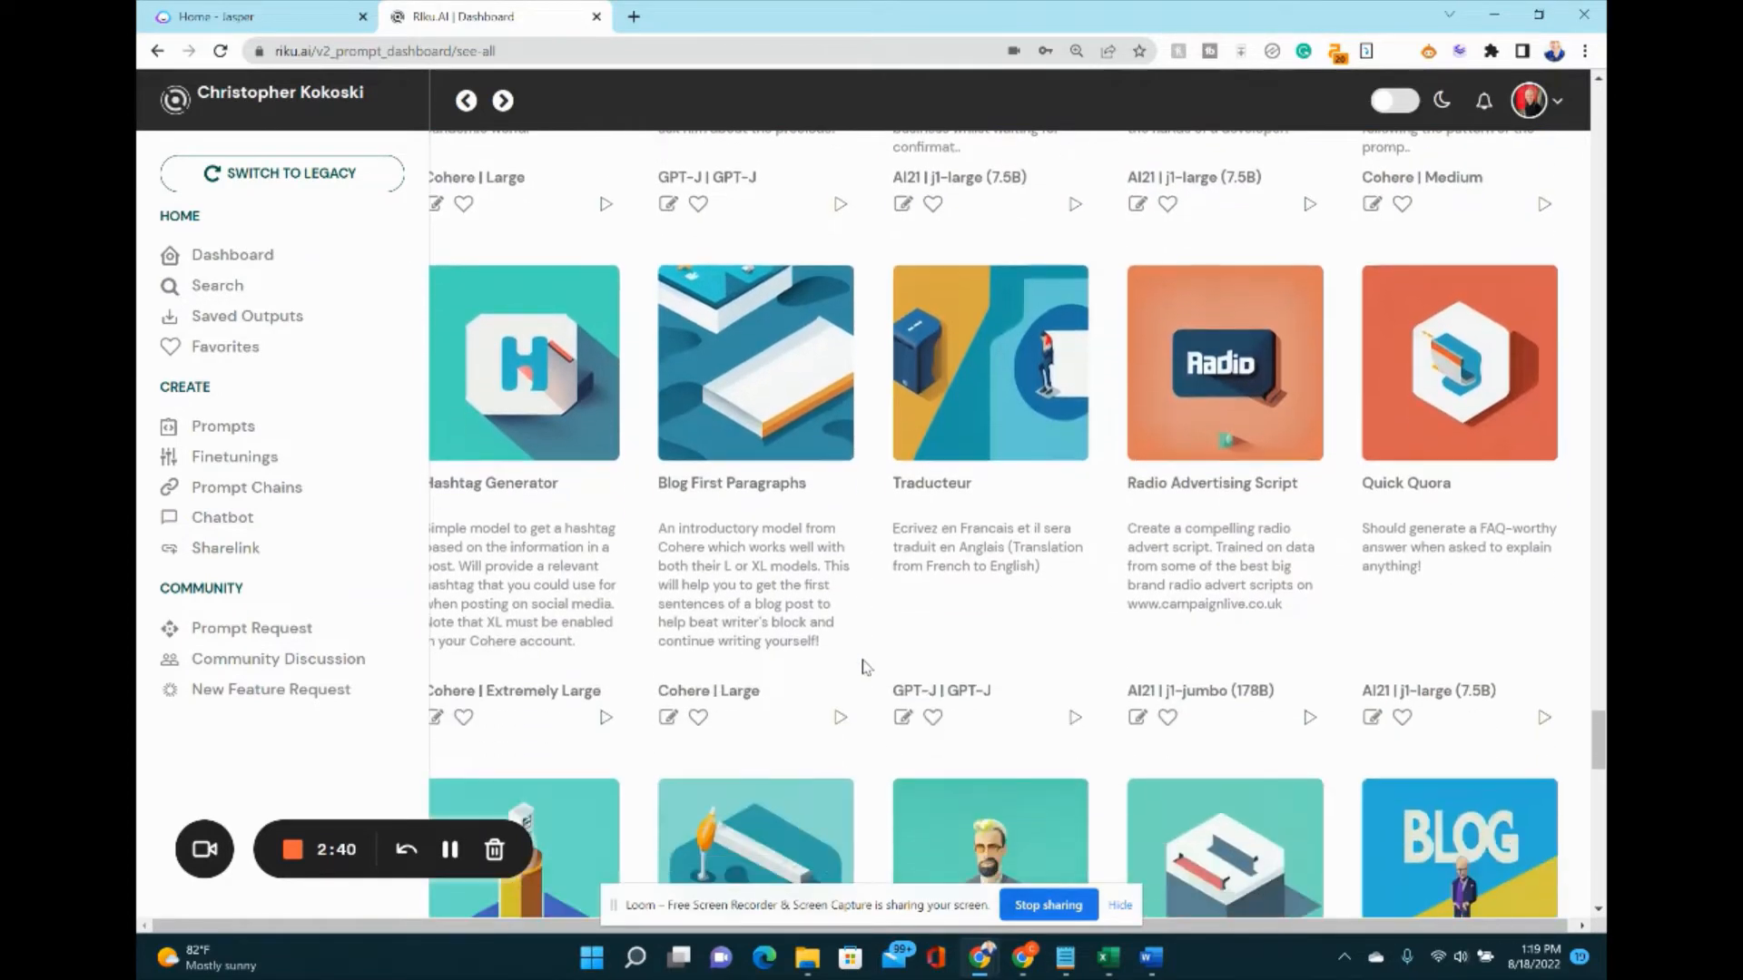
pyautogui.scroll(-3)
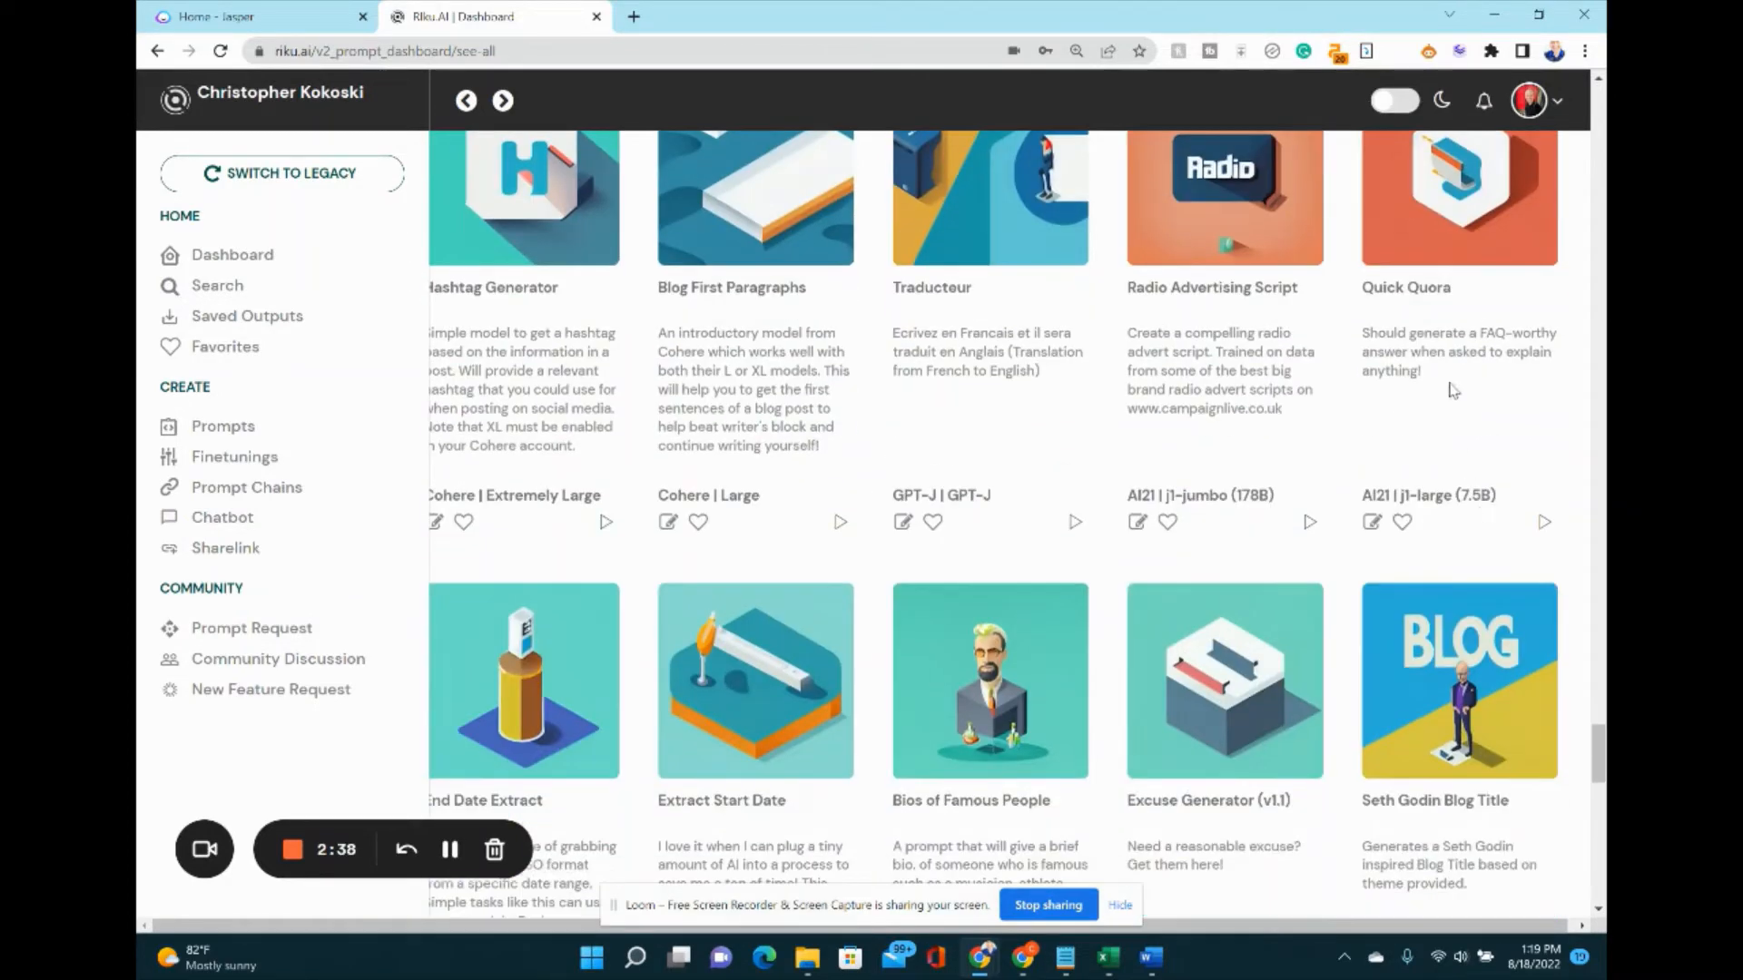
pyautogui.scroll(-3)
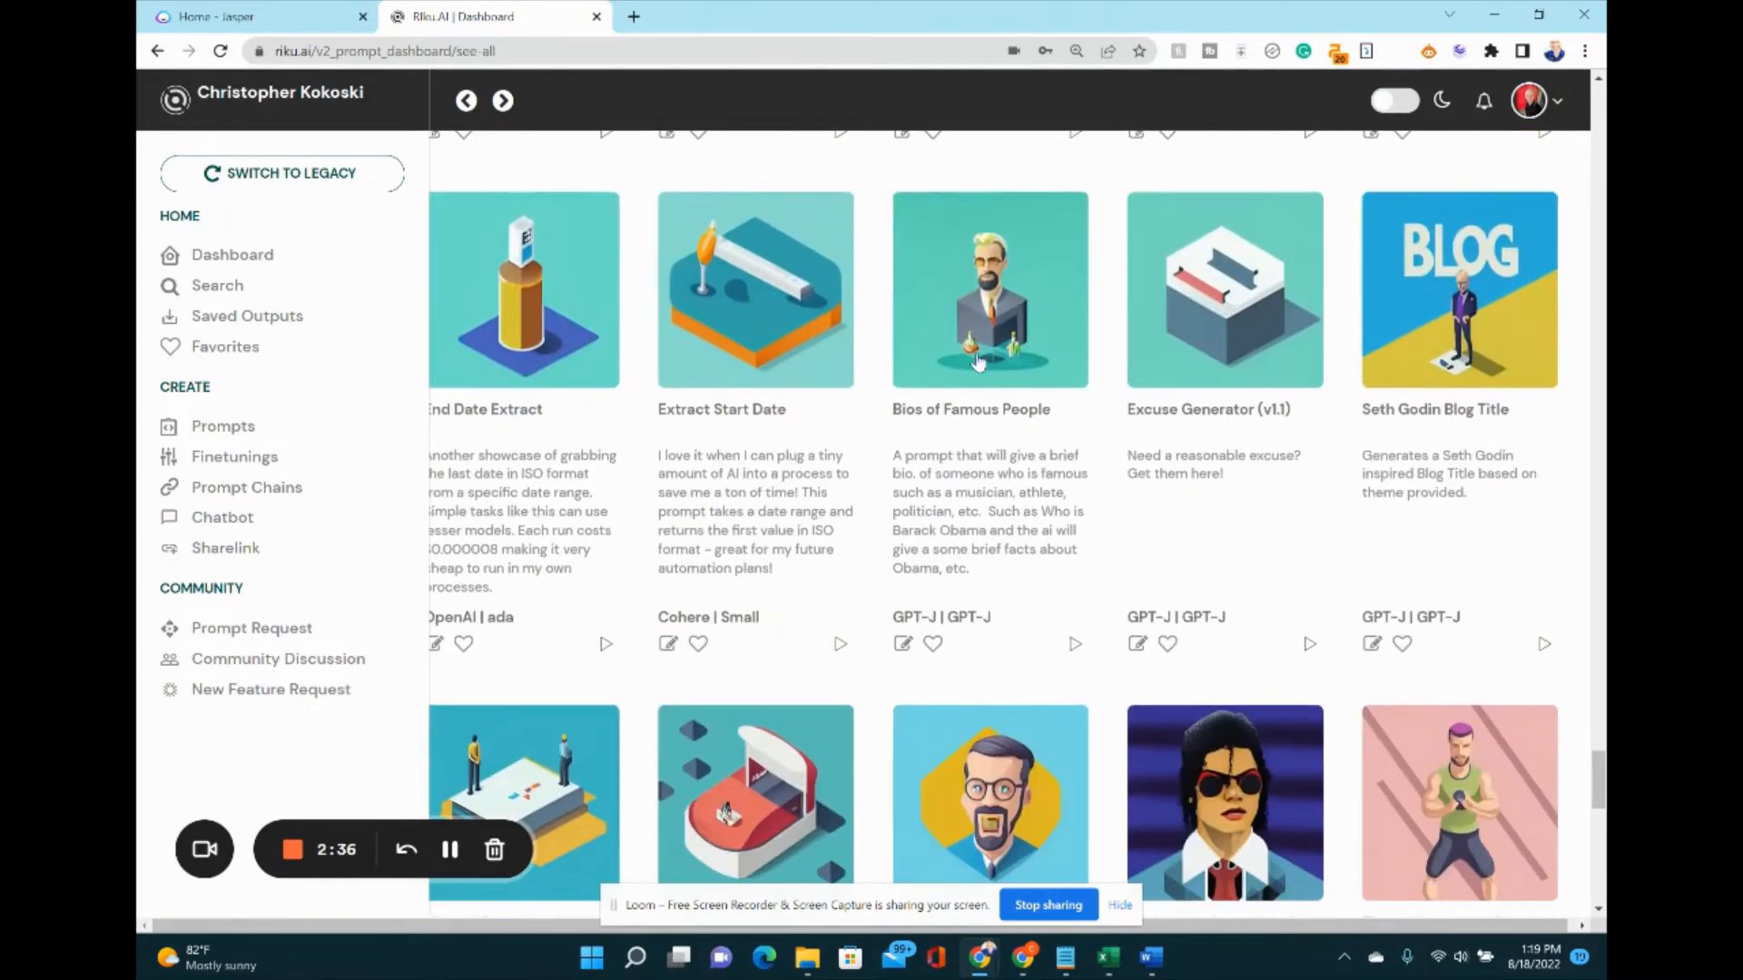
pyautogui.moveTo(1437, 452)
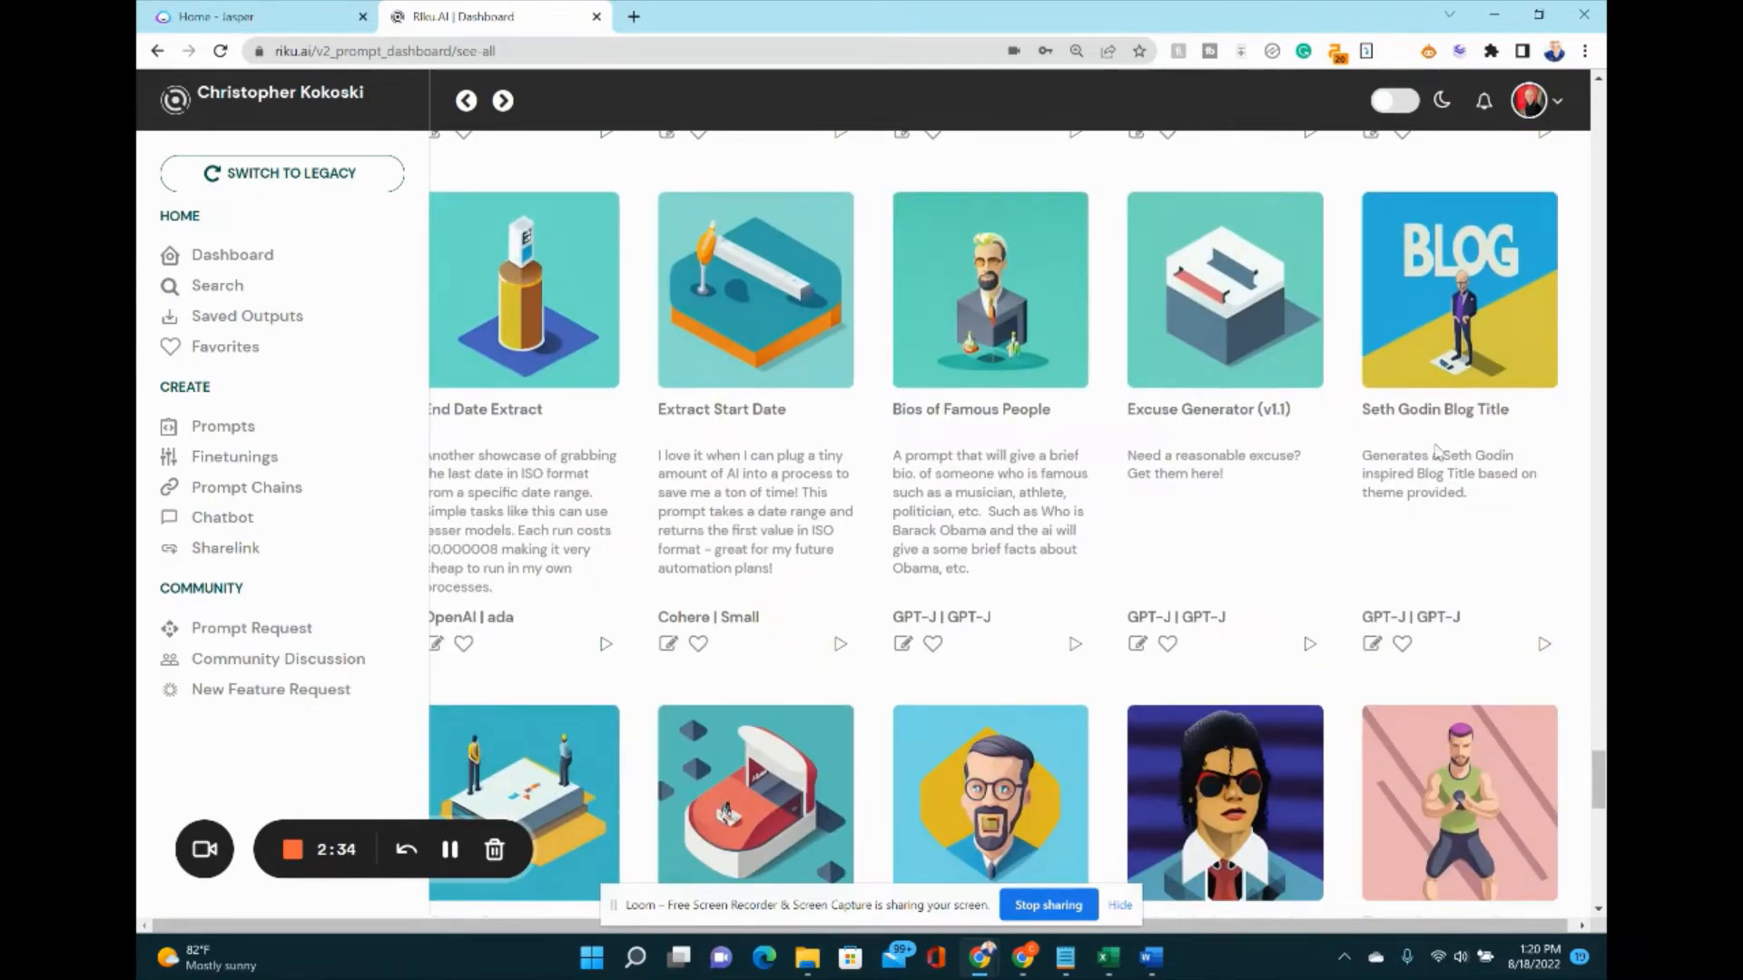
pyautogui.scroll(-3)
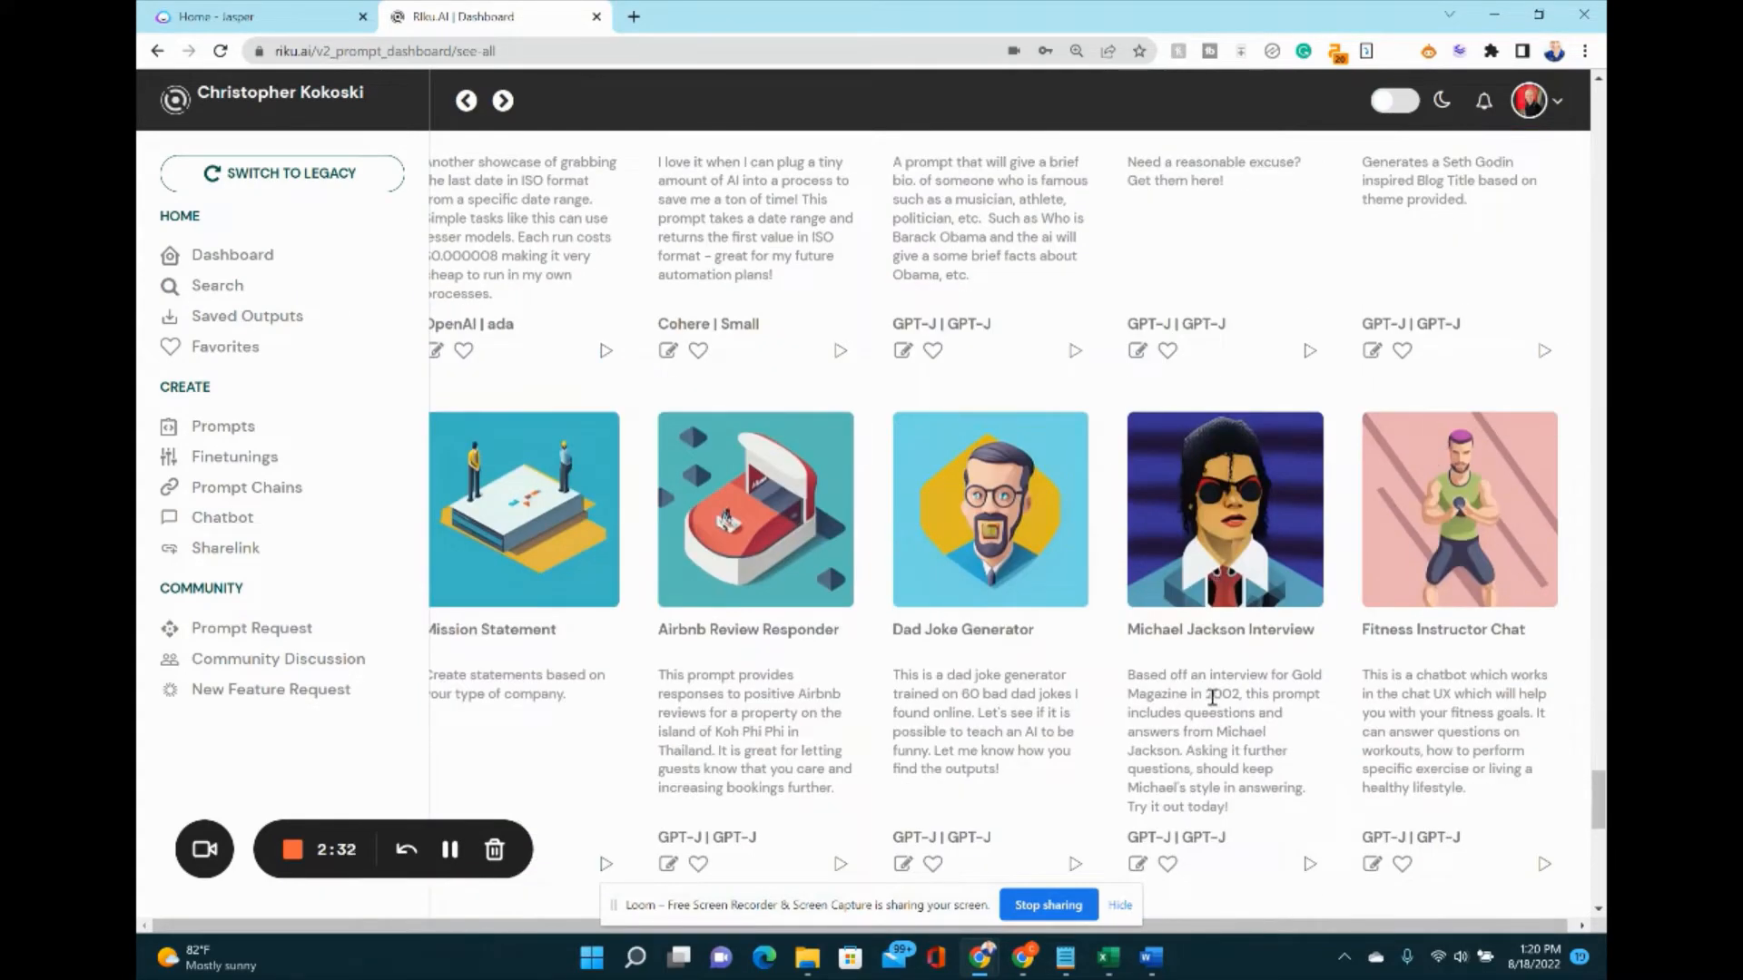
pyautogui.moveTo(1180, 670)
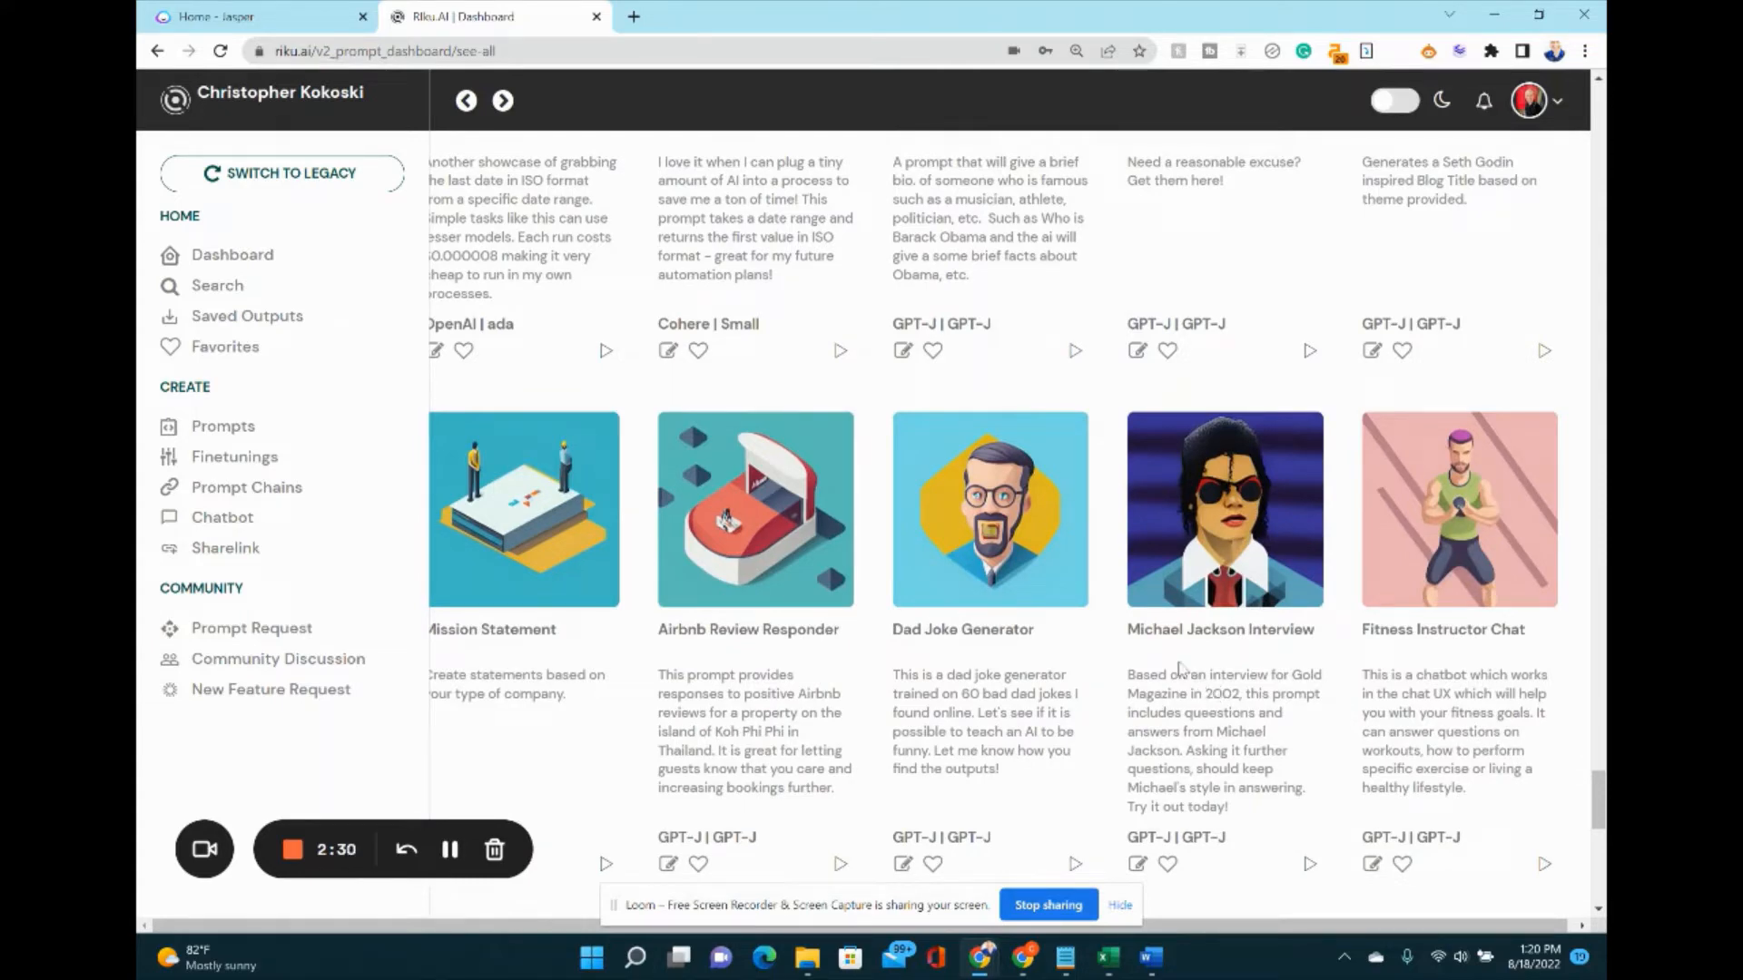
pyautogui.scroll(-3)
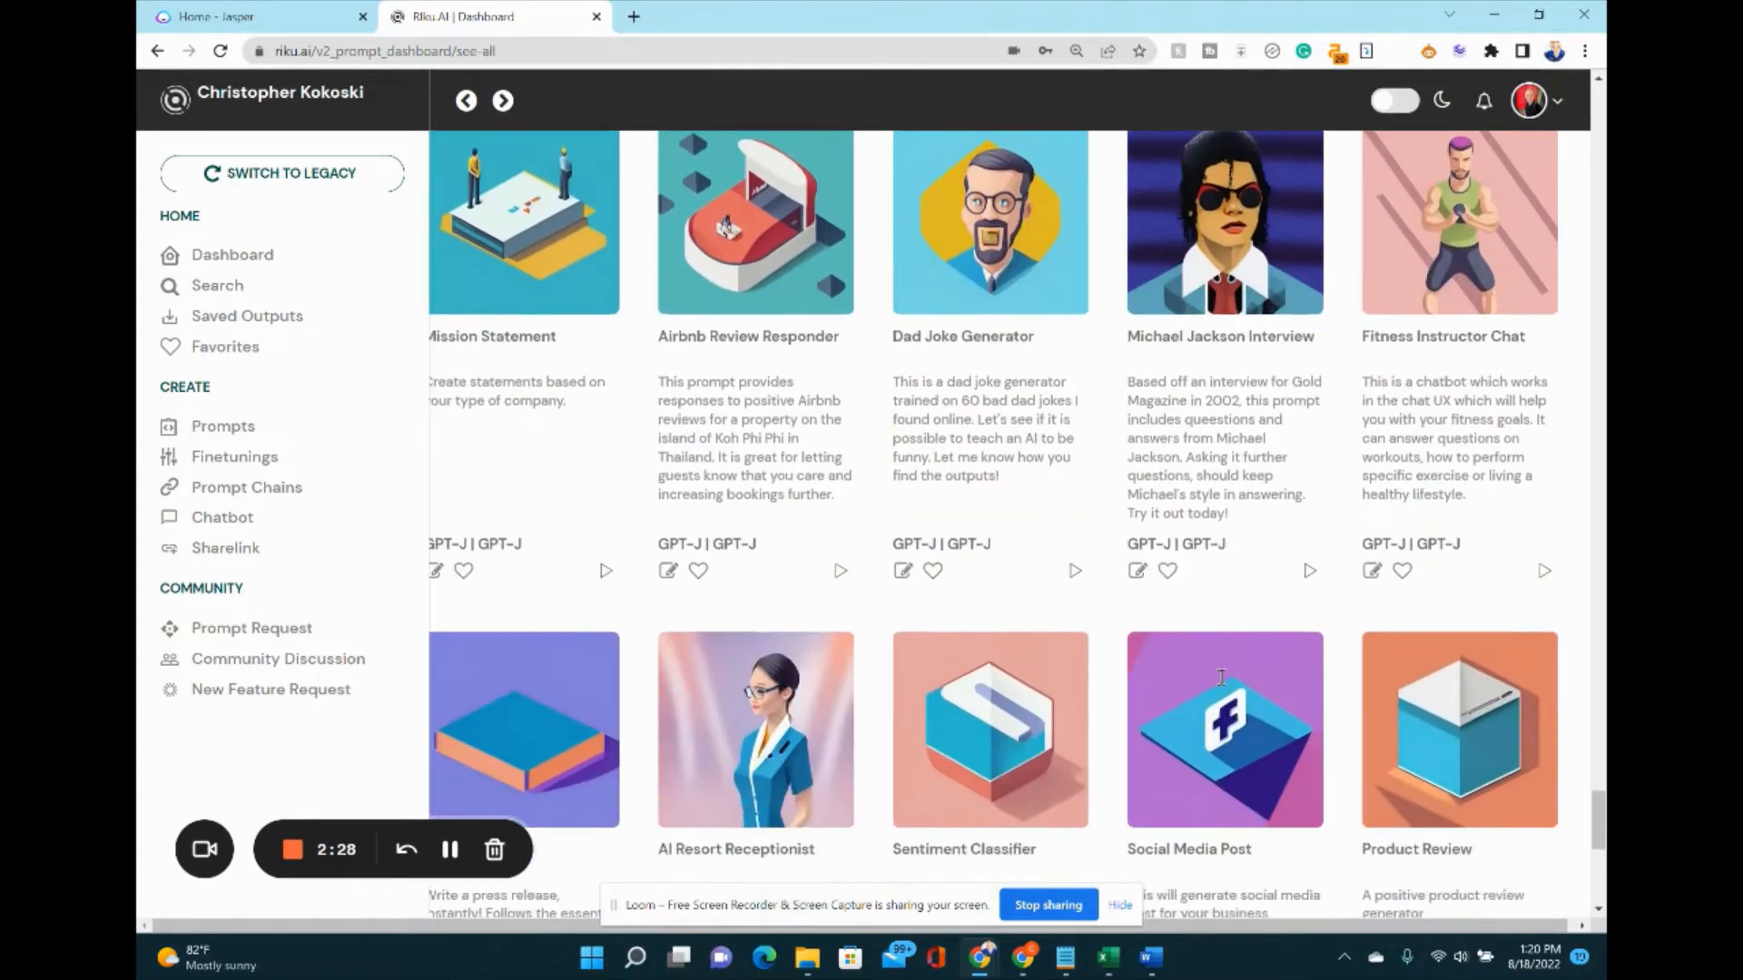
pyautogui.scroll(-3)
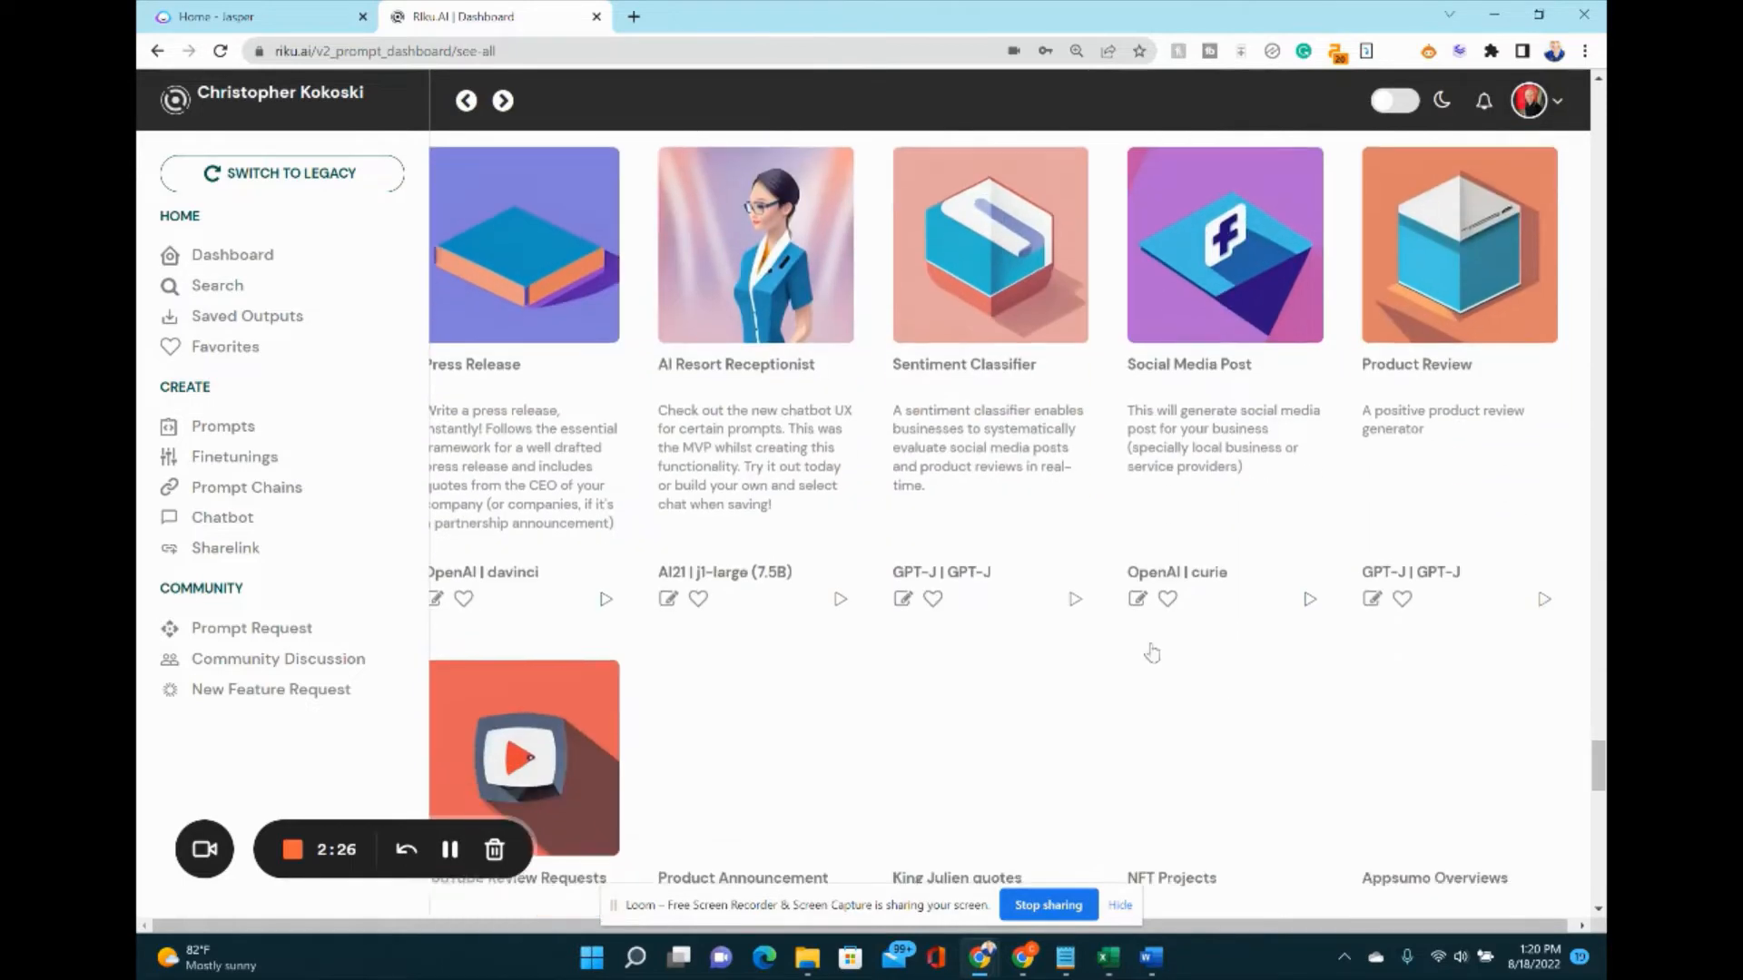
pyautogui.scroll(-3)
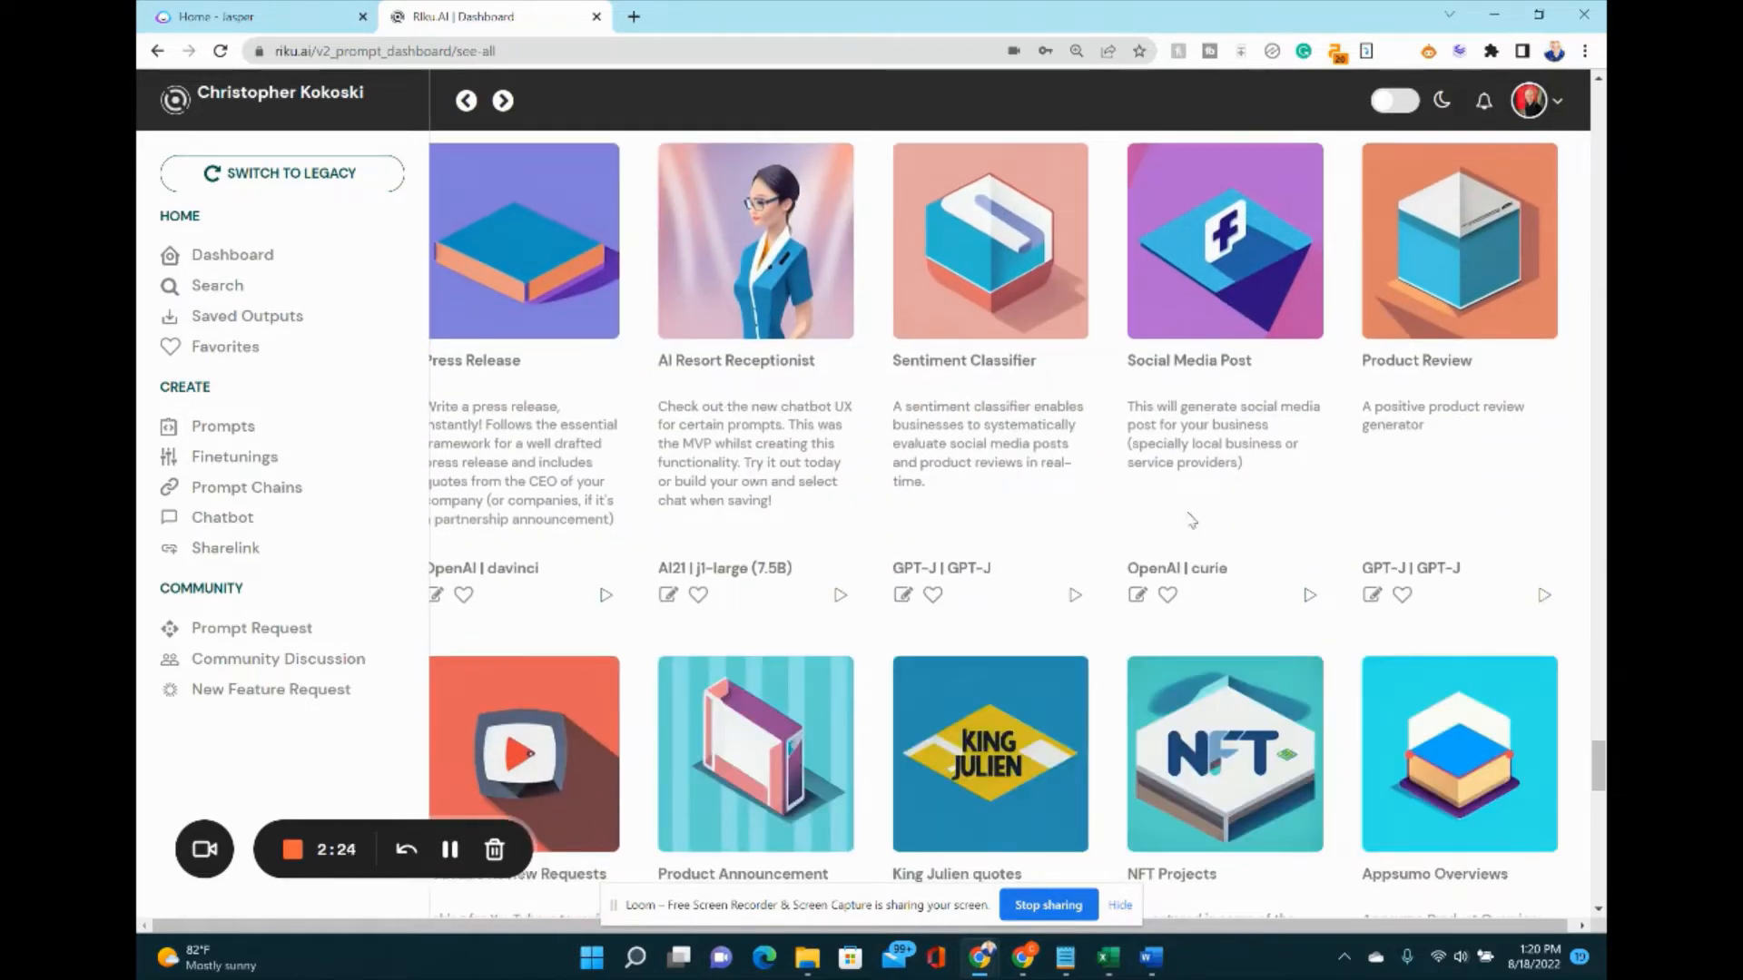
pyautogui.scroll(-3)
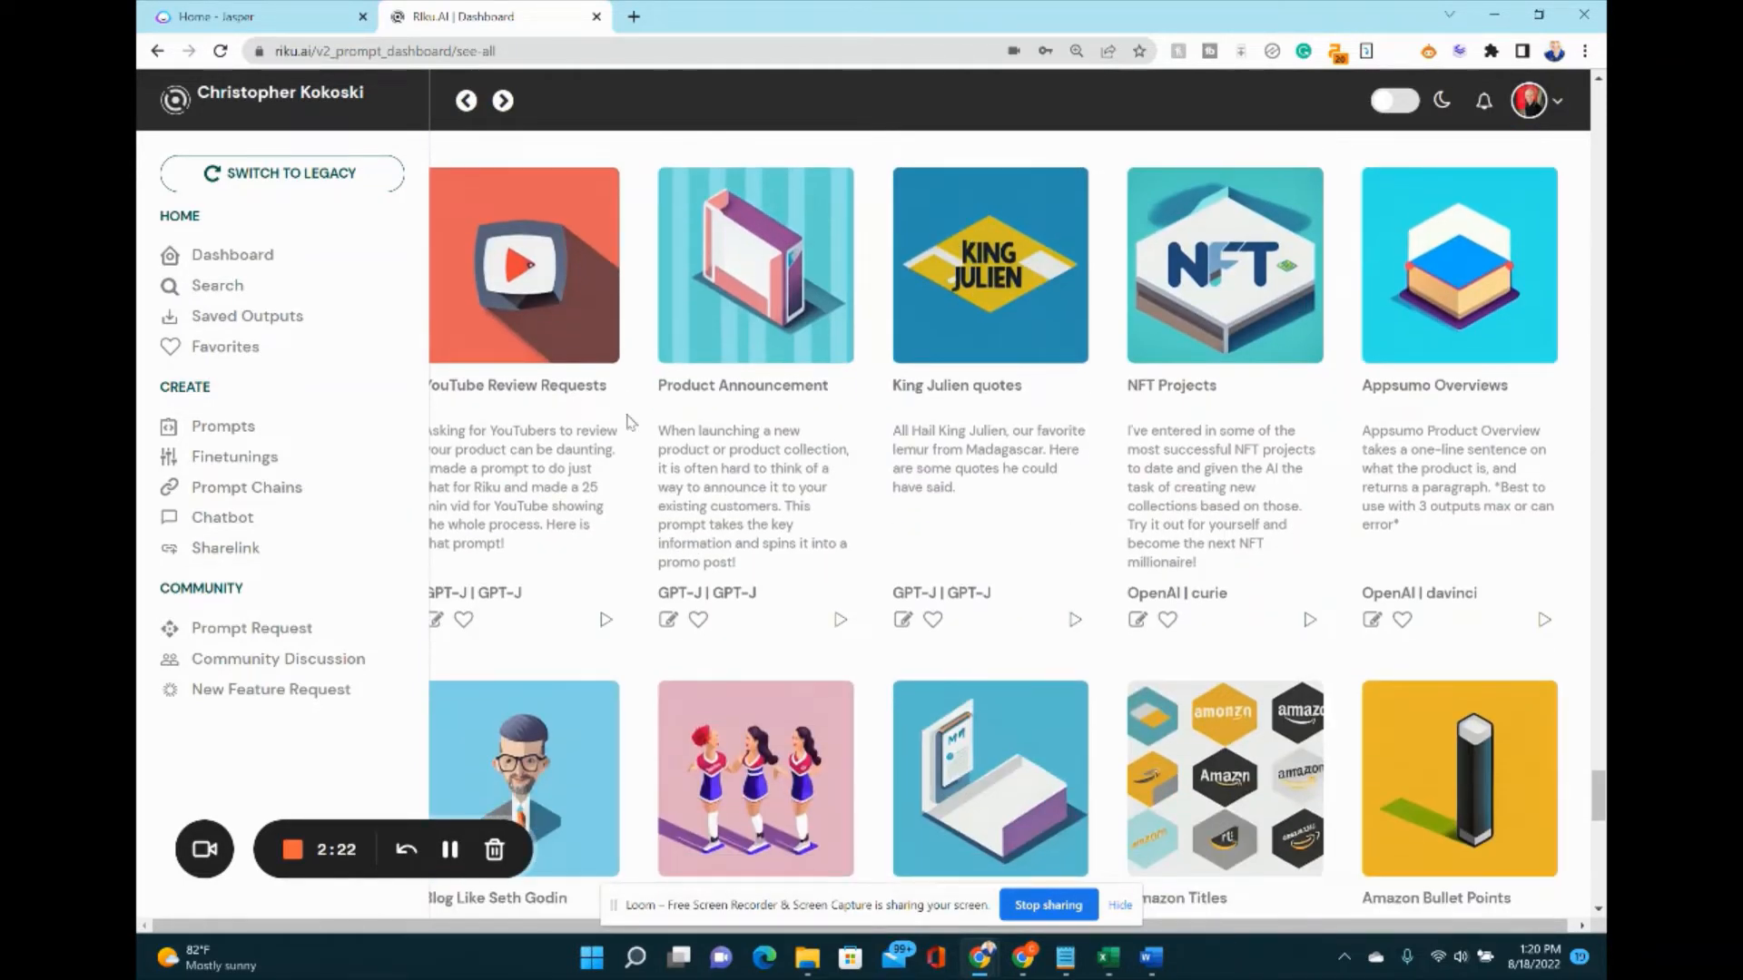
pyautogui.scroll(-3)
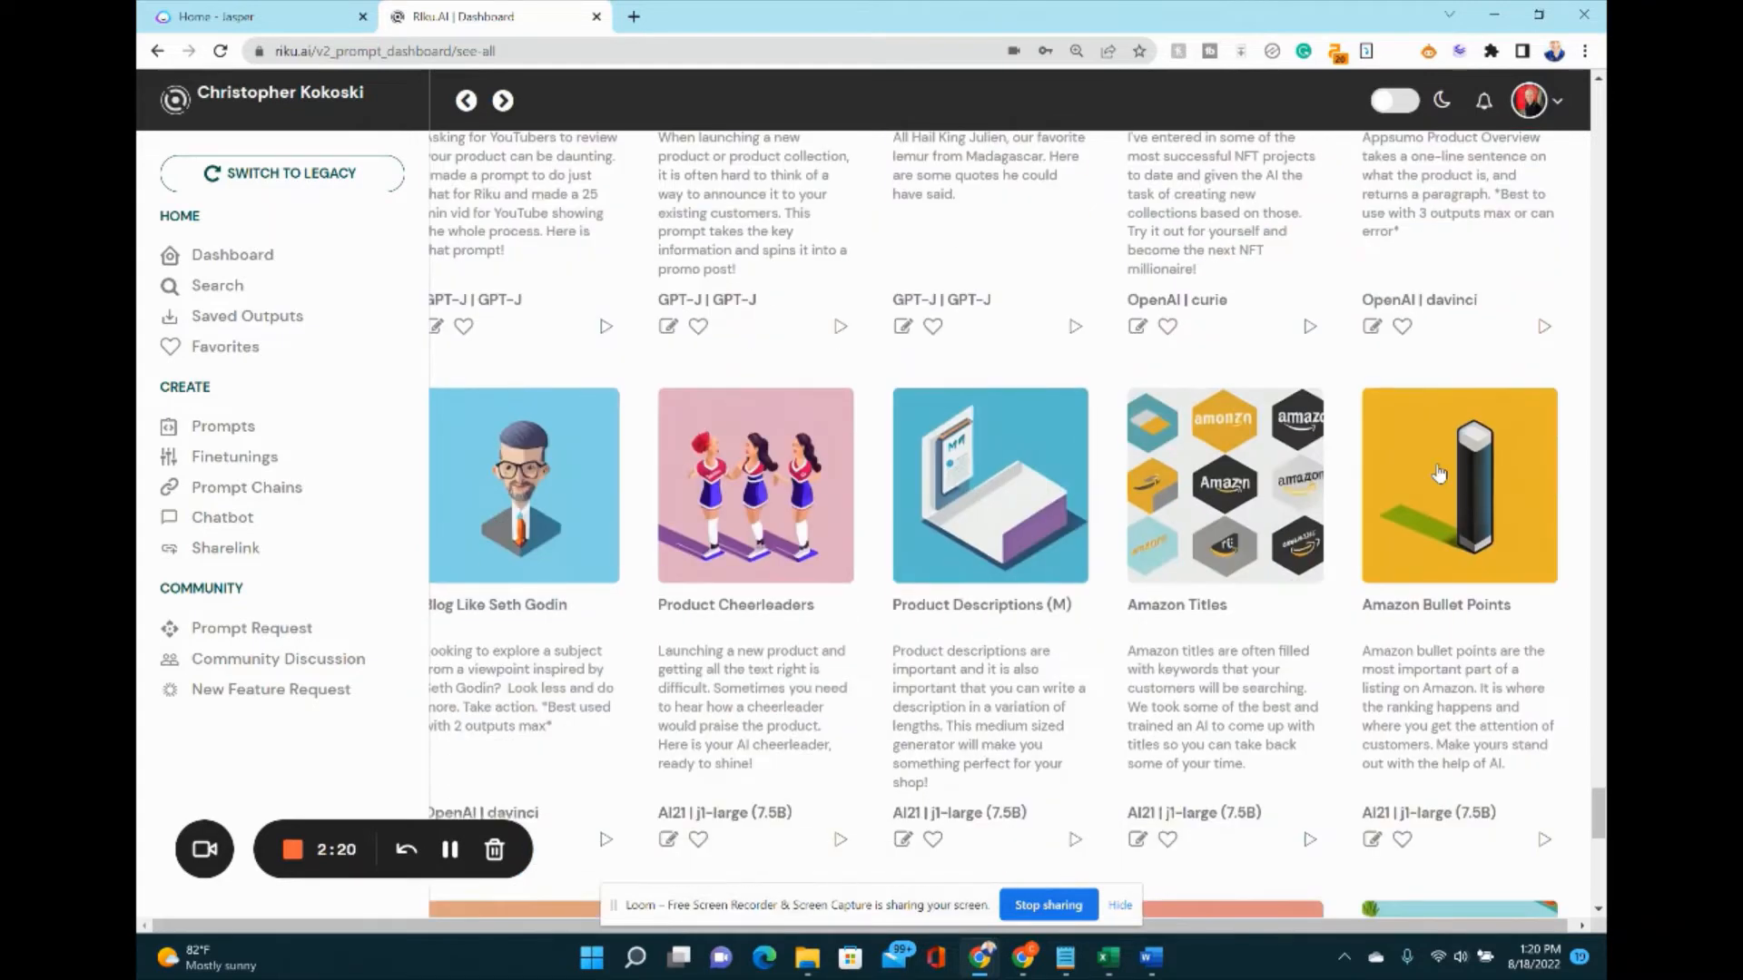
pyautogui.scroll(-3)
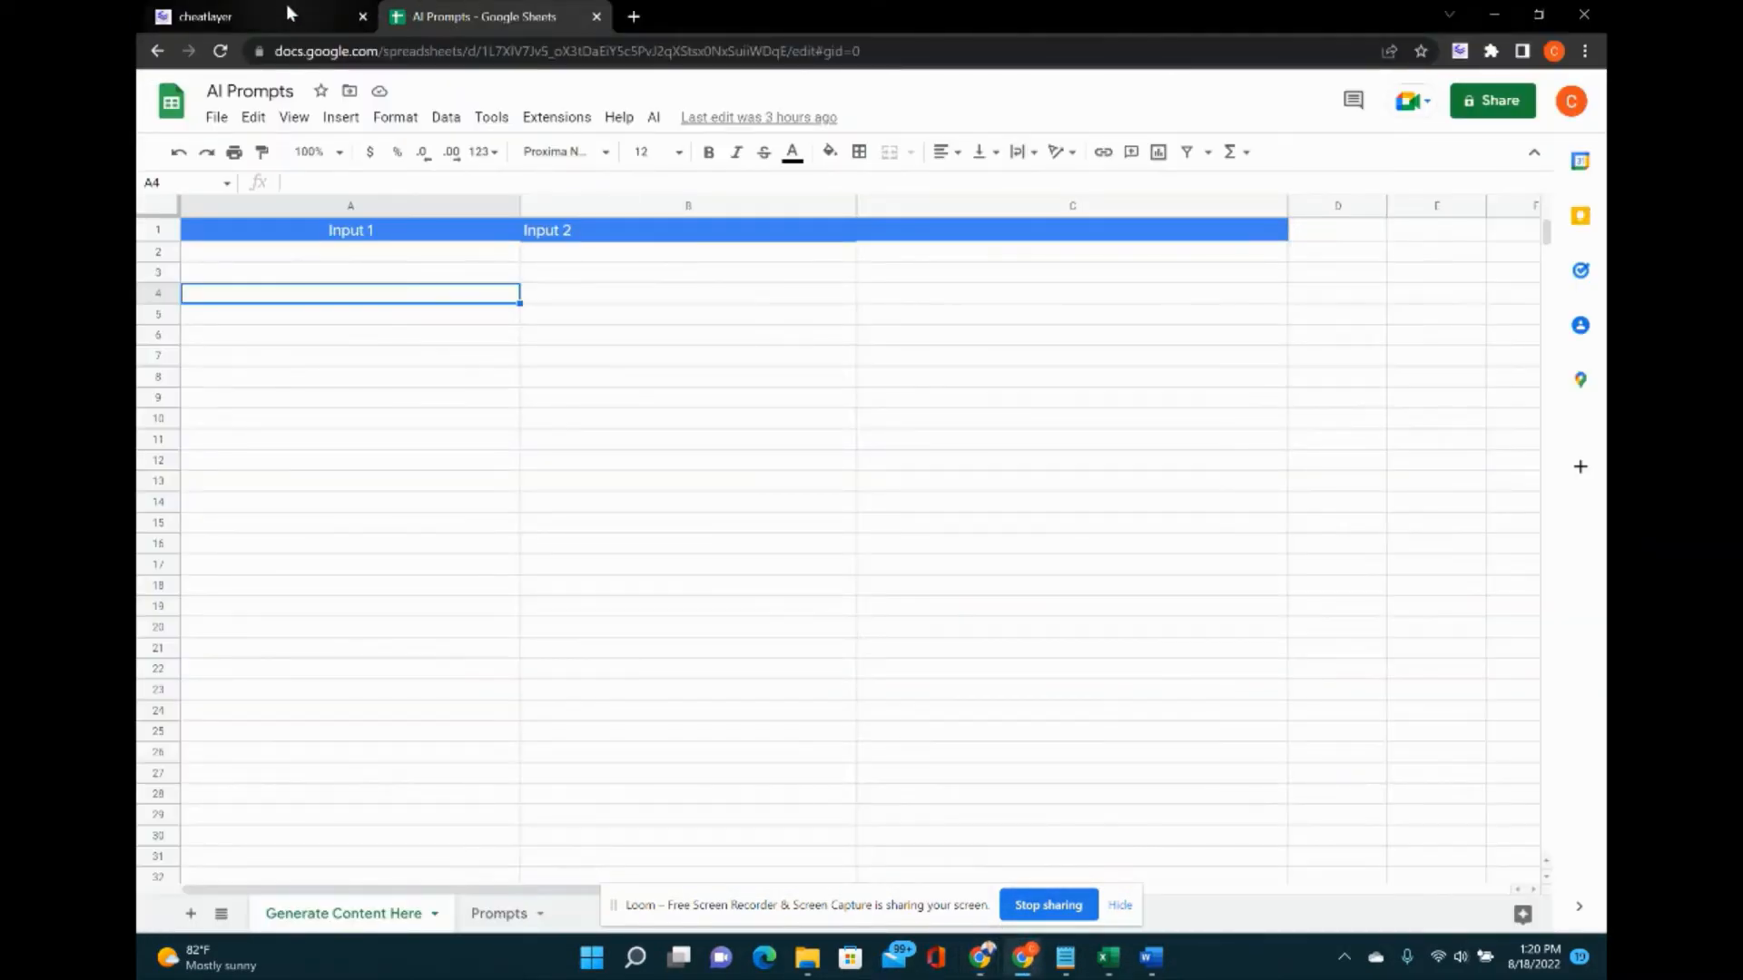
# View the Cheat Layer dashboard's charts and cheat list, then return to the AI Prompts sheet.
pyautogui.click(205, 17)
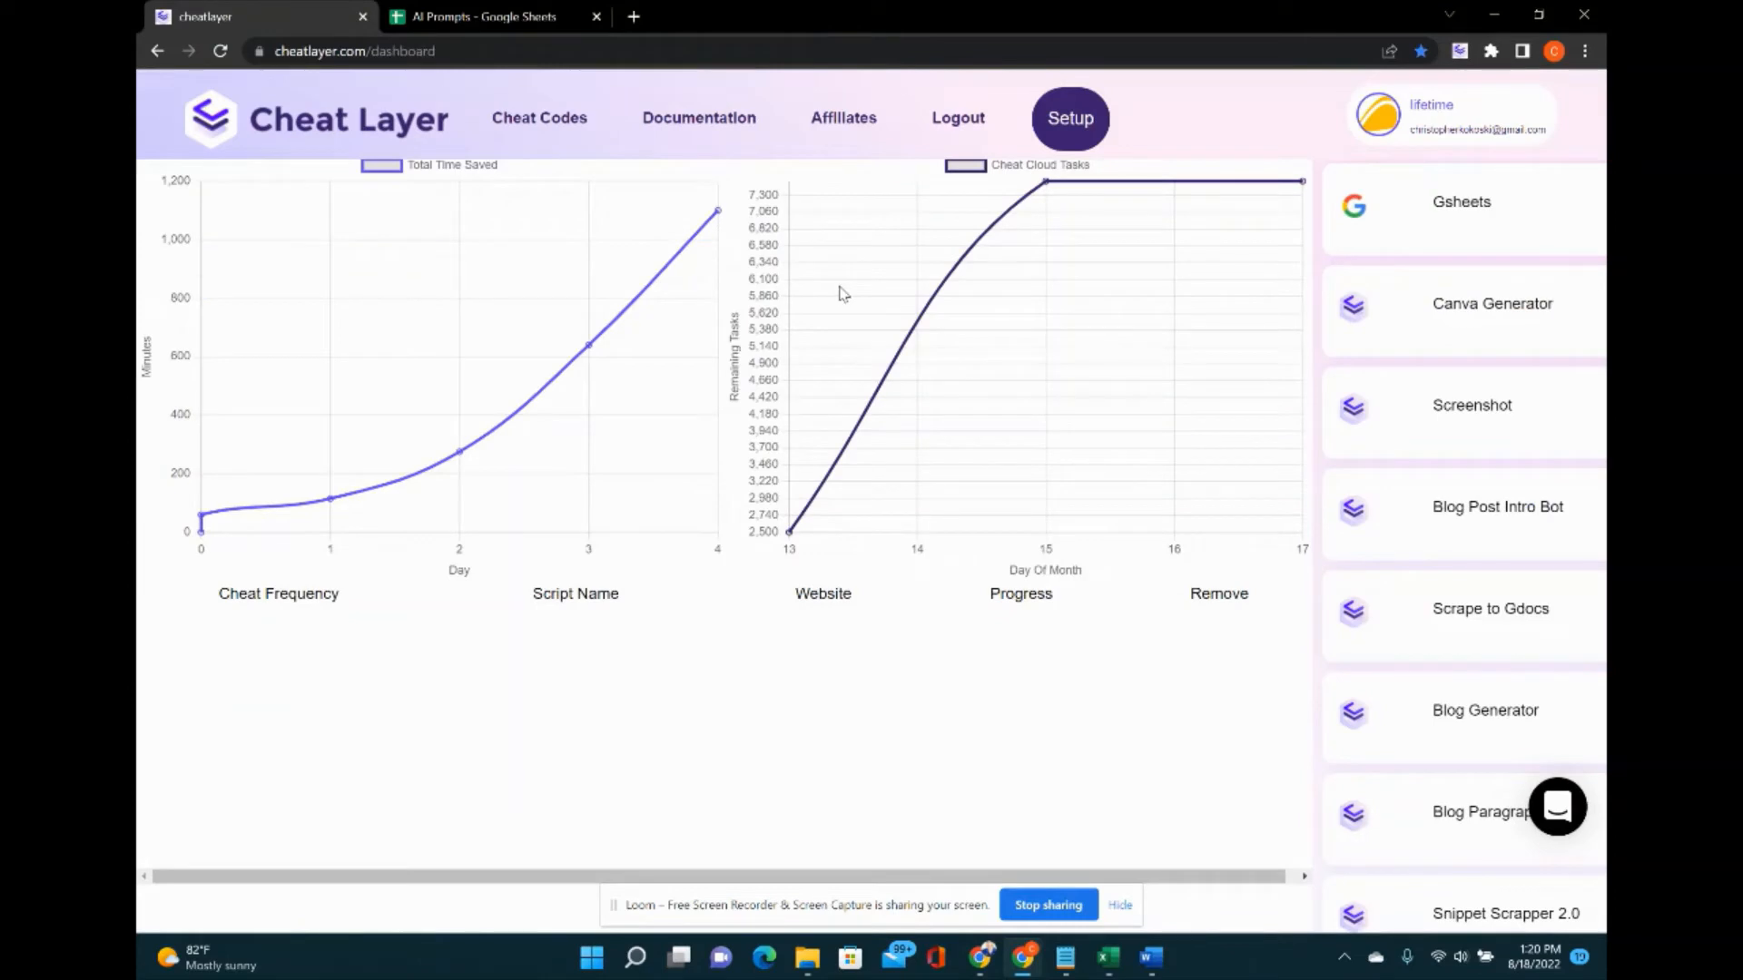
pyautogui.moveTo(1525, 314)
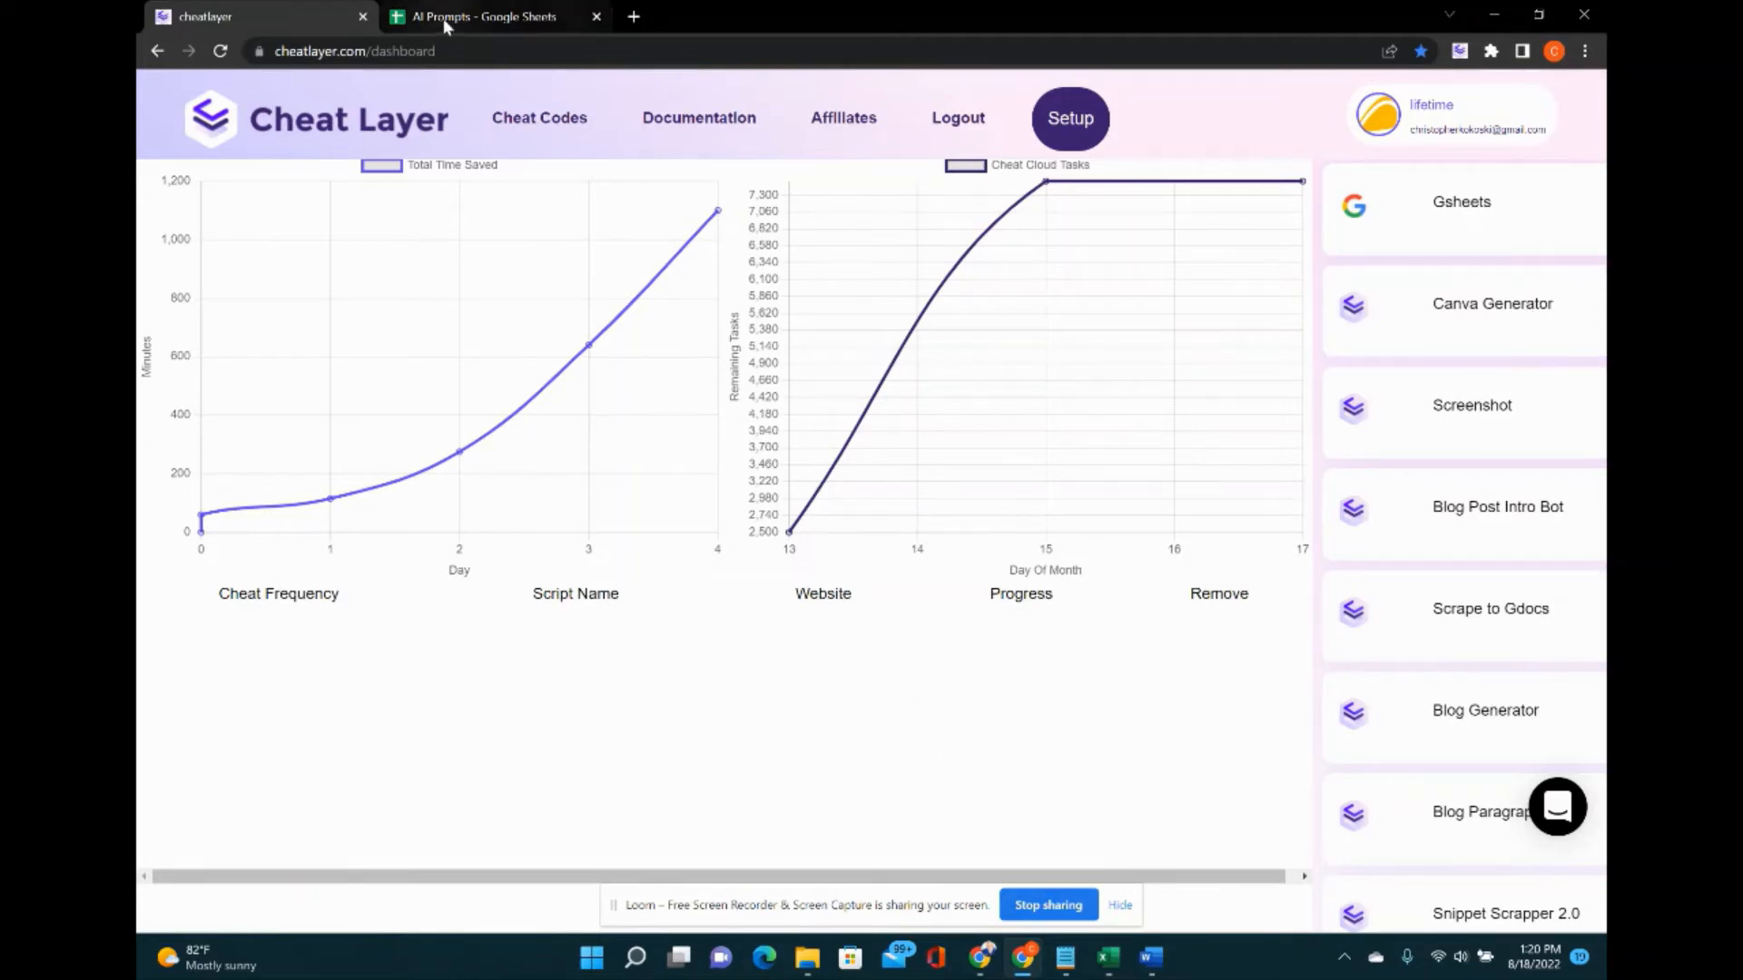
pyautogui.click(494, 16)
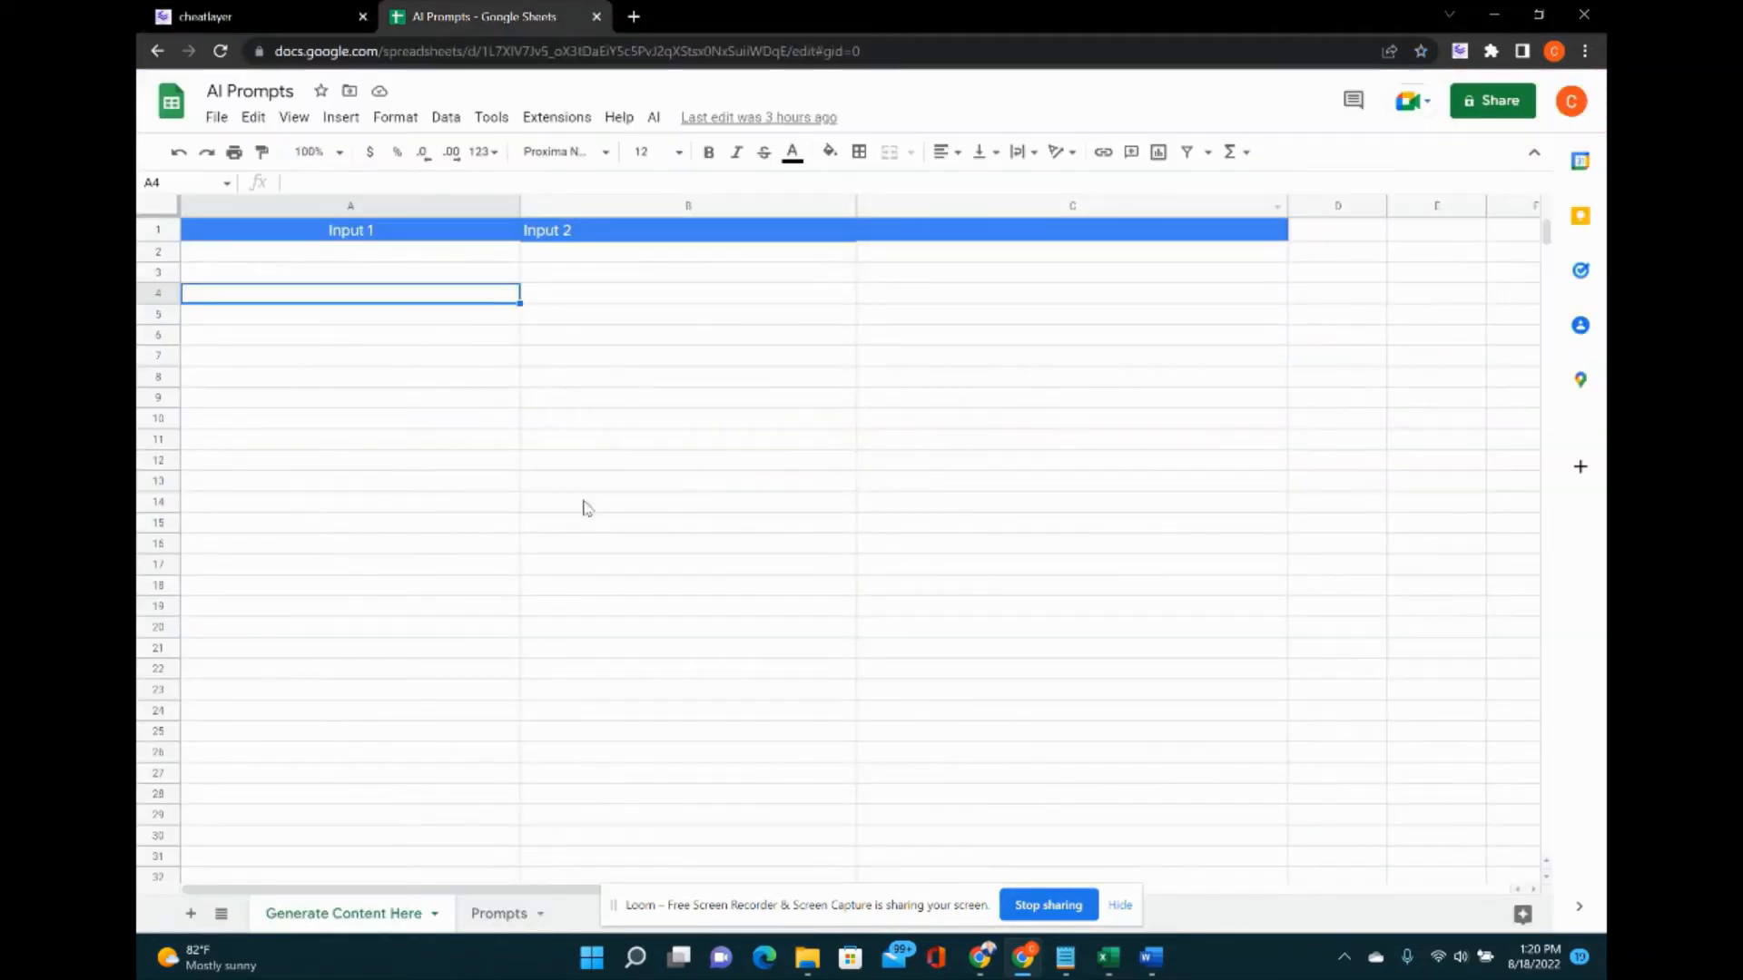
pyautogui.moveTo(626, 447)
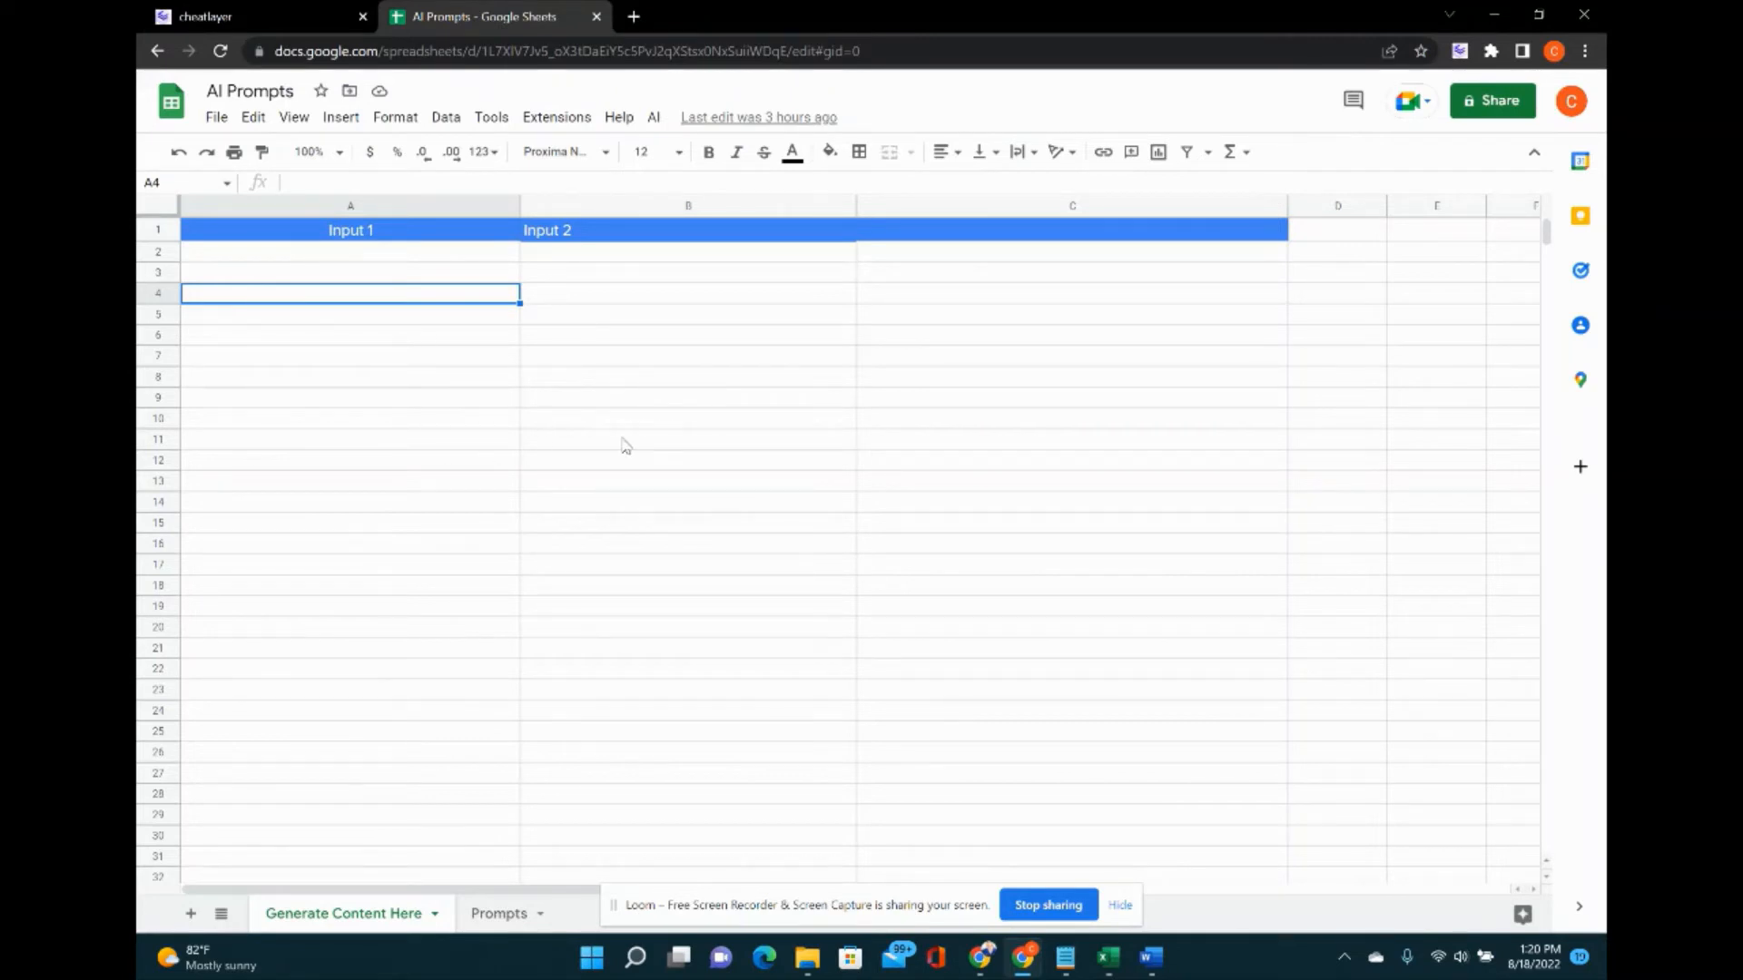
pyautogui.moveTo(526, 886)
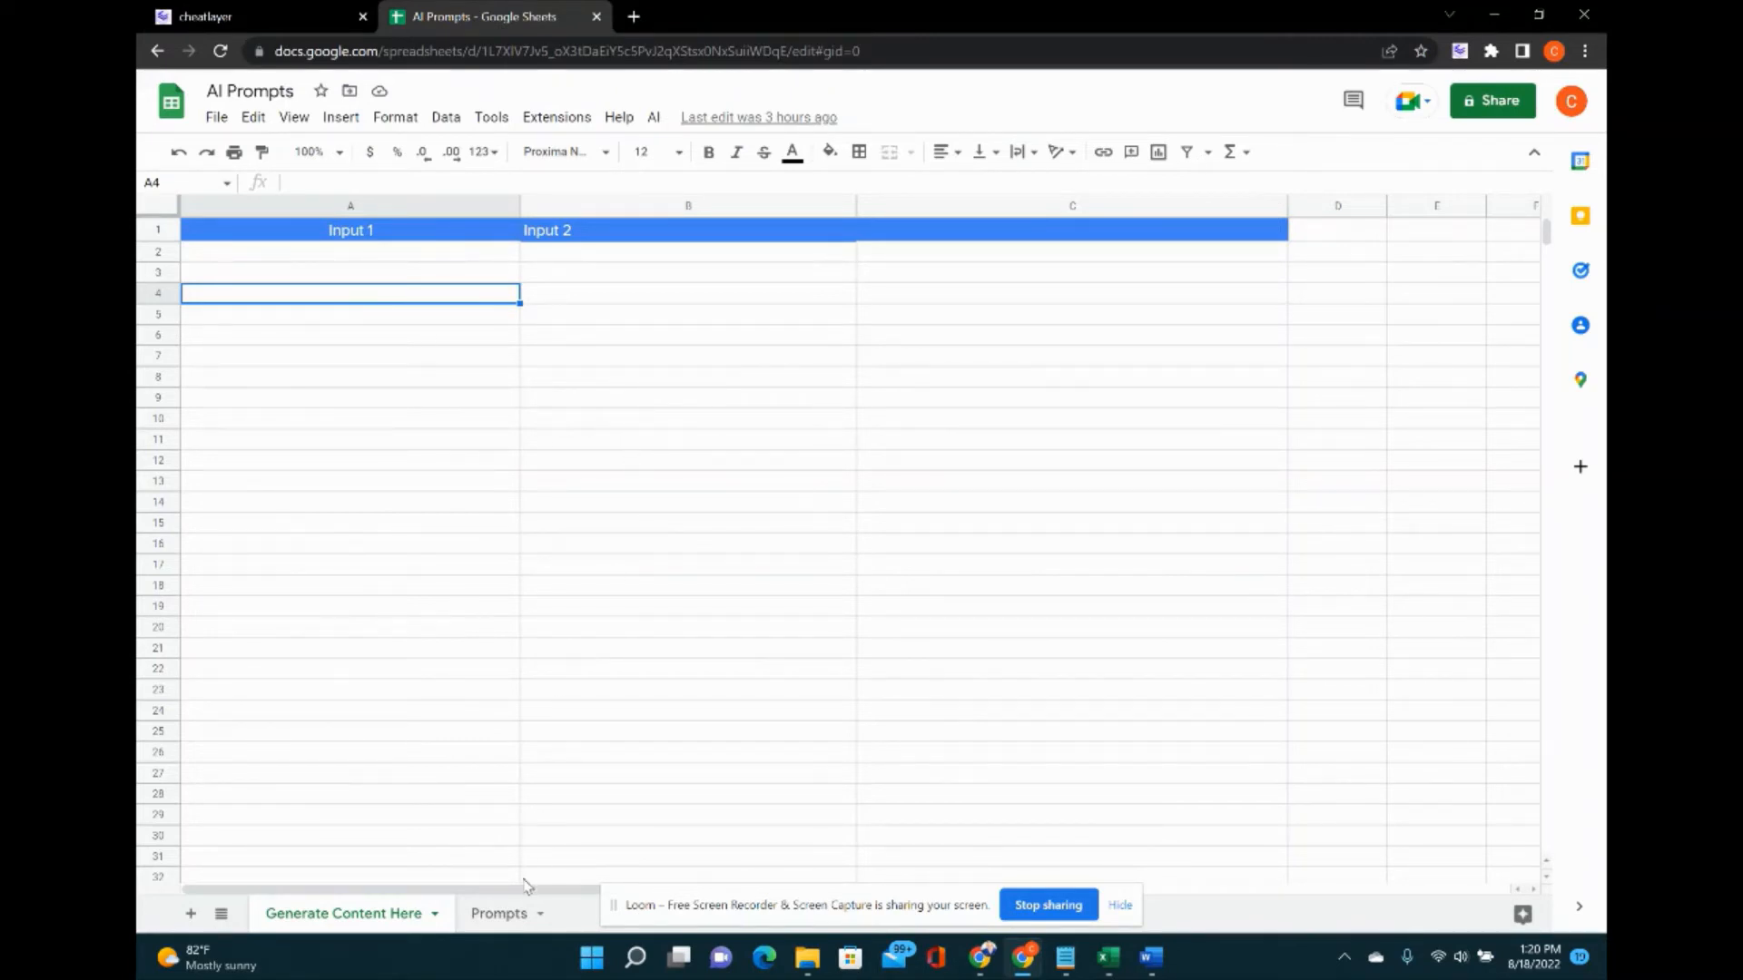
# Show the Prompts sheet of prompt IDs, then switch back to the Riku window.
pyautogui.click(497, 913)
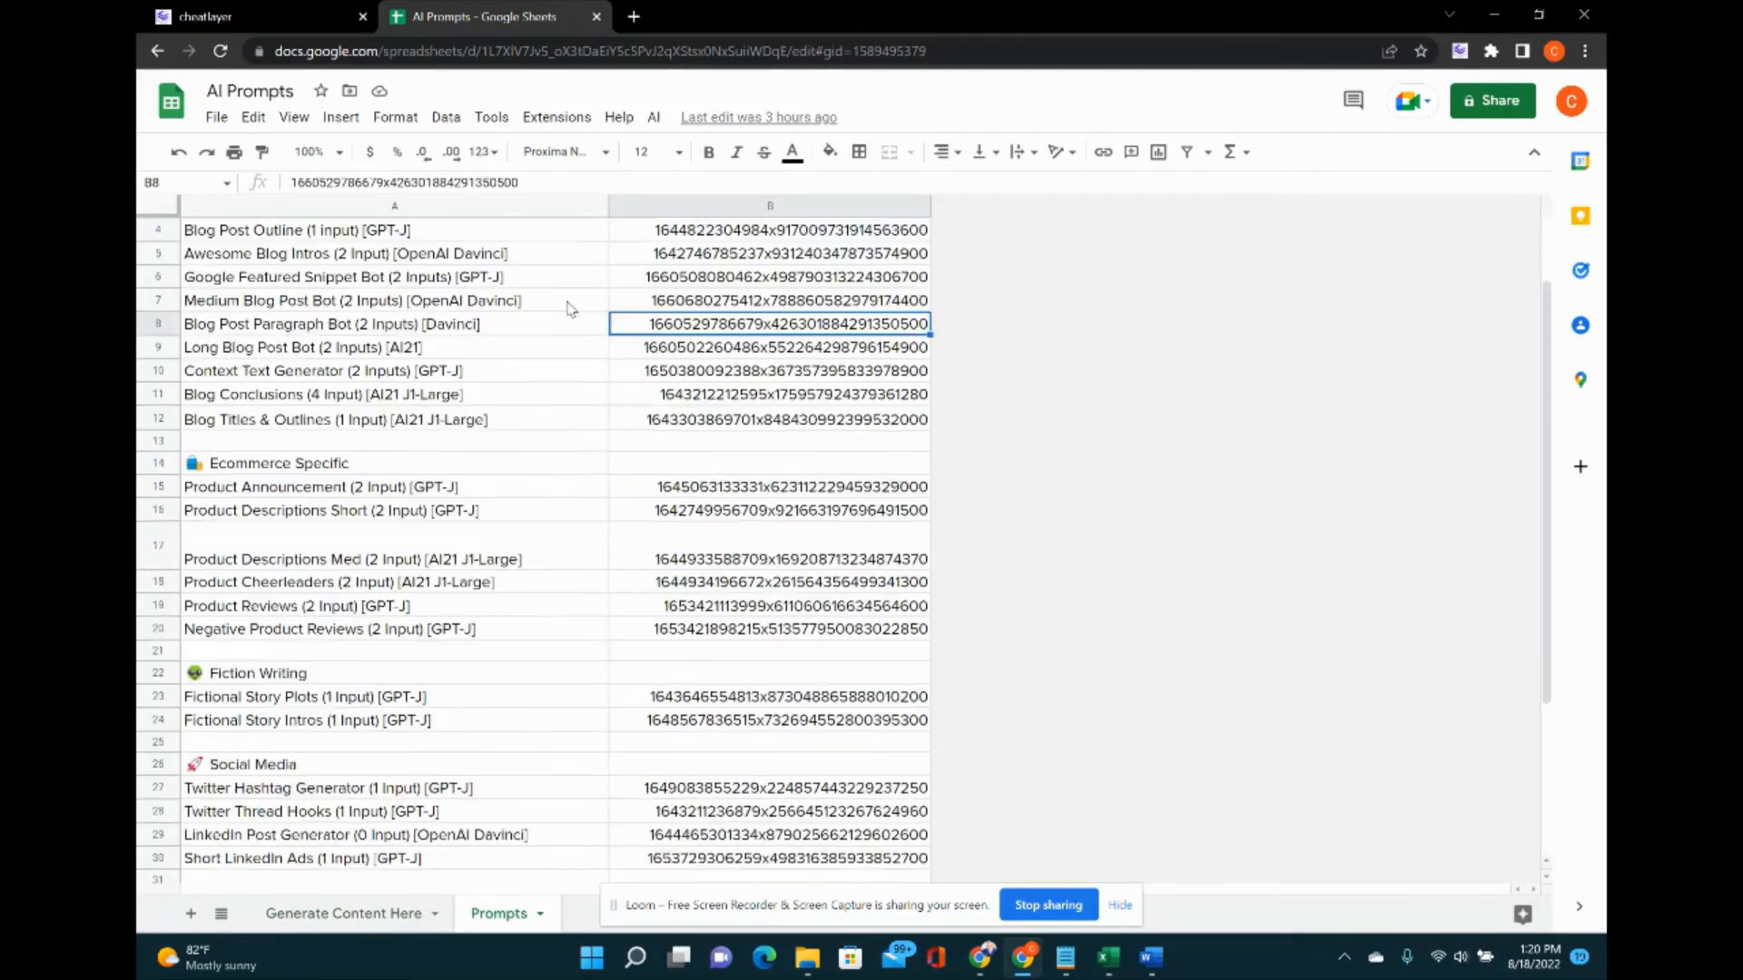
pyautogui.scroll(3)
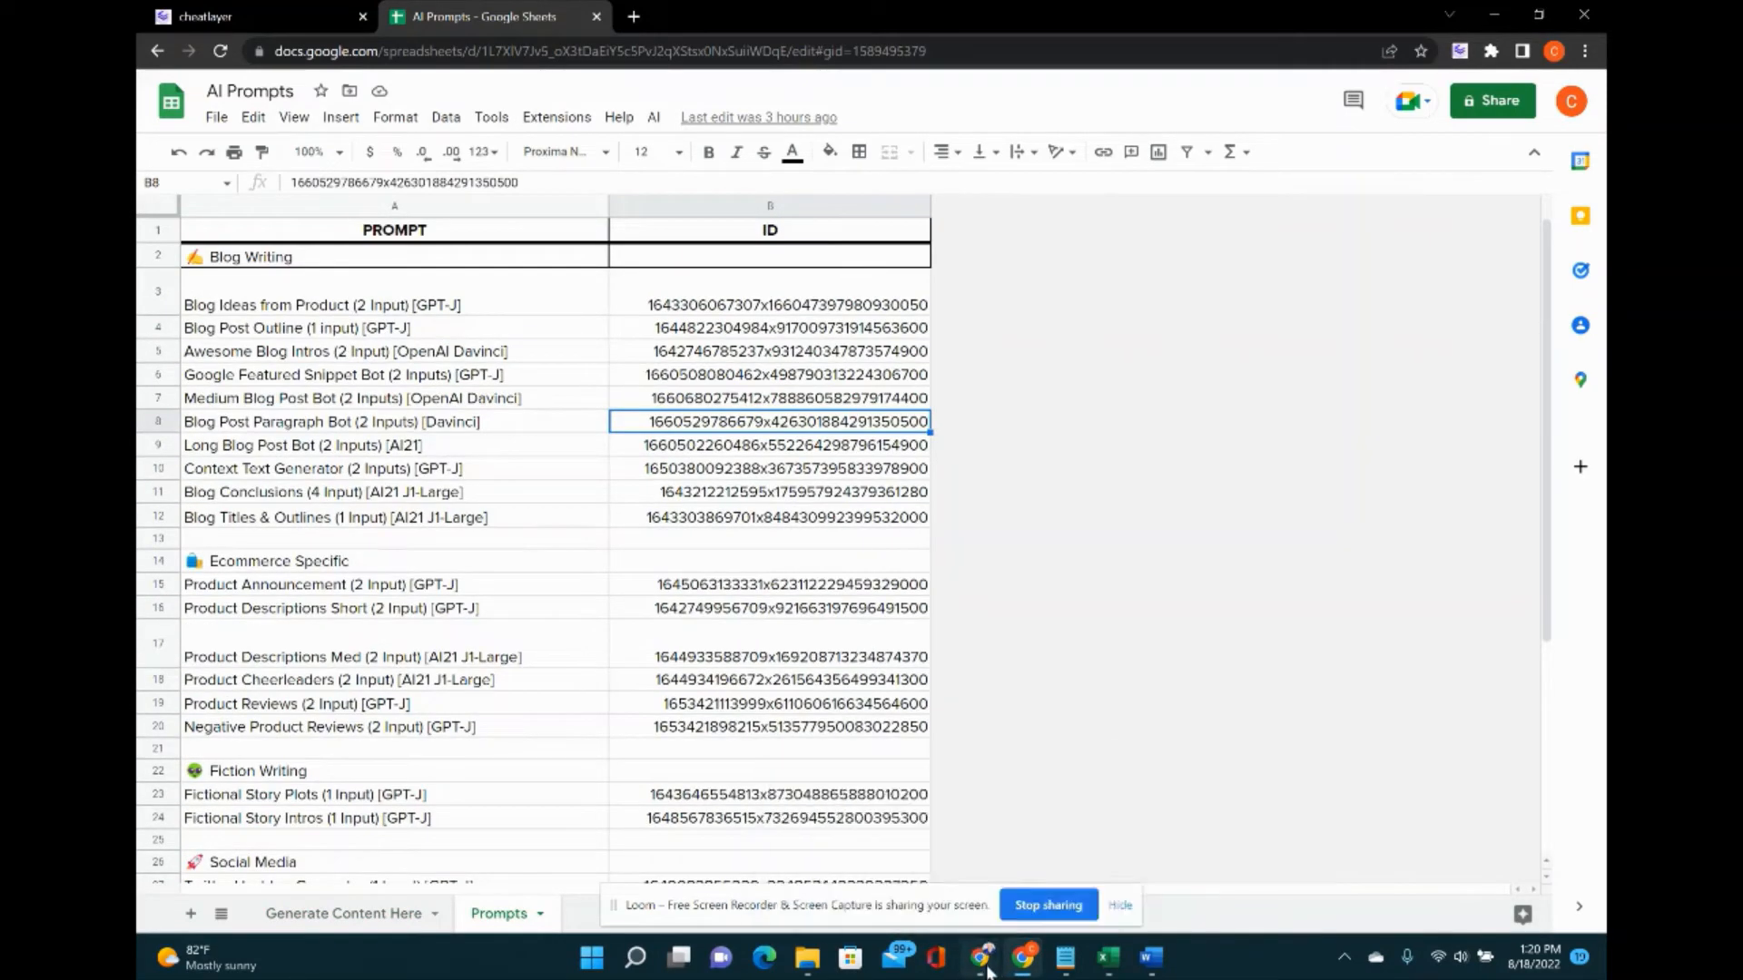
pyautogui.click(494, 16)
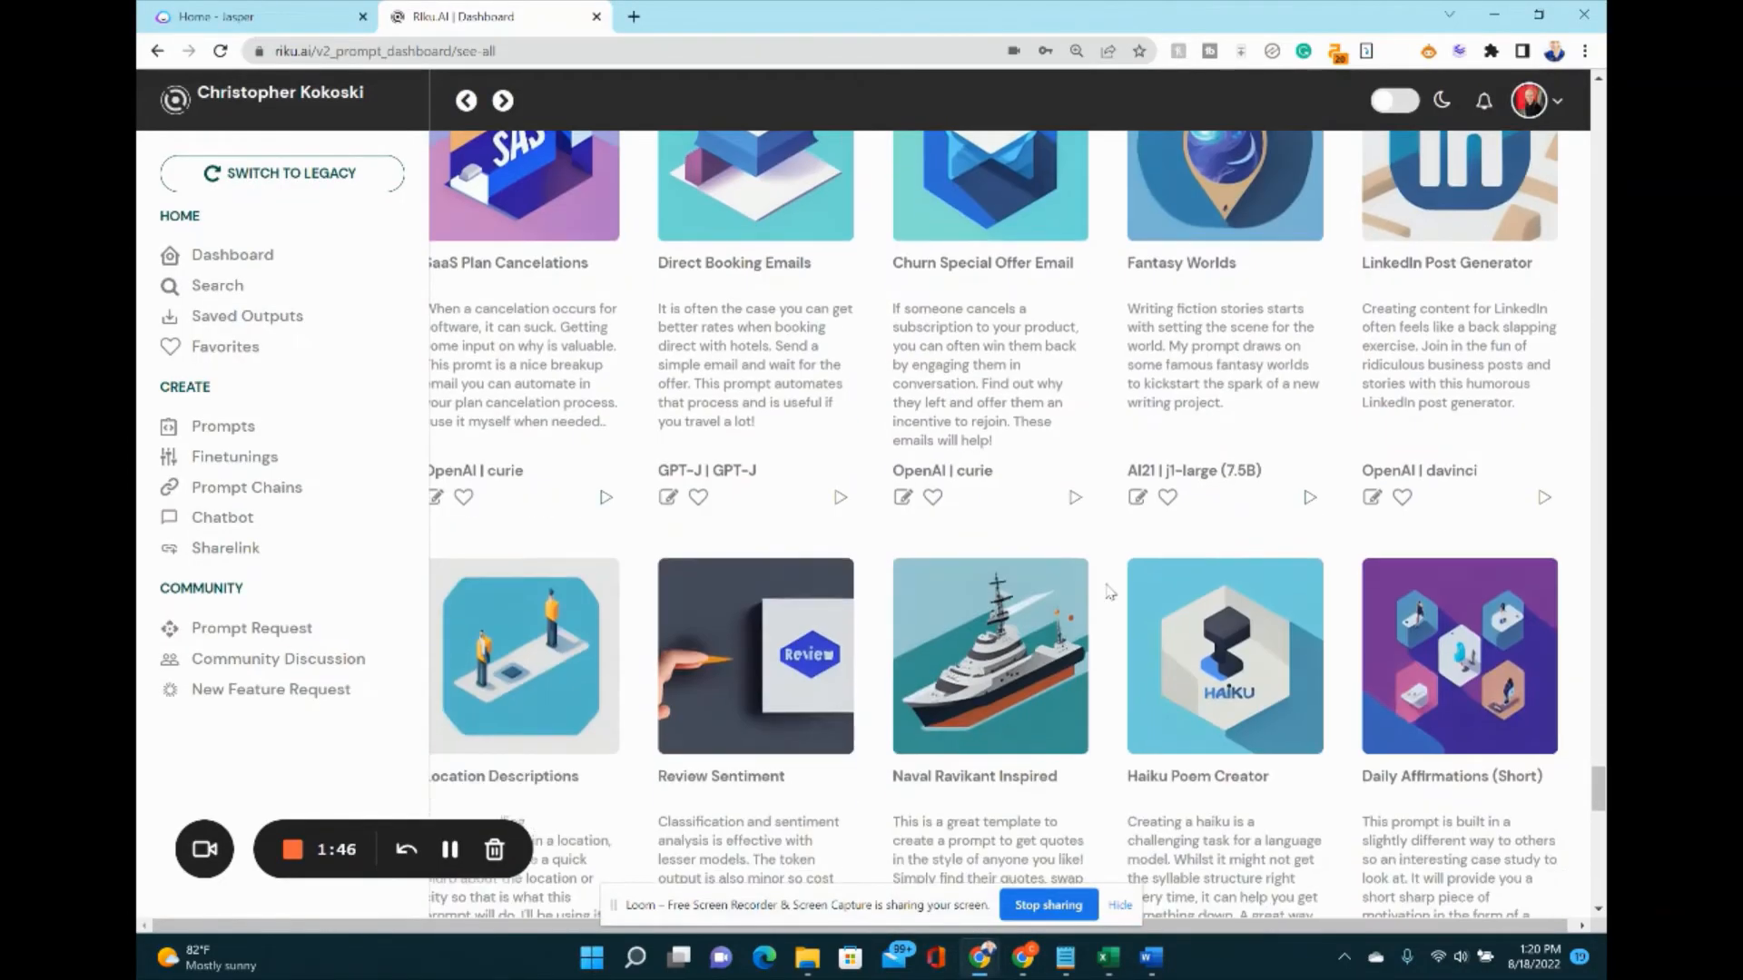
# Scroll the prompt dashboard to the Translation to French and Fictional Story Plots cards.
pyautogui.scroll(-3)
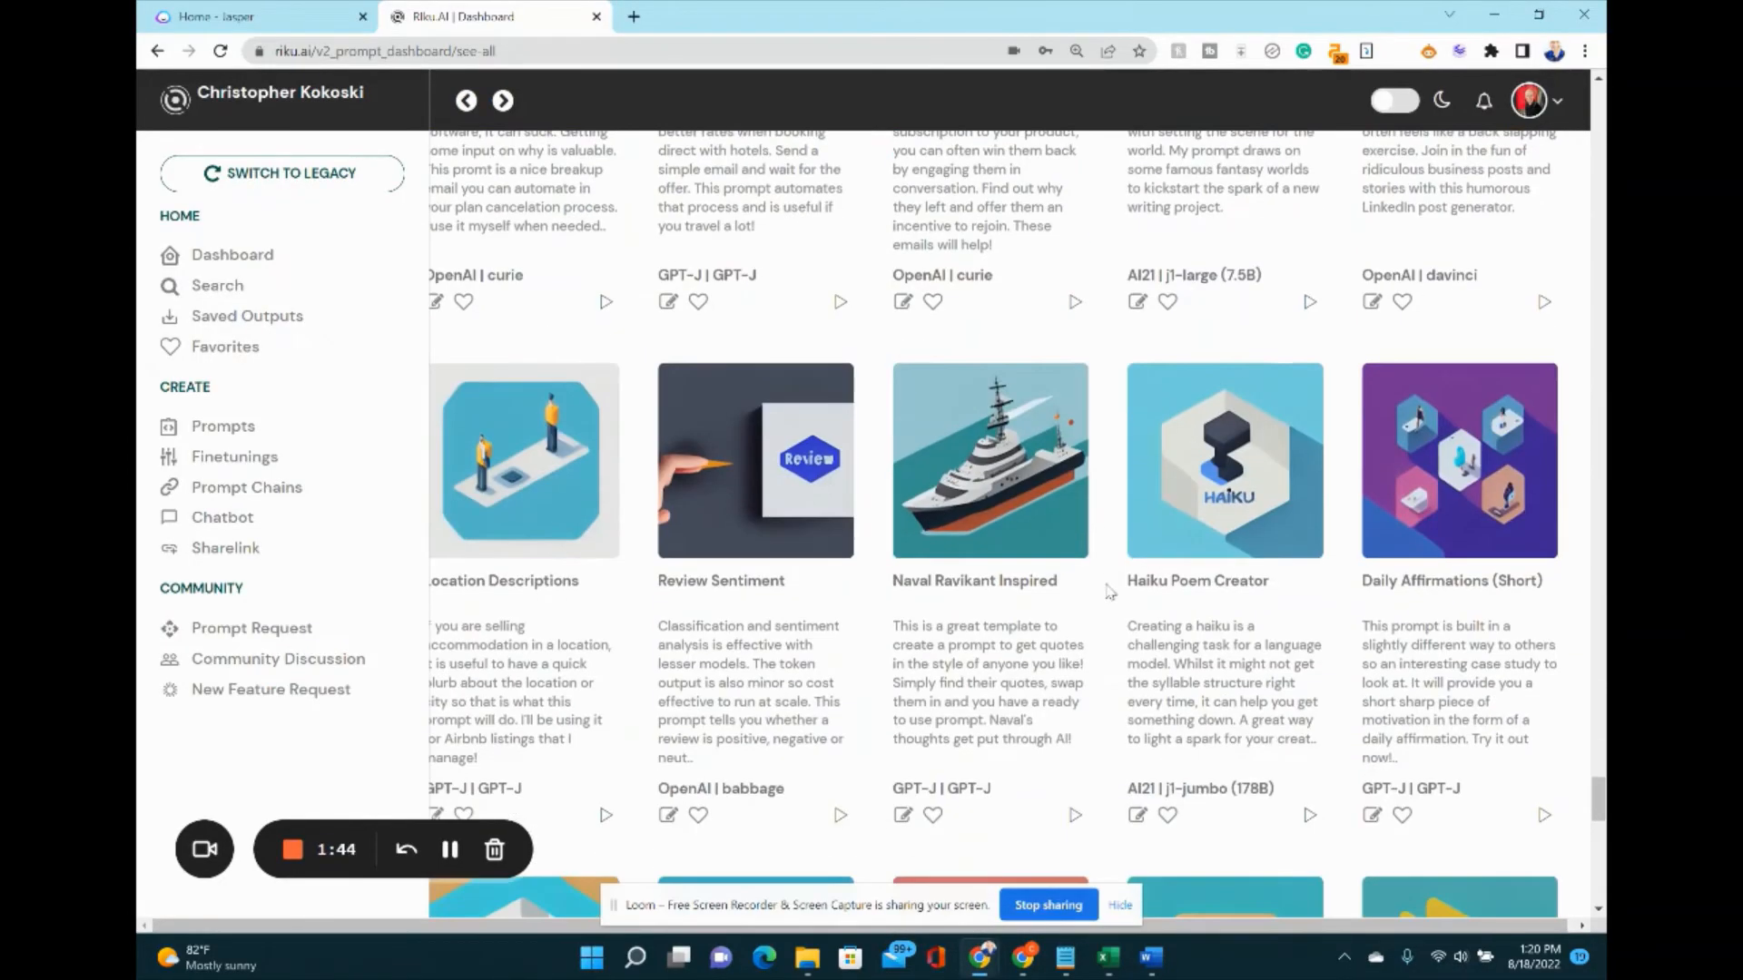
pyautogui.scroll(-3)
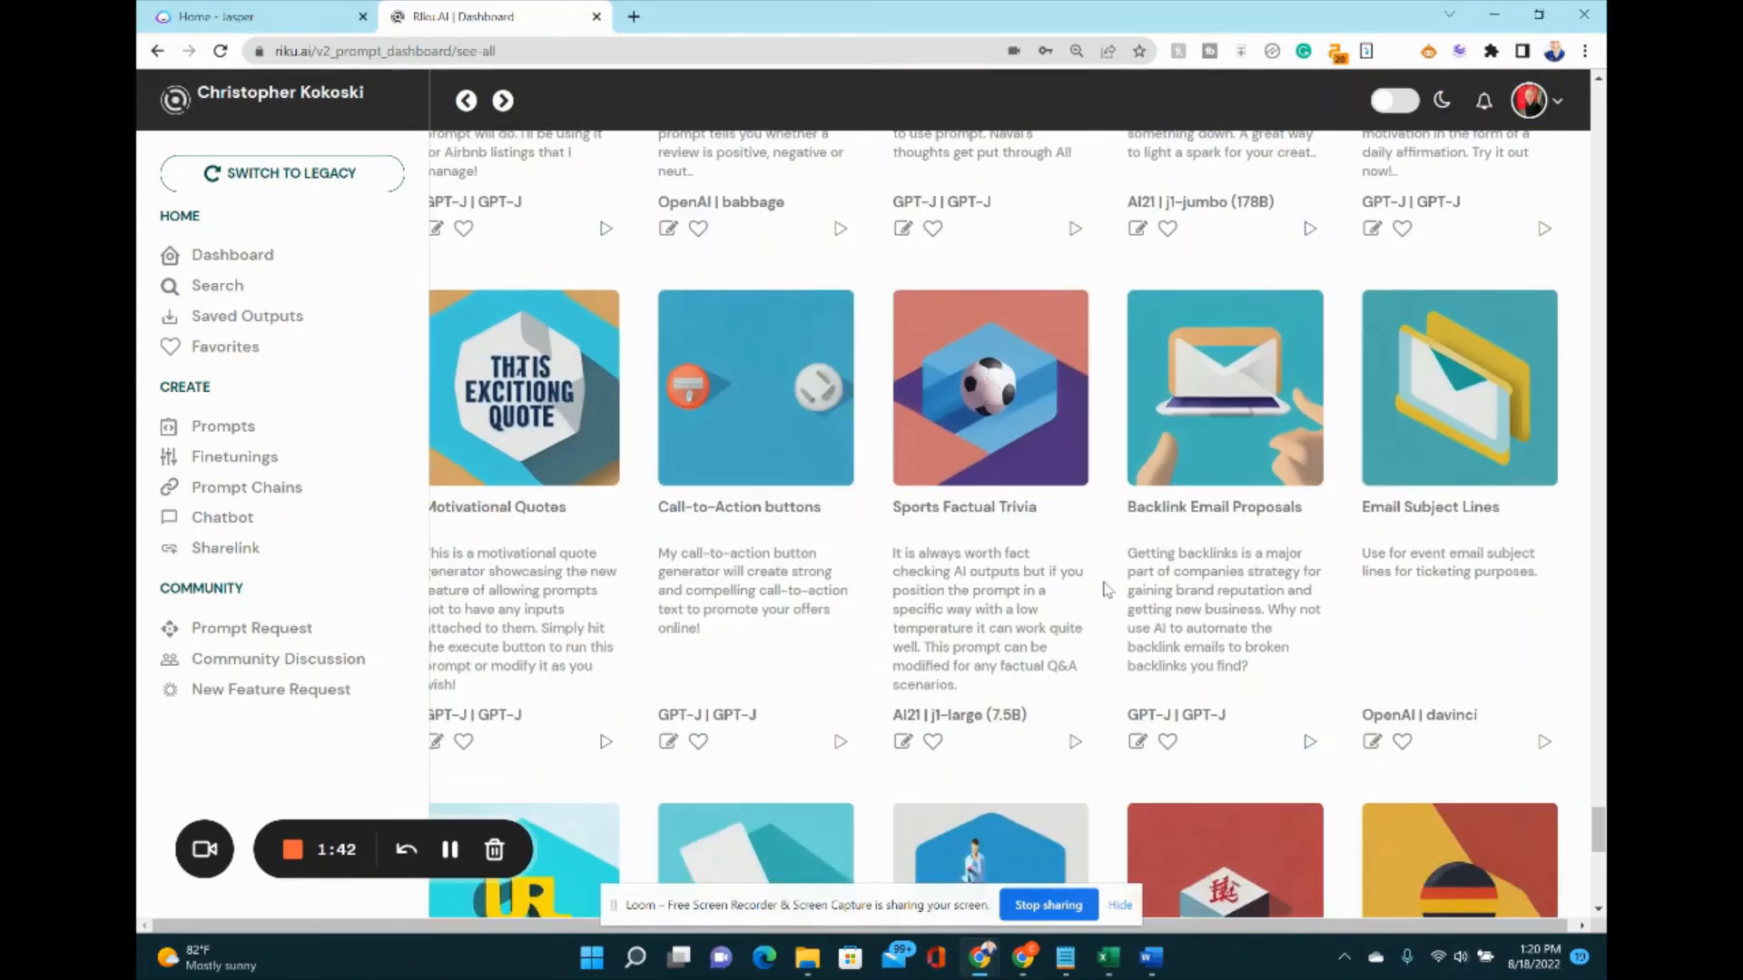
pyautogui.scroll(-3)
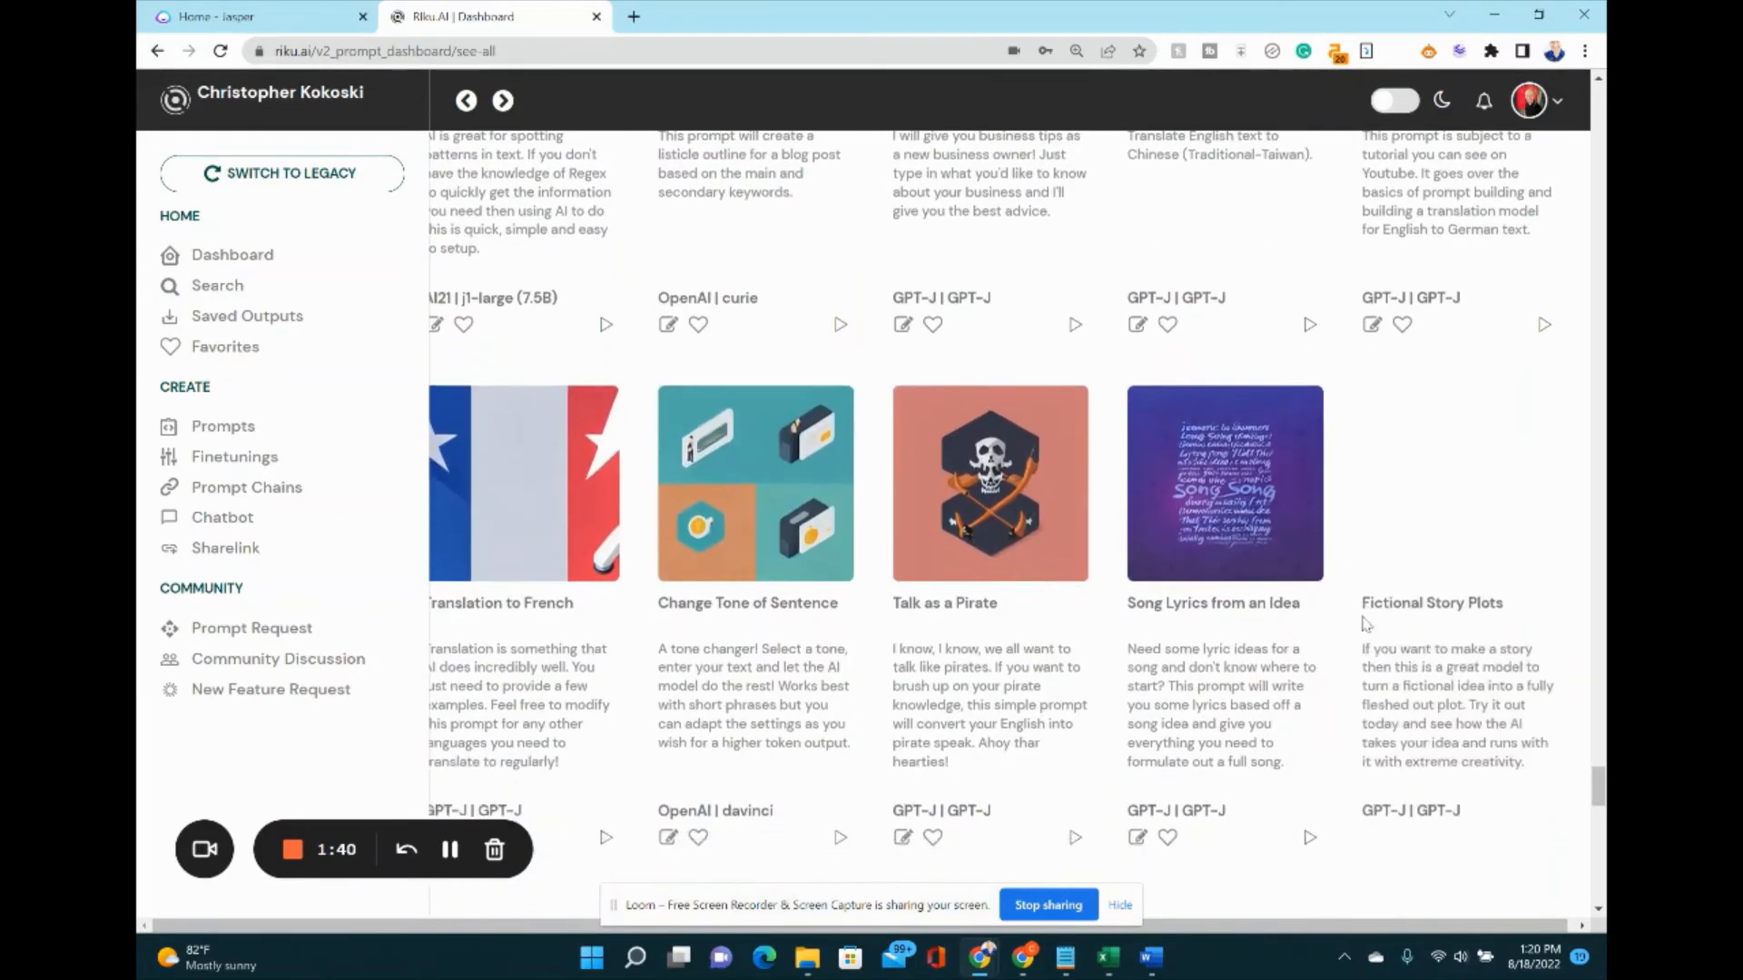
pyautogui.scroll(-3)
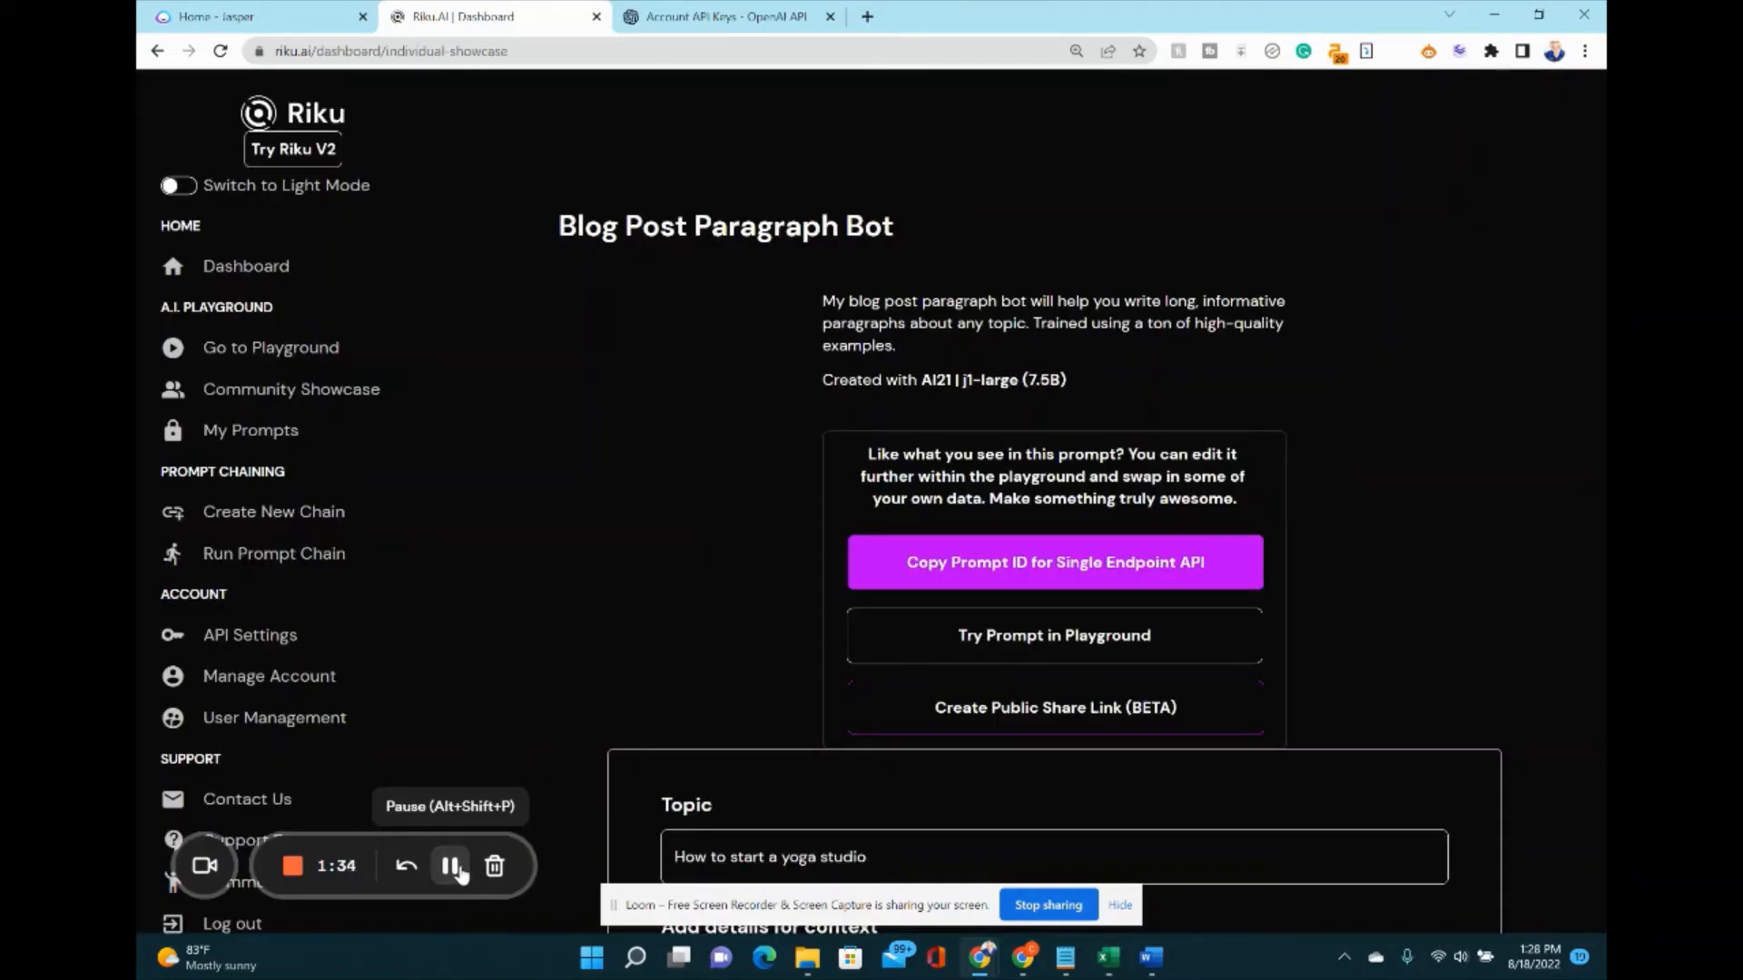
# Bring up the Blog Post Paragraph Bot's yoga-studio Topic, context and How Many Outputs fields.
pyautogui.scroll(-3)
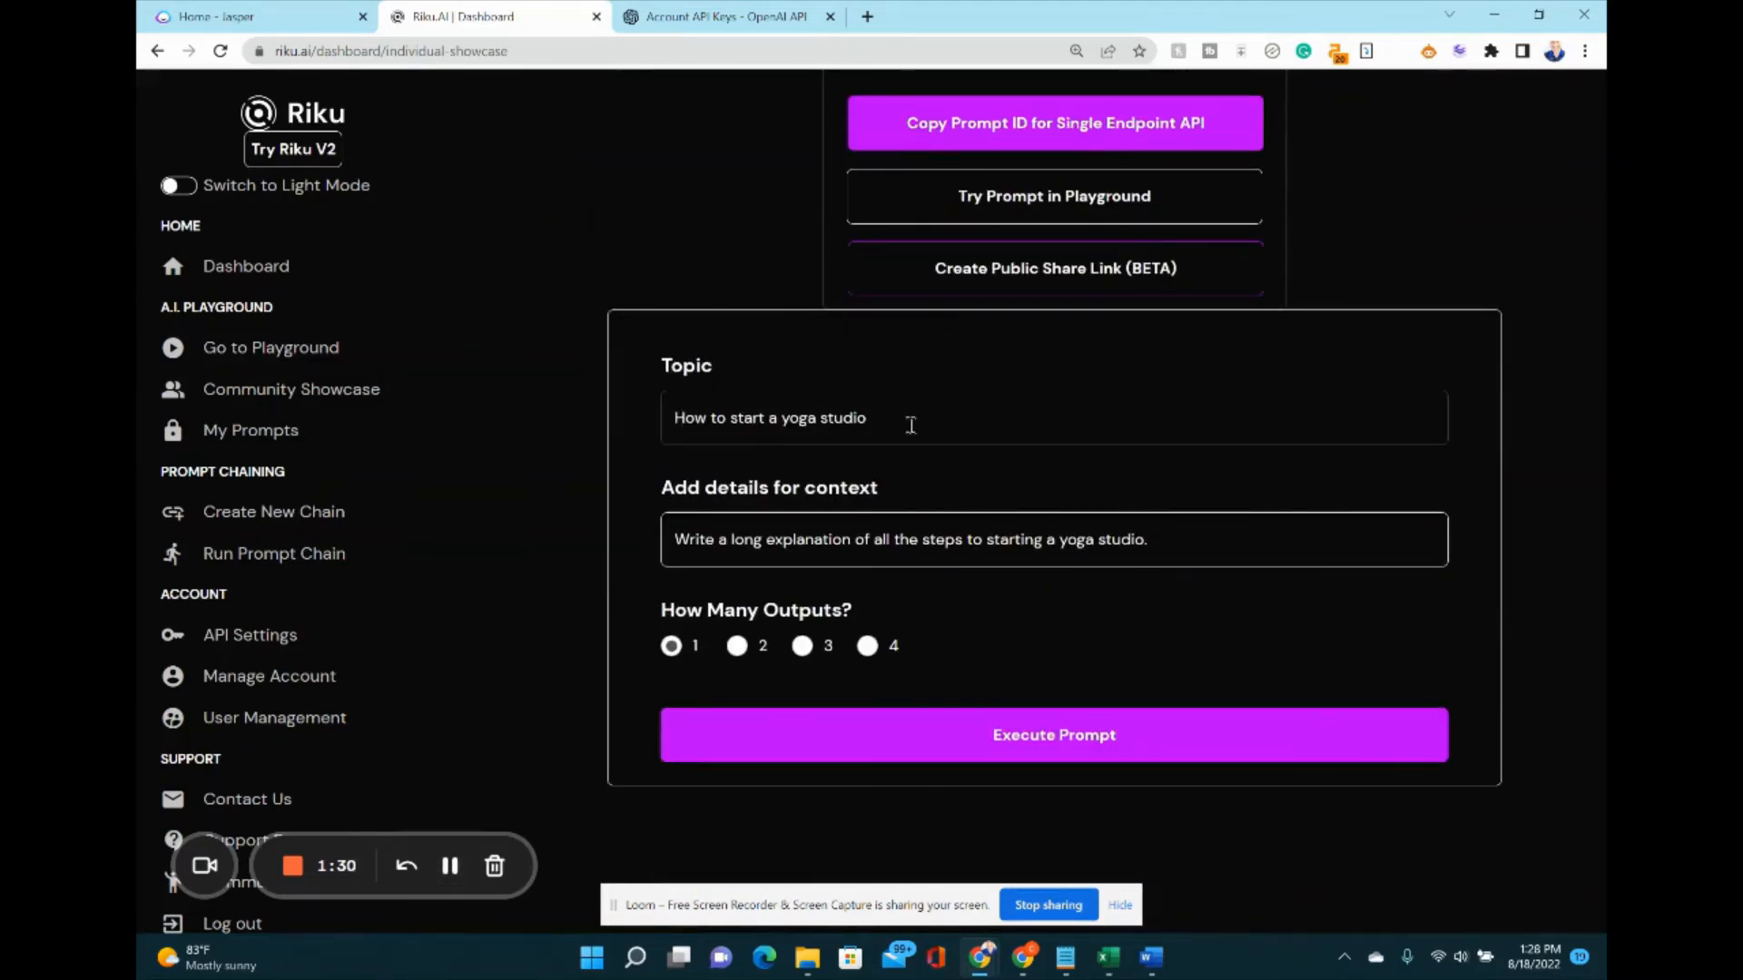
pyautogui.moveTo(1053, 735)
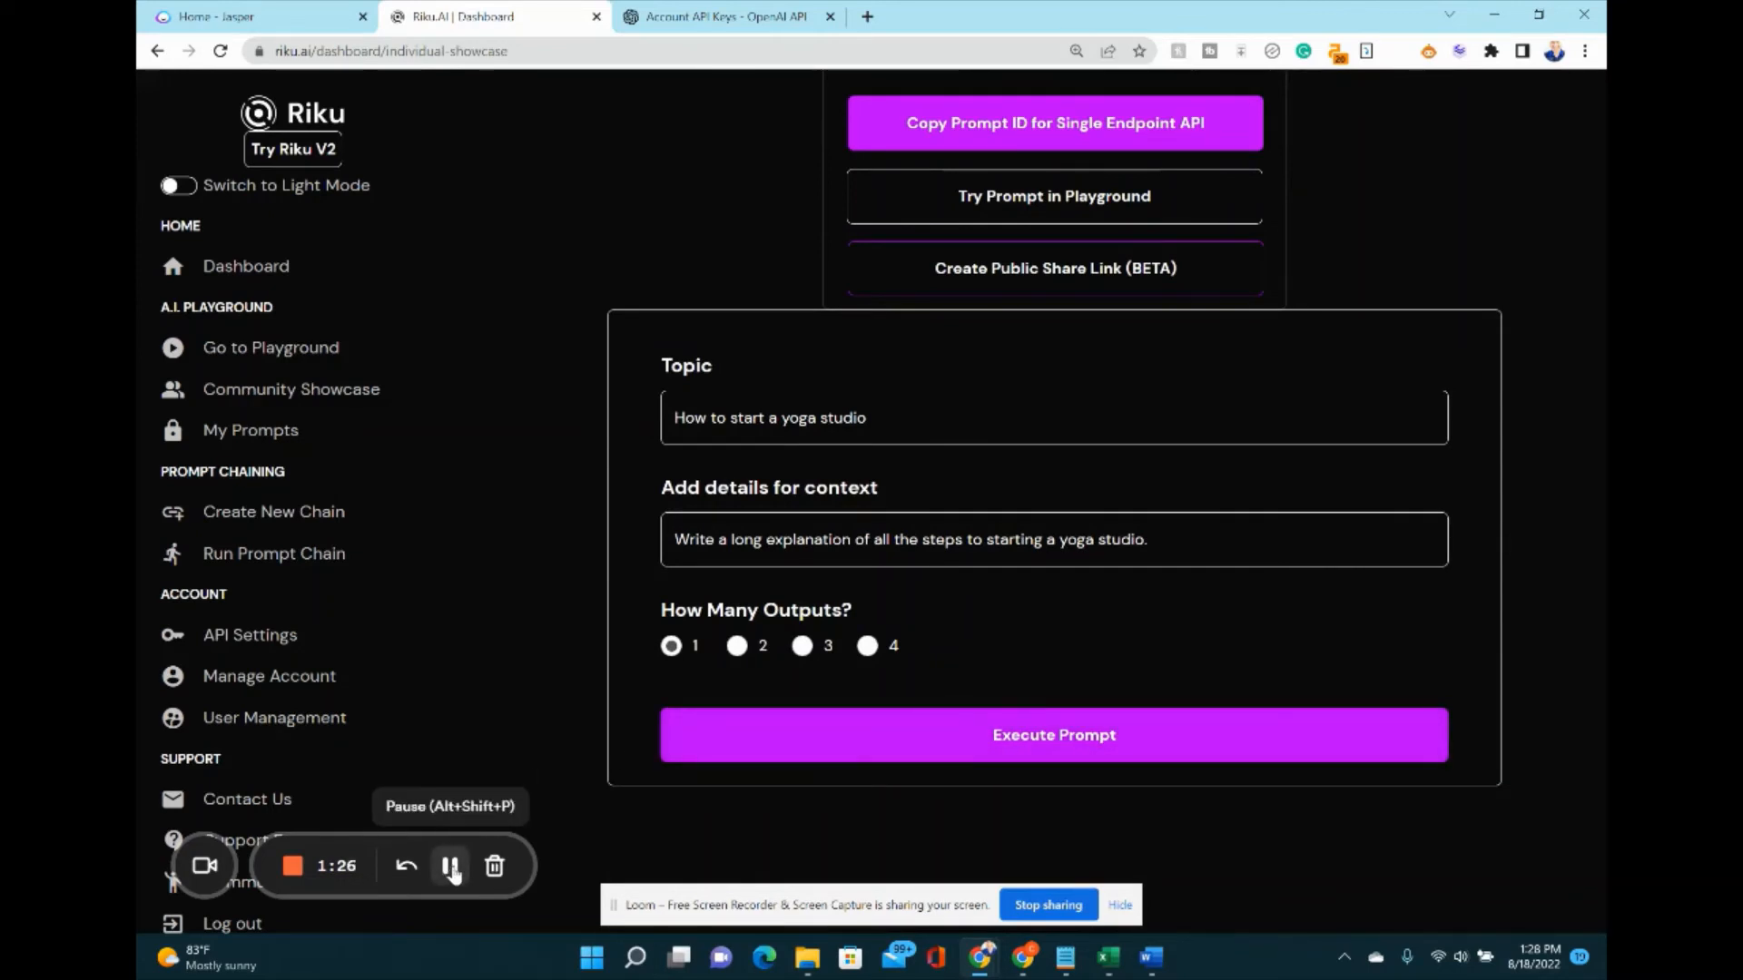
pyautogui.click(1053, 735)
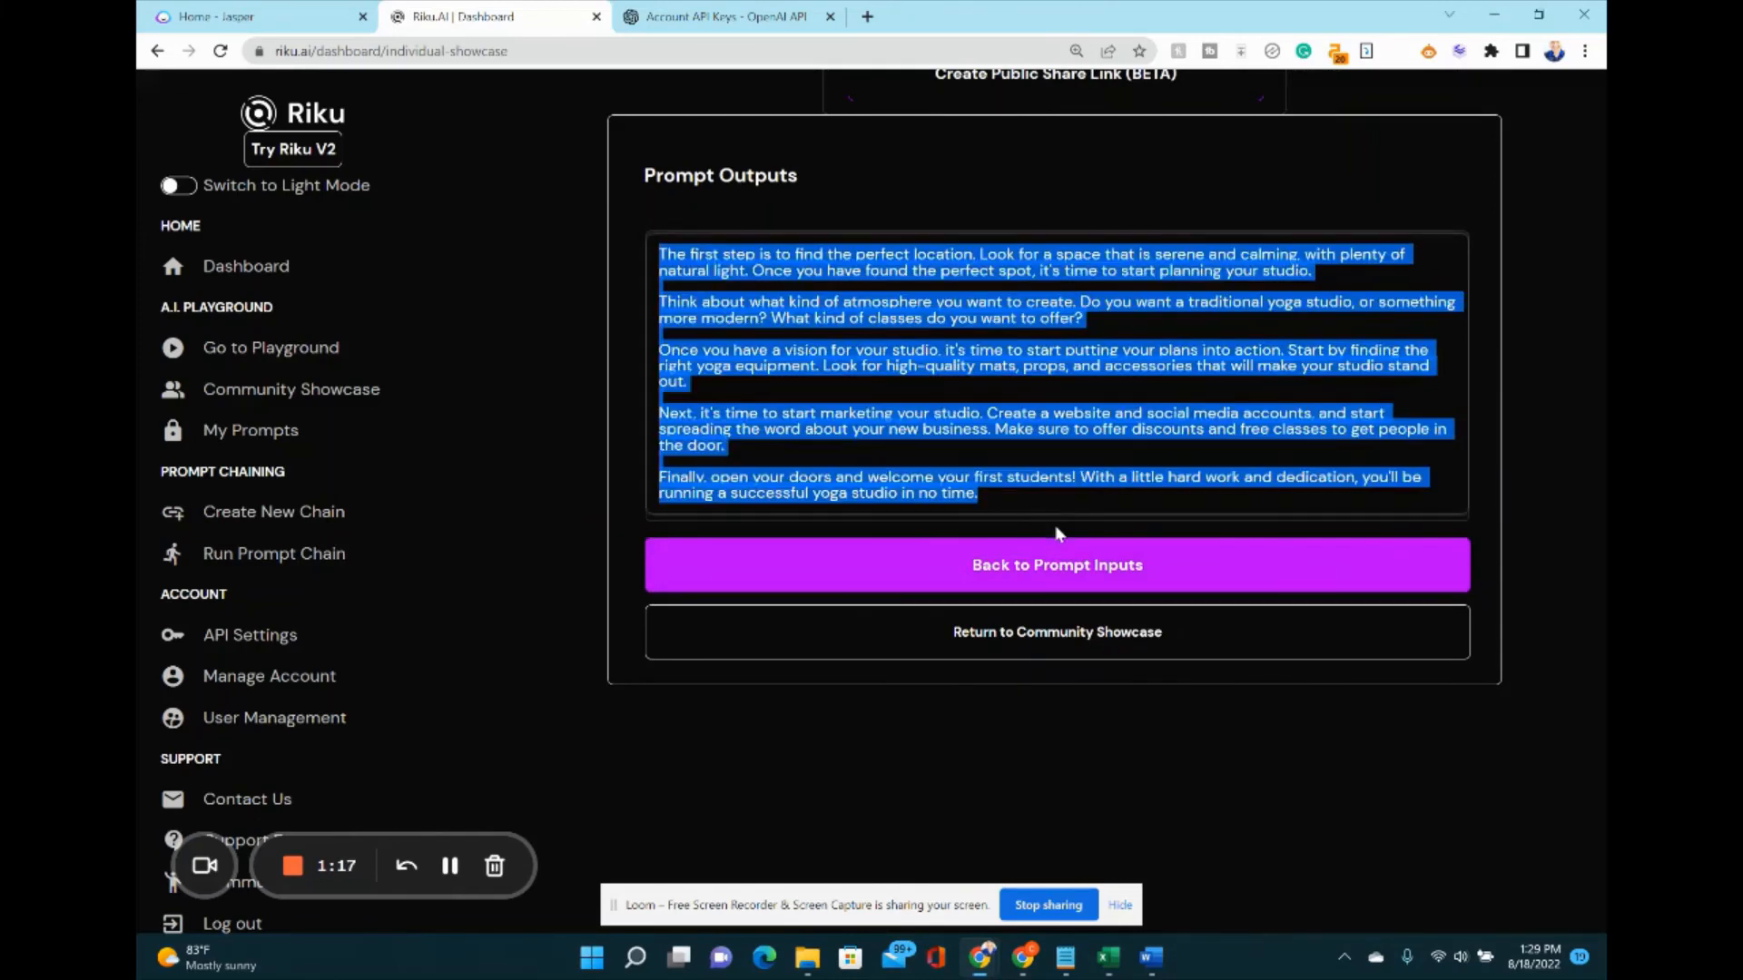
# Deselect and review the five generated paragraphs on starting a yoga studio.
pyautogui.click(1140, 446)
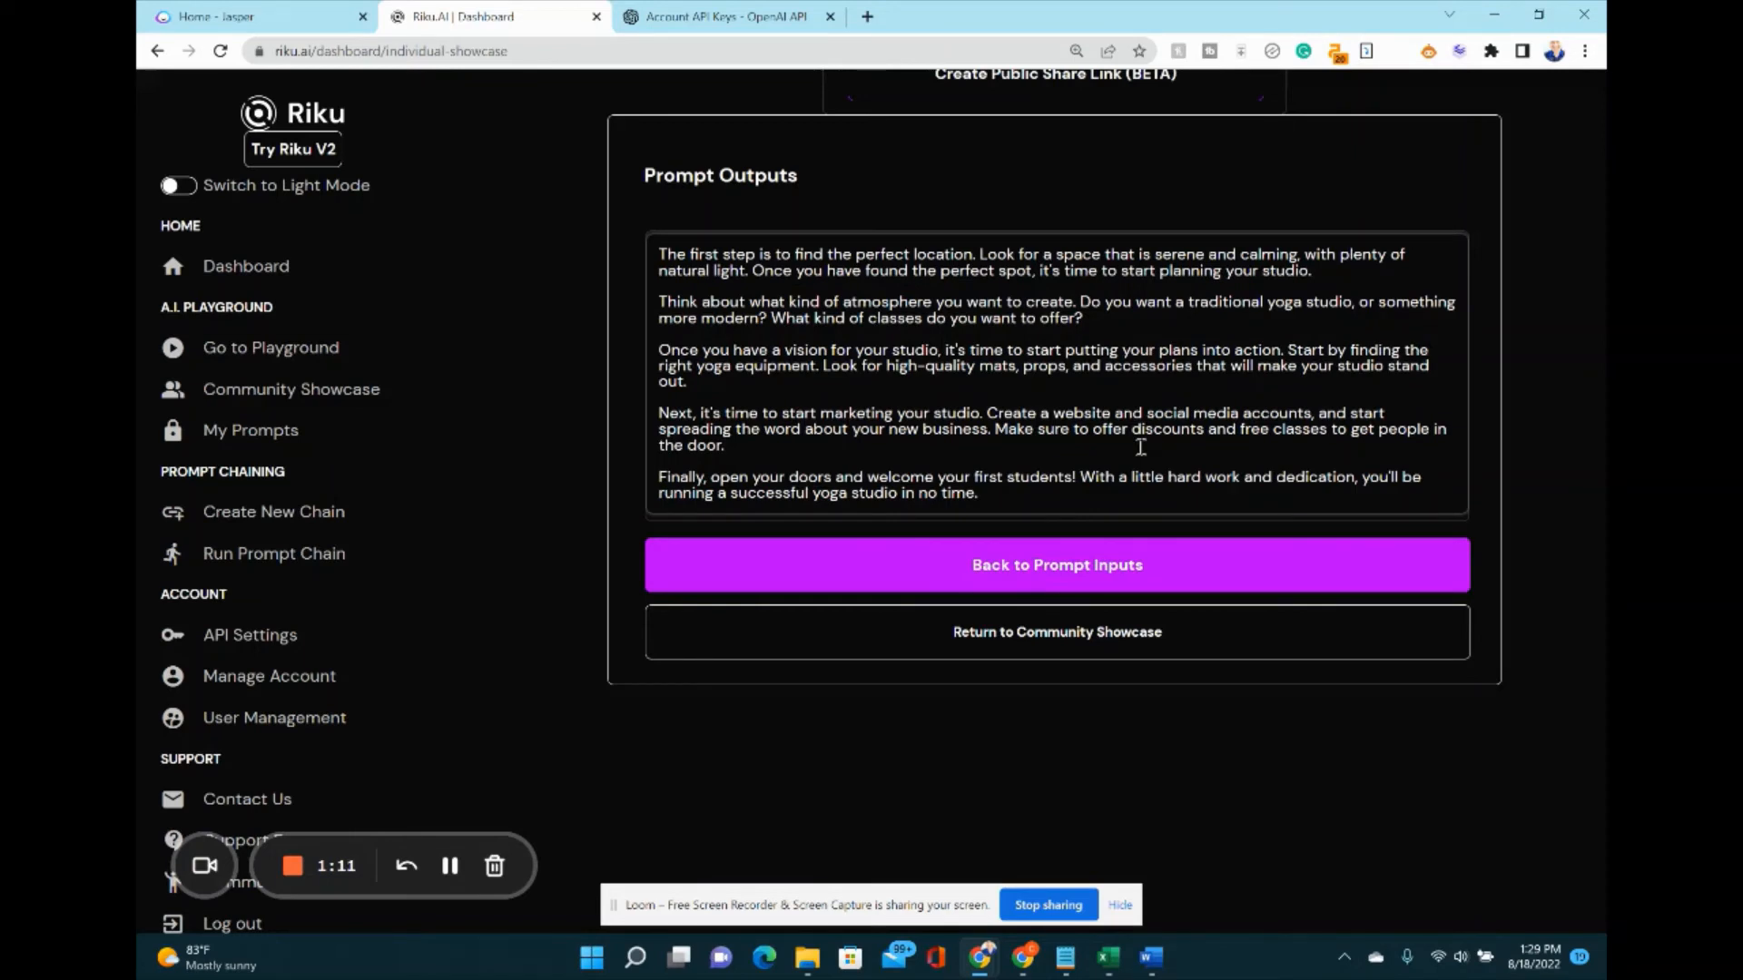
pyautogui.moveTo(908, 667)
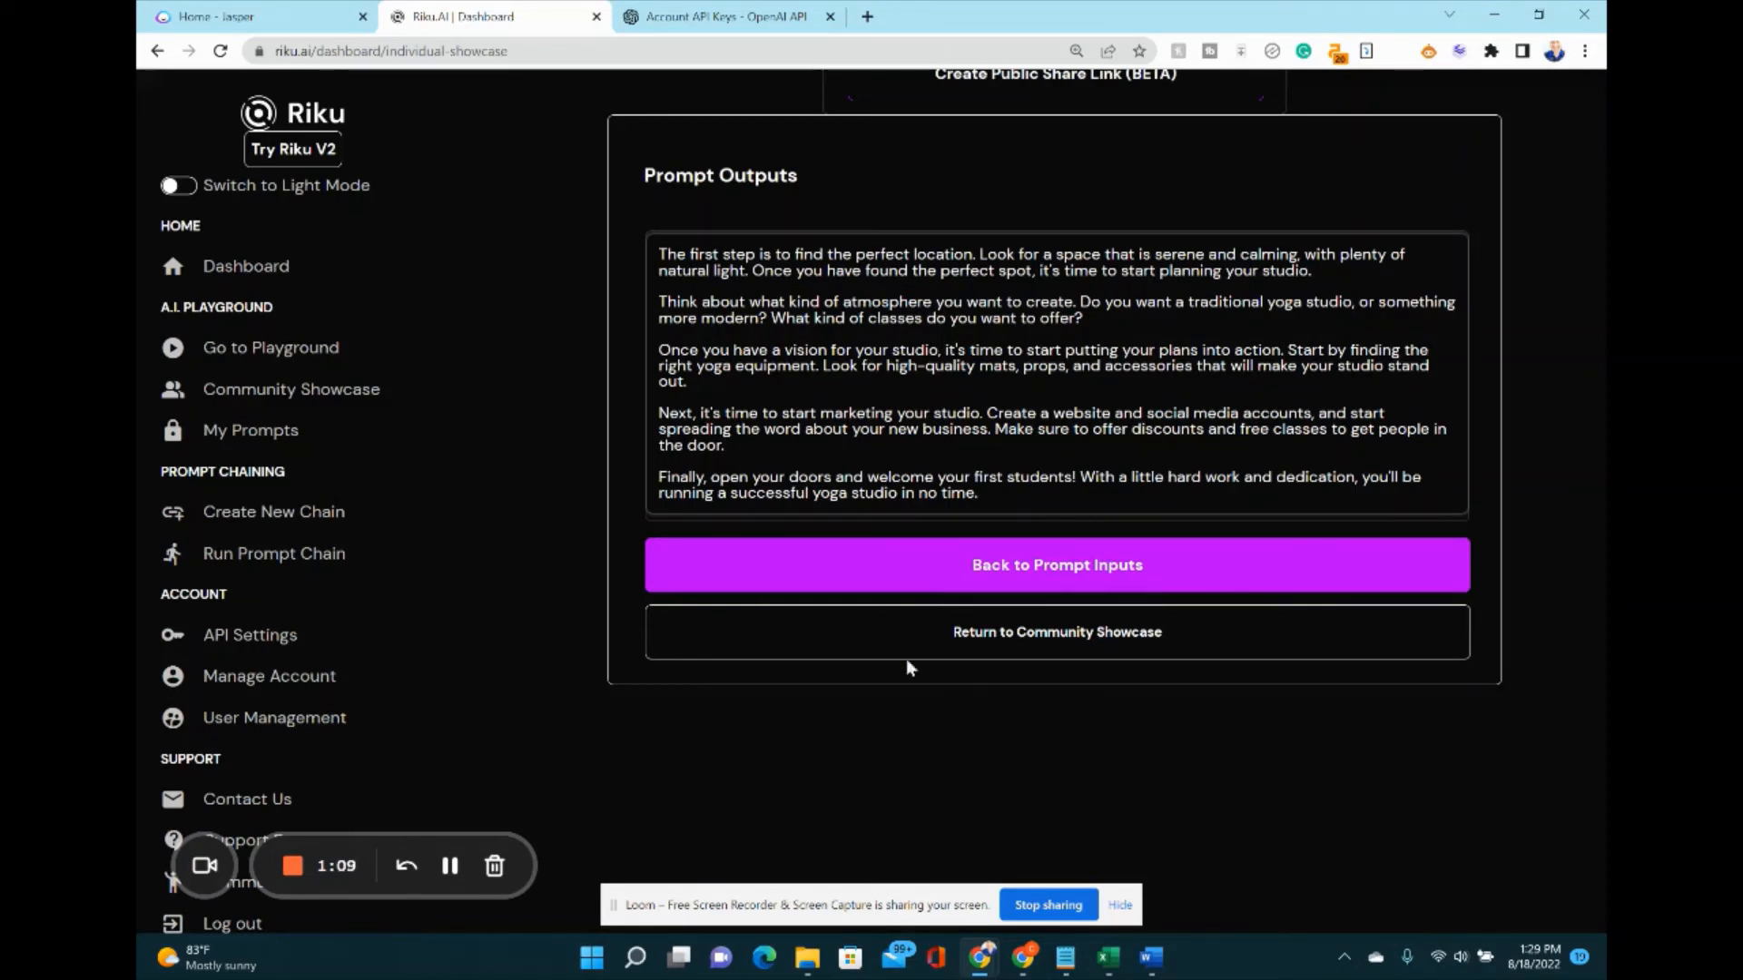
pyautogui.moveTo(639, 726)
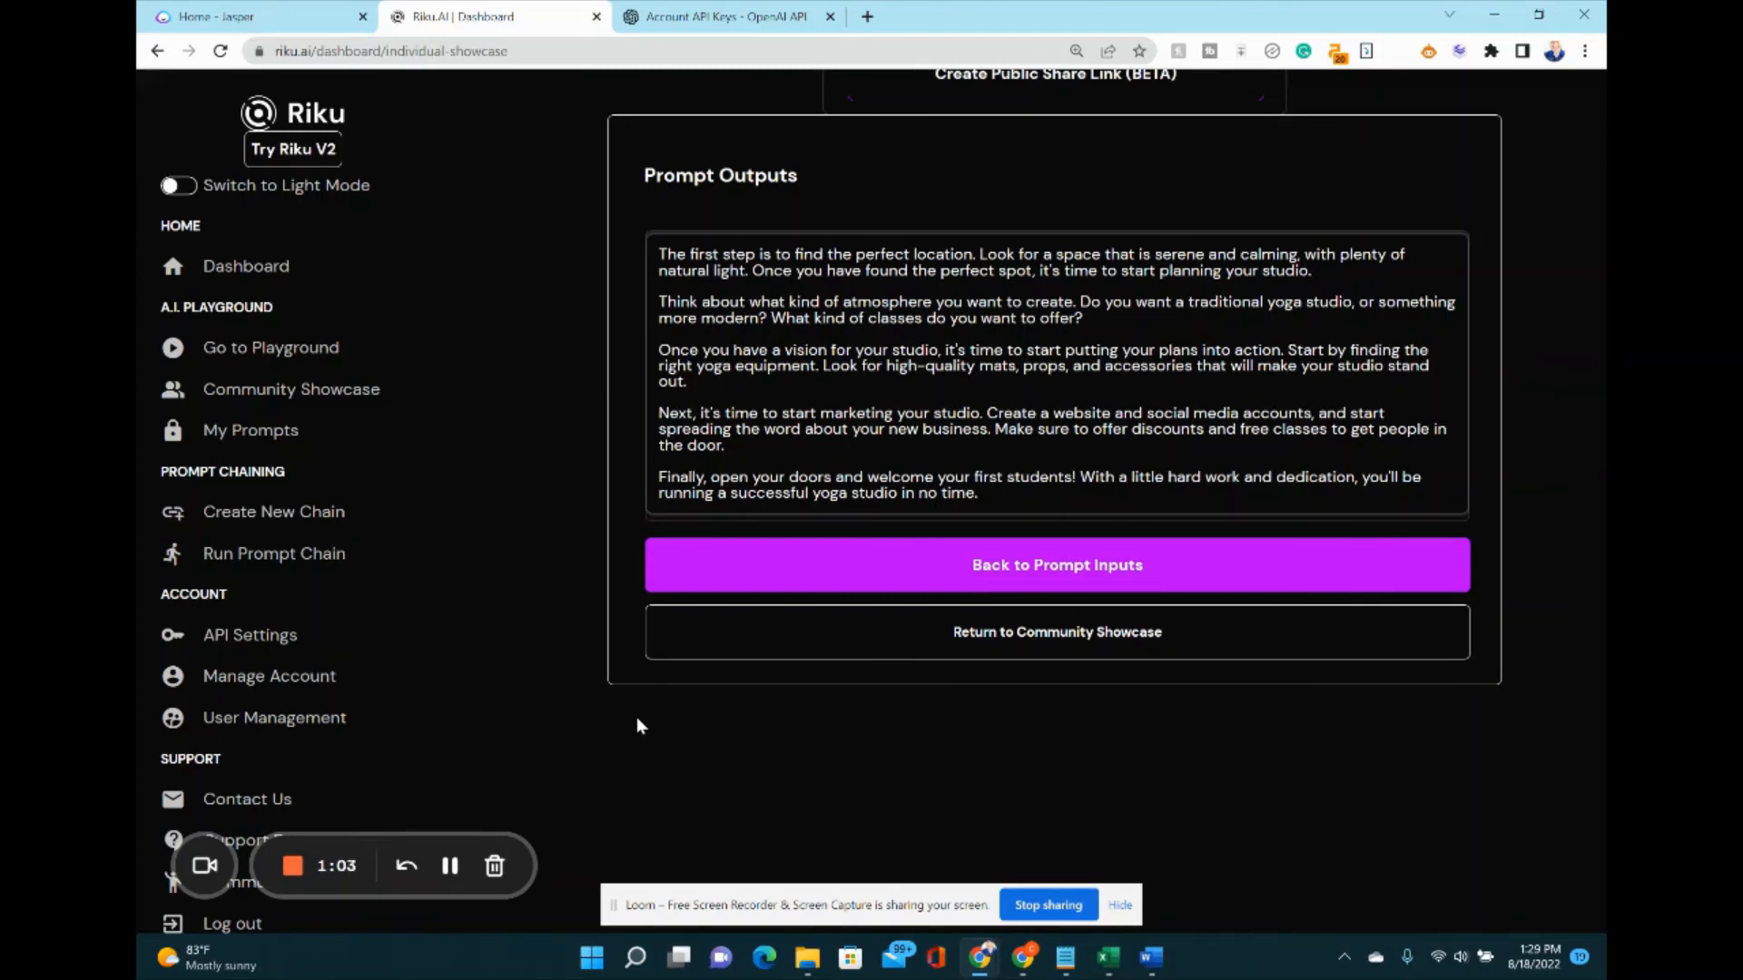
pyautogui.moveTo(683, 733)
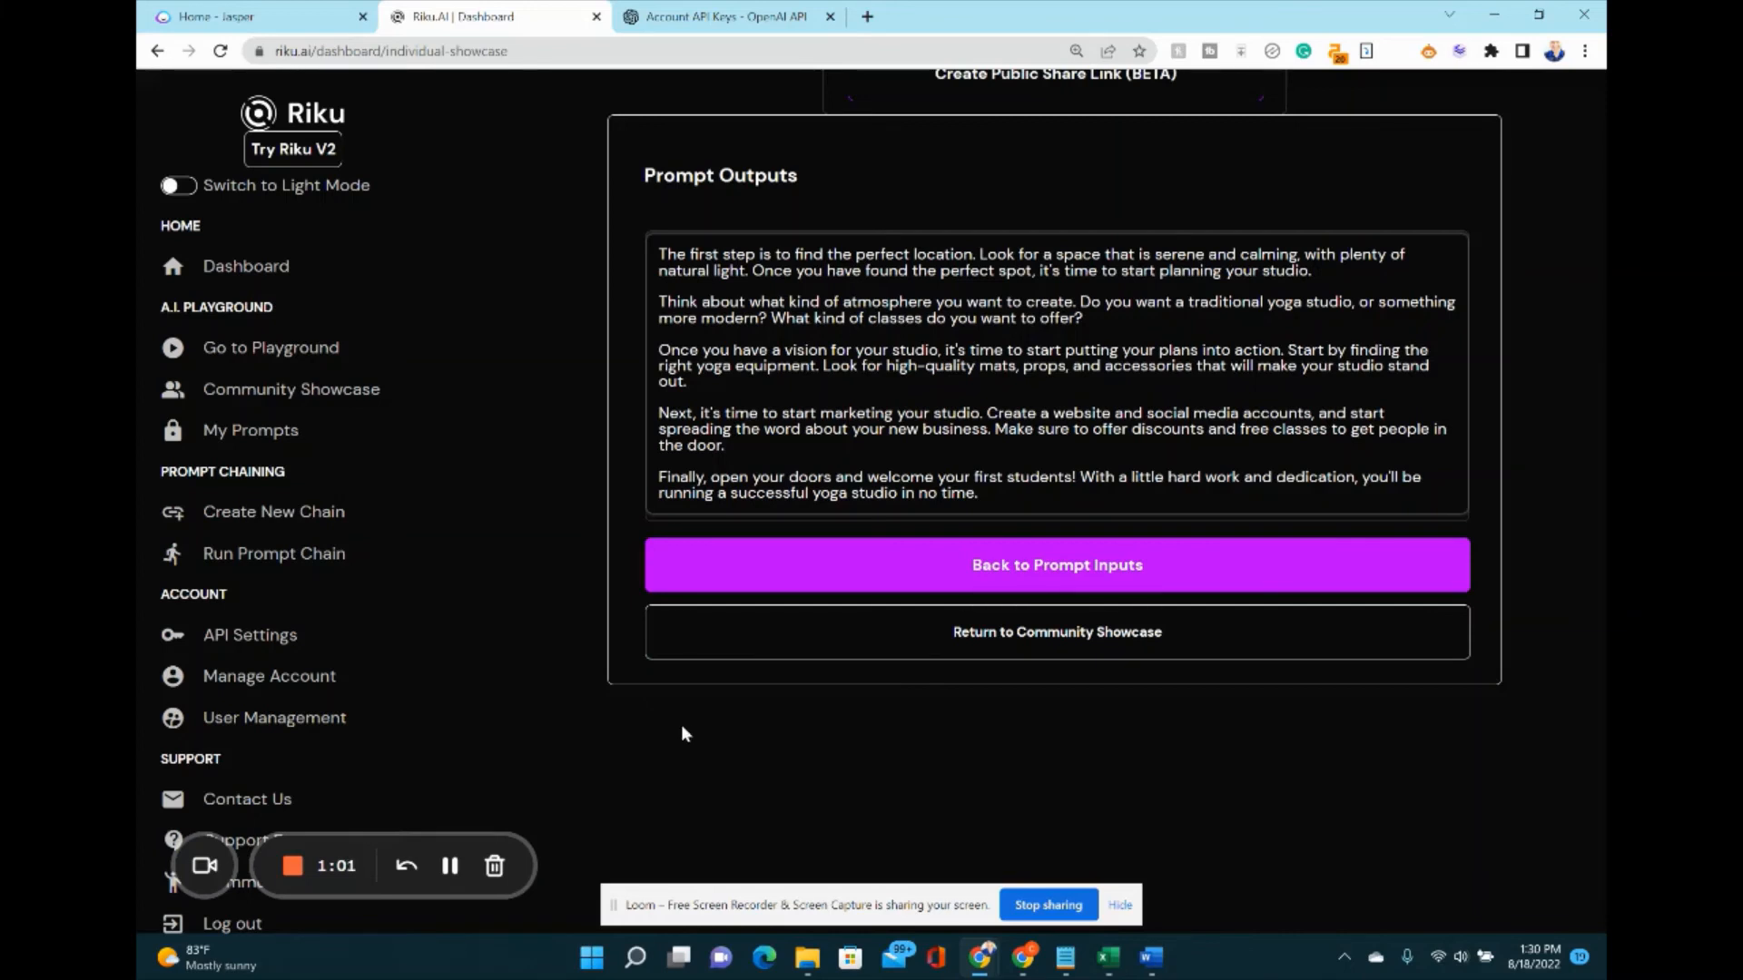
pyautogui.click(450, 866)
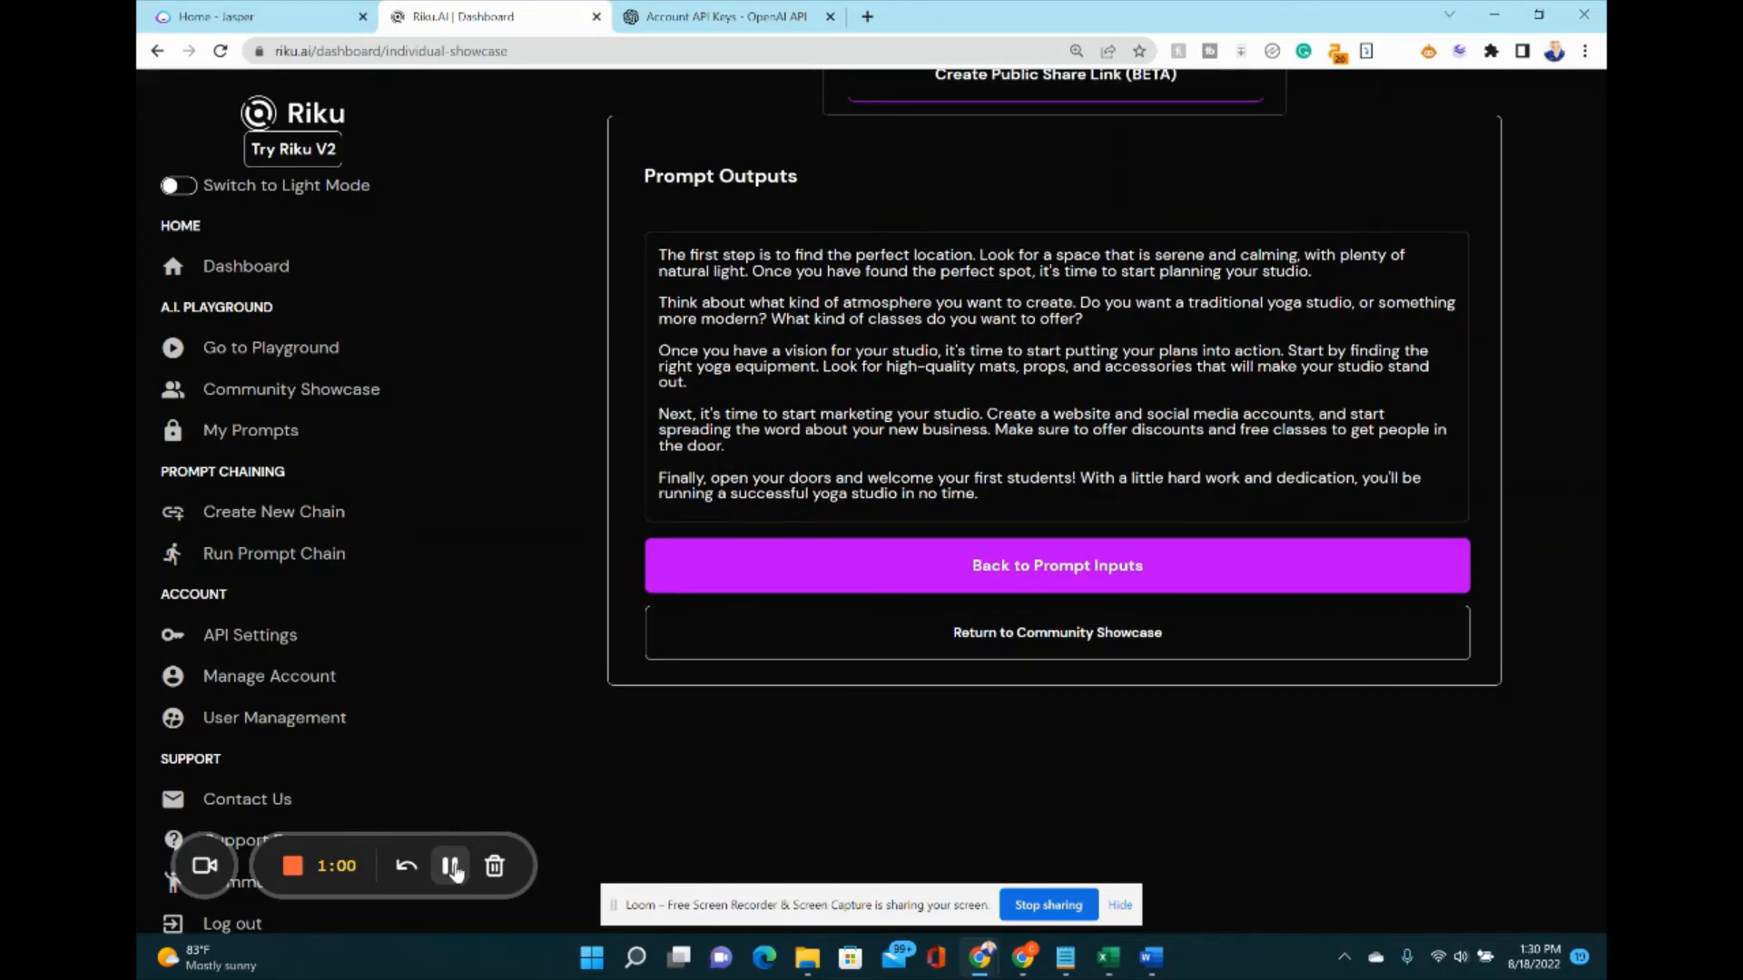